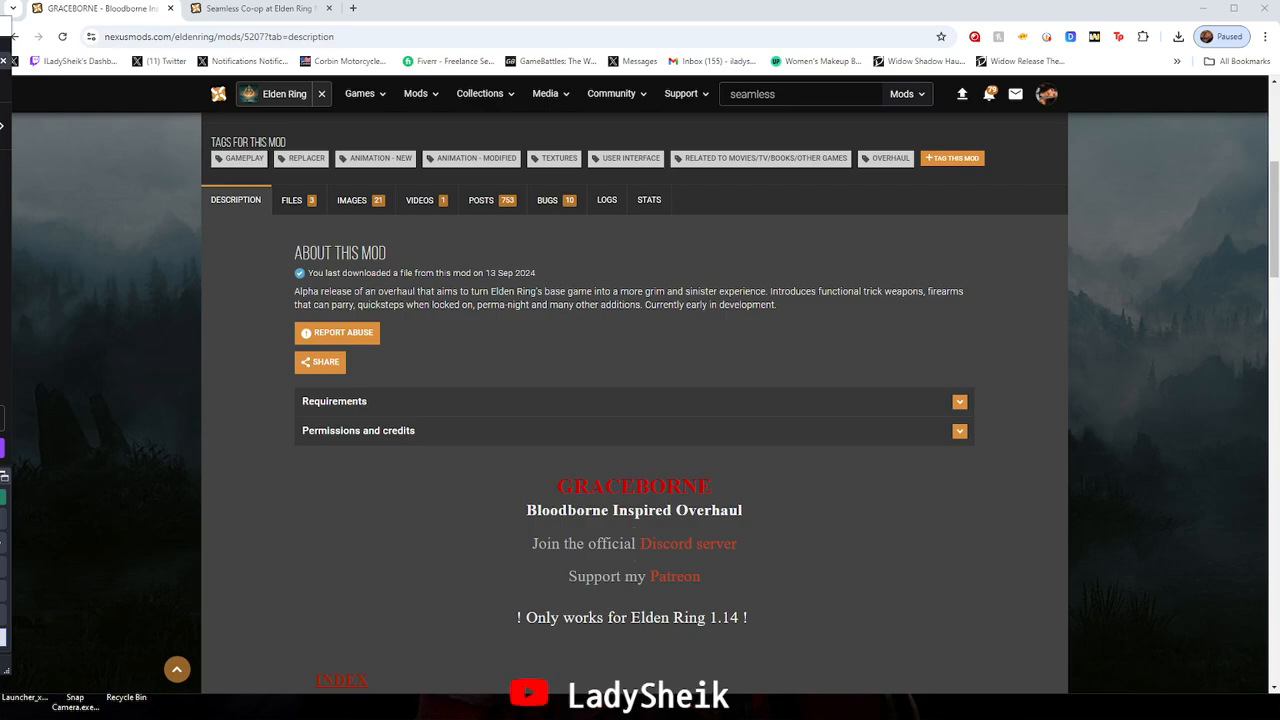
mouse_move(738, 634)
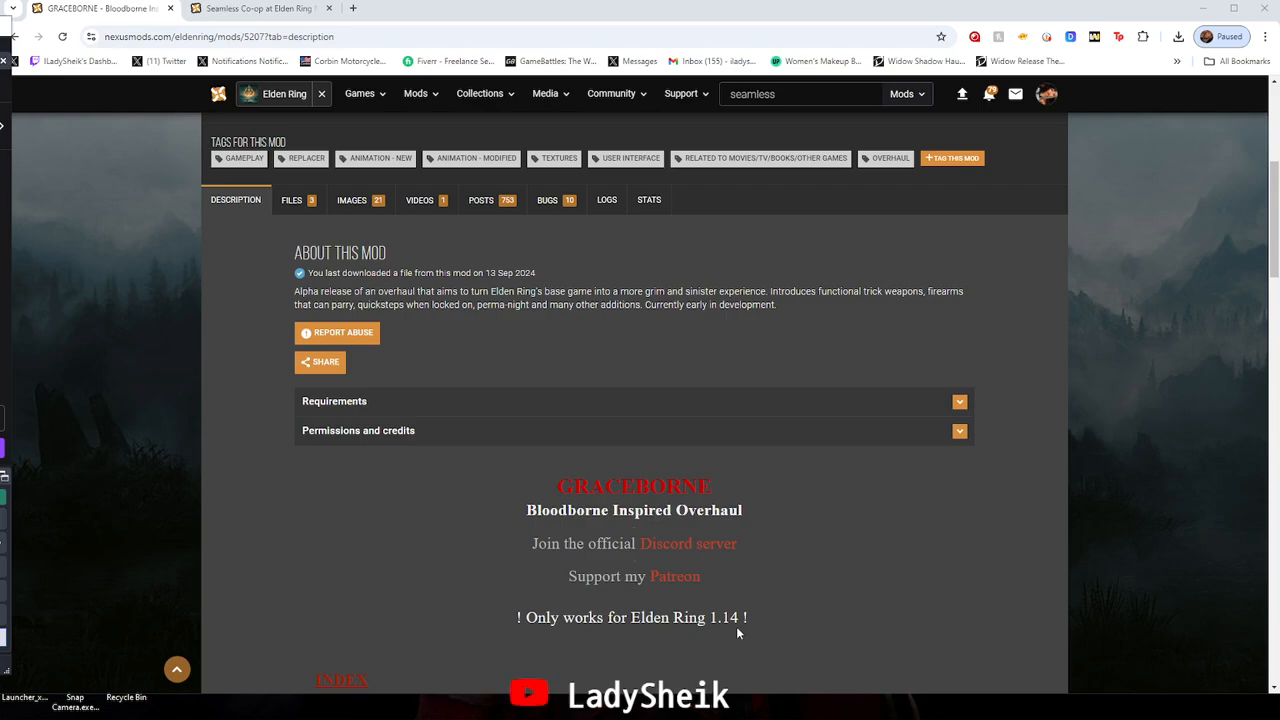
mouse_move(296, 212)
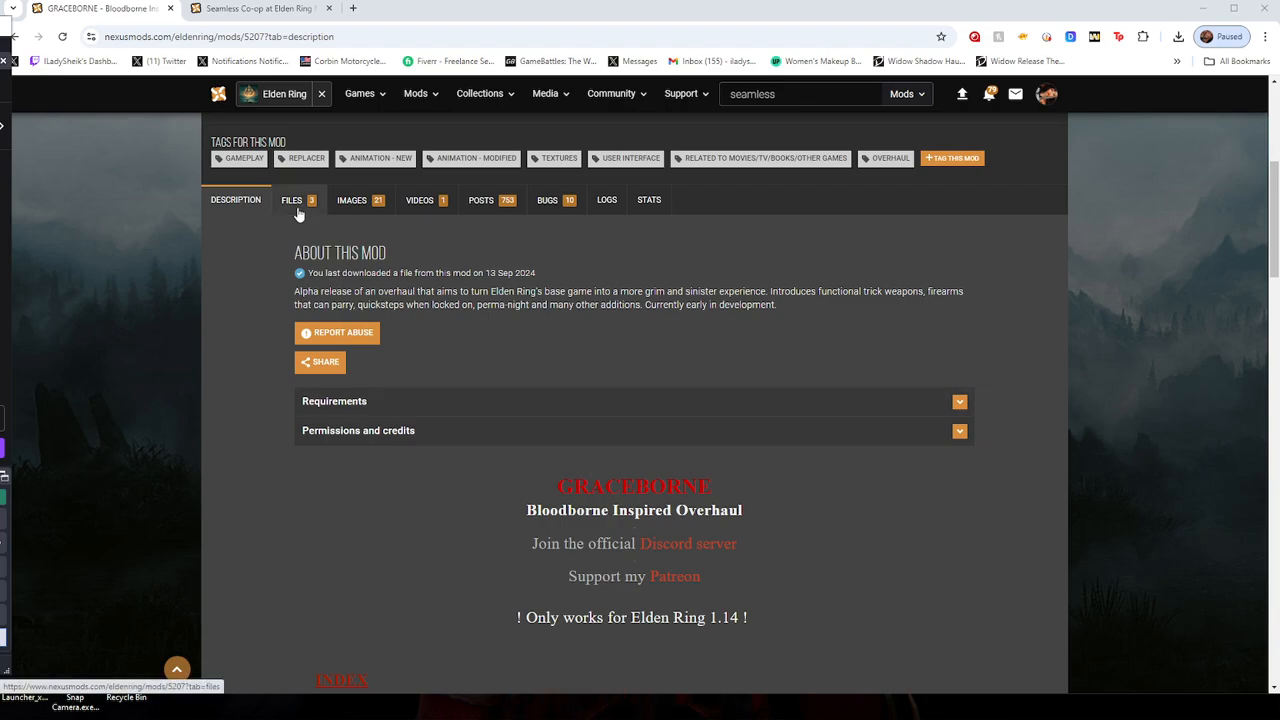
Show the Graceborne mod's downloadable files and scroll through the list
click(292, 200)
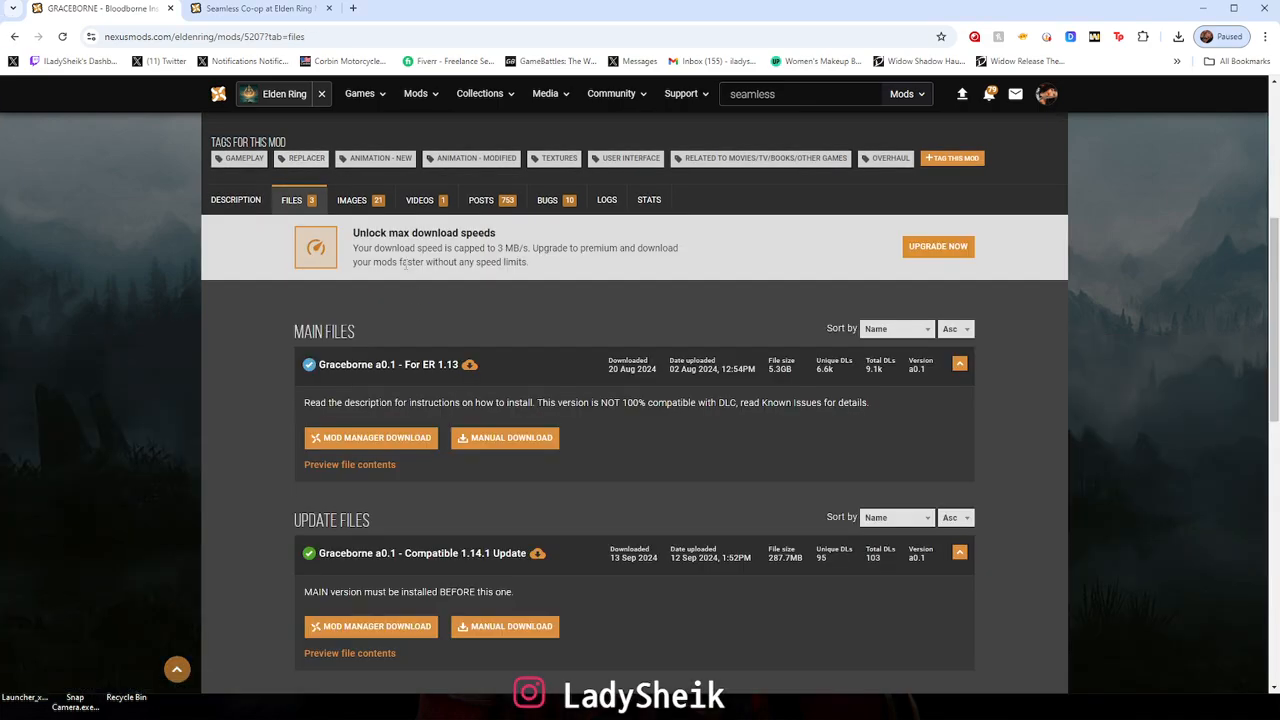
scroll(down, 3)
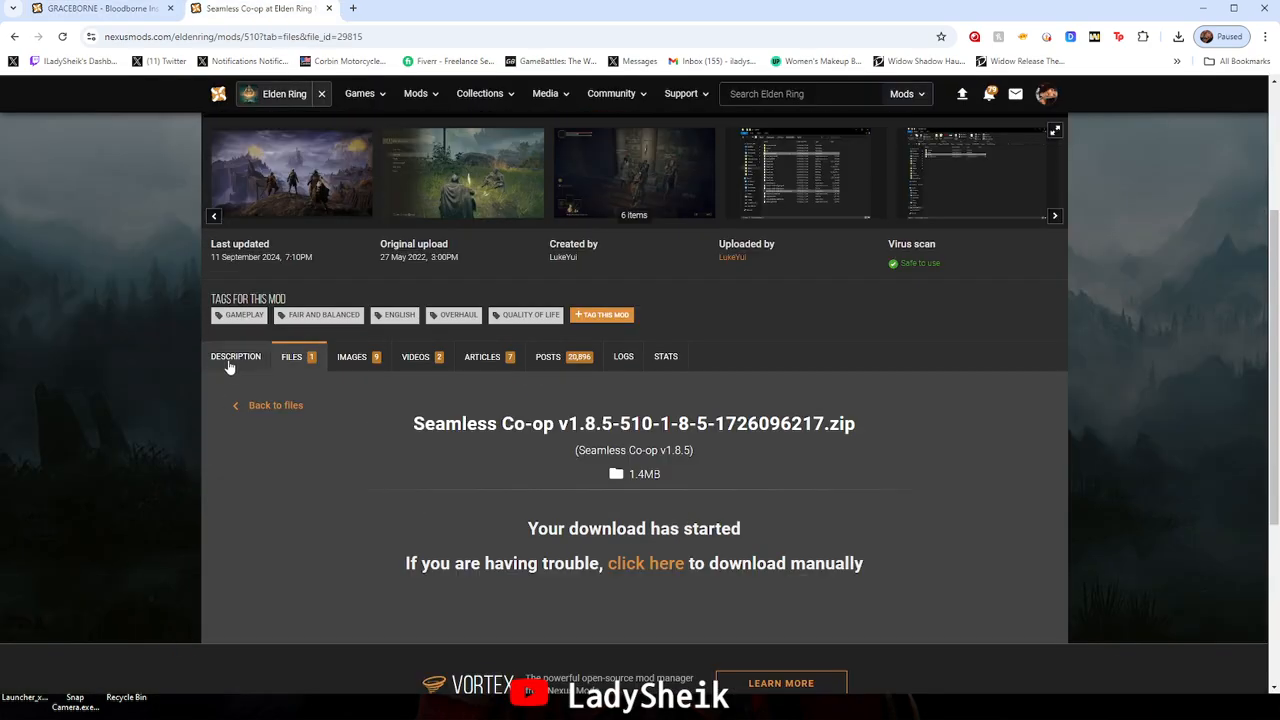
View the Seamless Co-op description, then return to the Graceborne files page
click(236, 356)
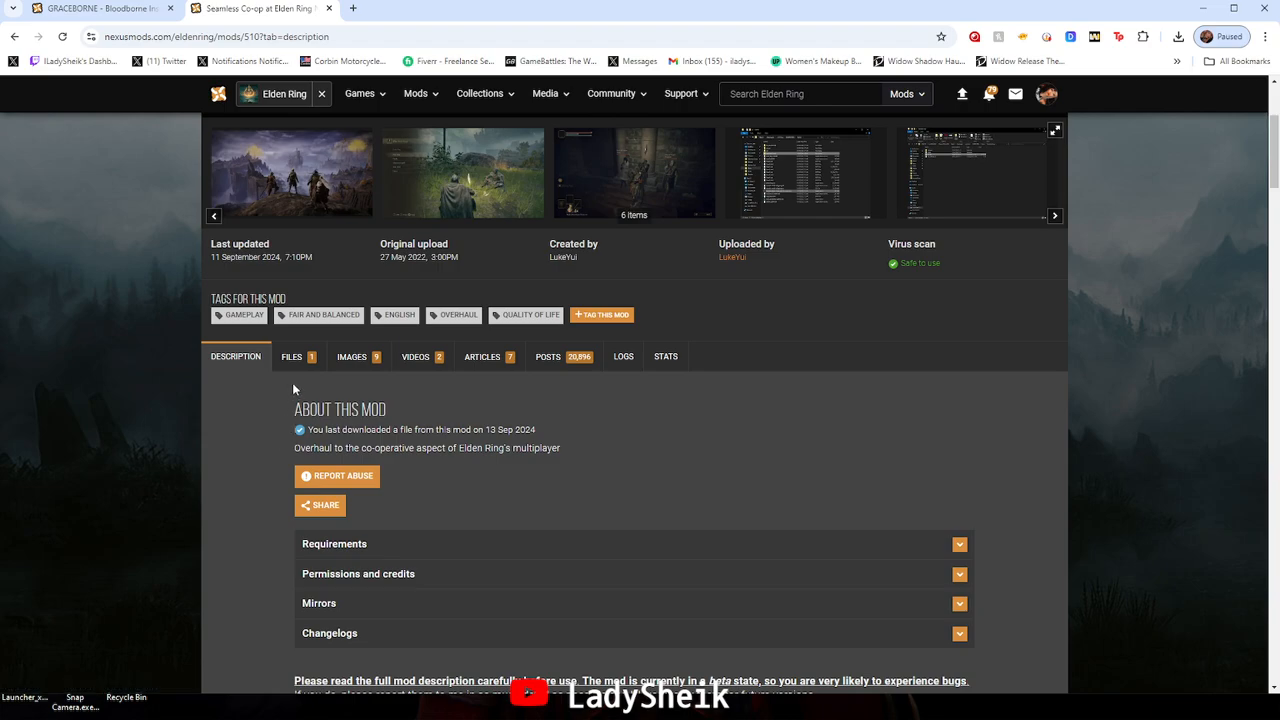
click(292, 356)
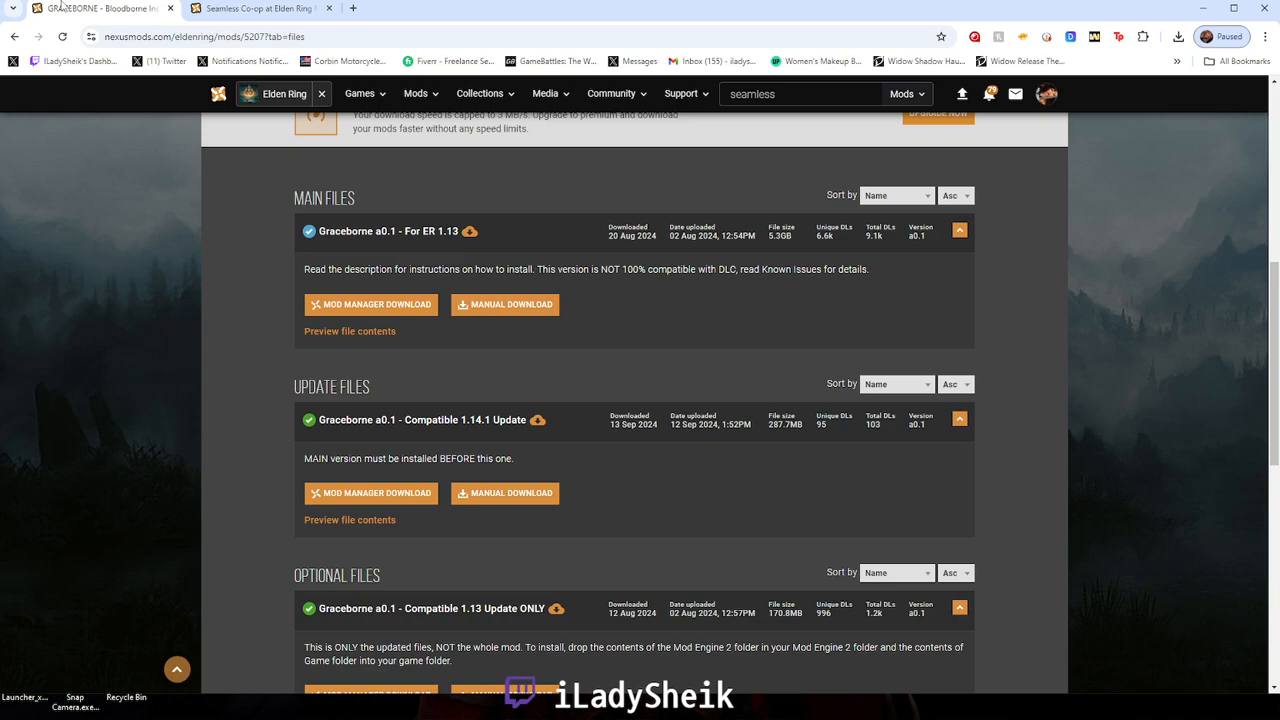
mouse_move(440, 246)
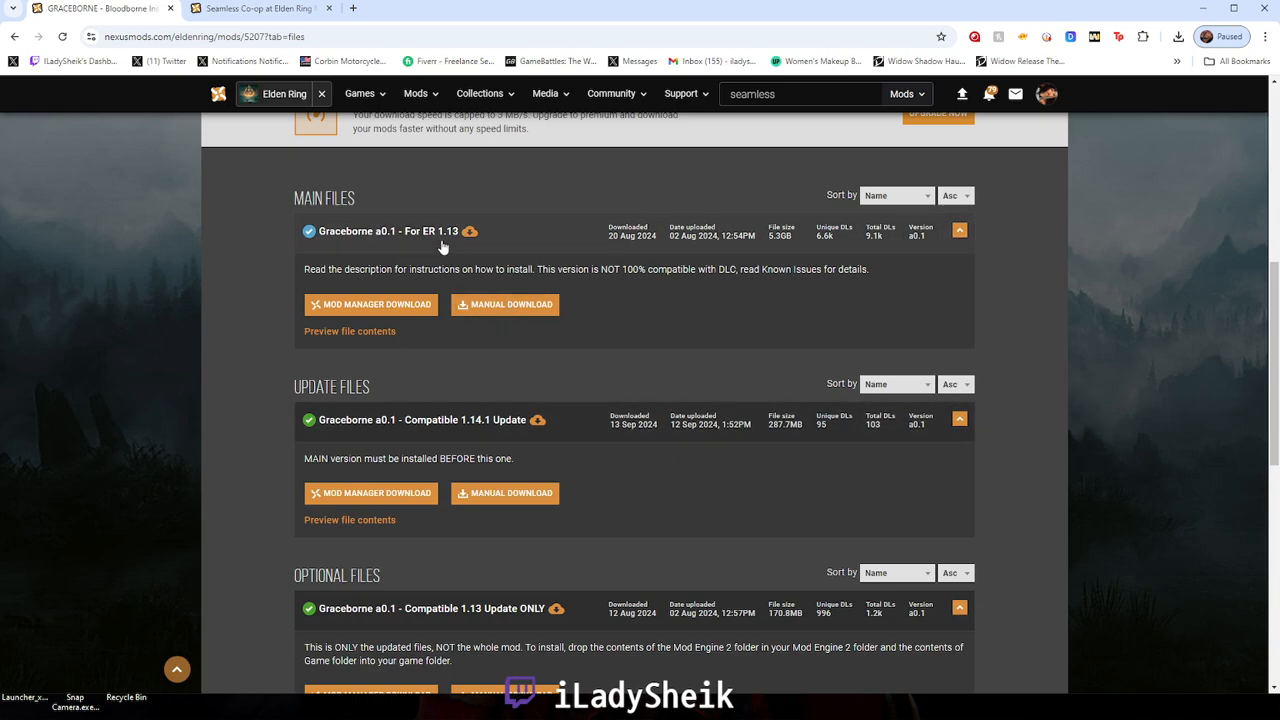
mouse_move(454, 252)
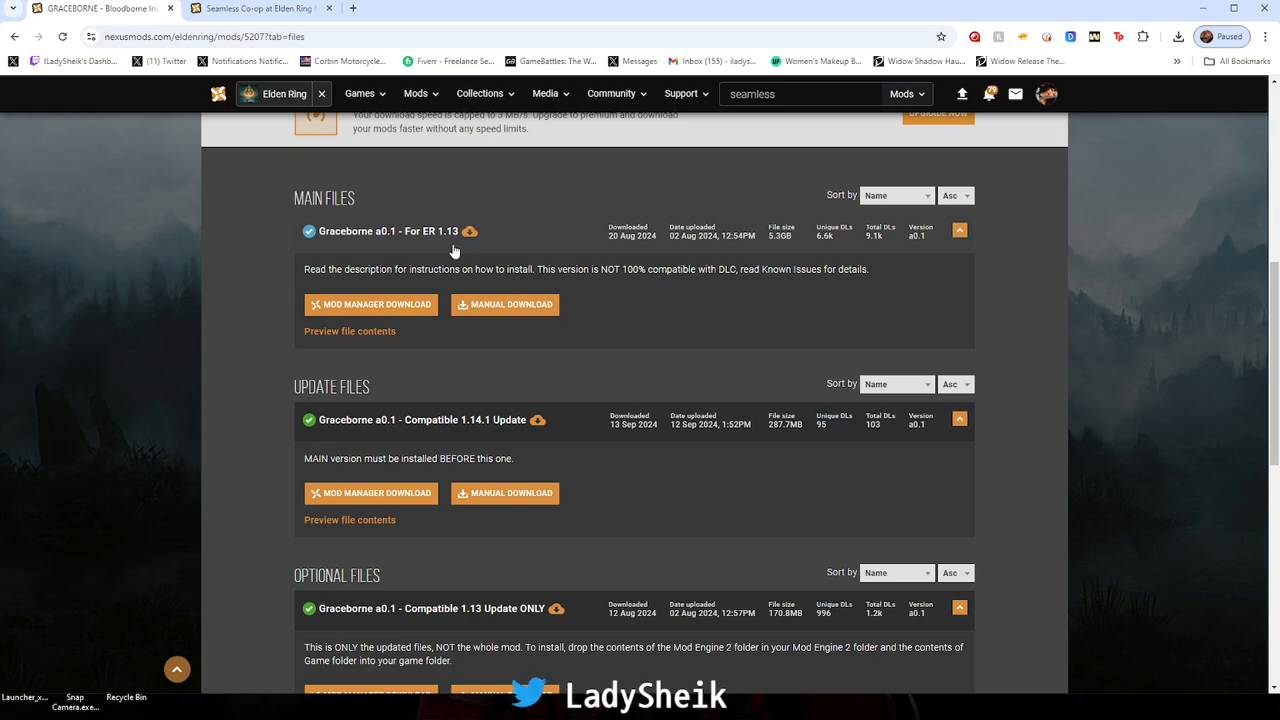
mouse_move(452, 440)
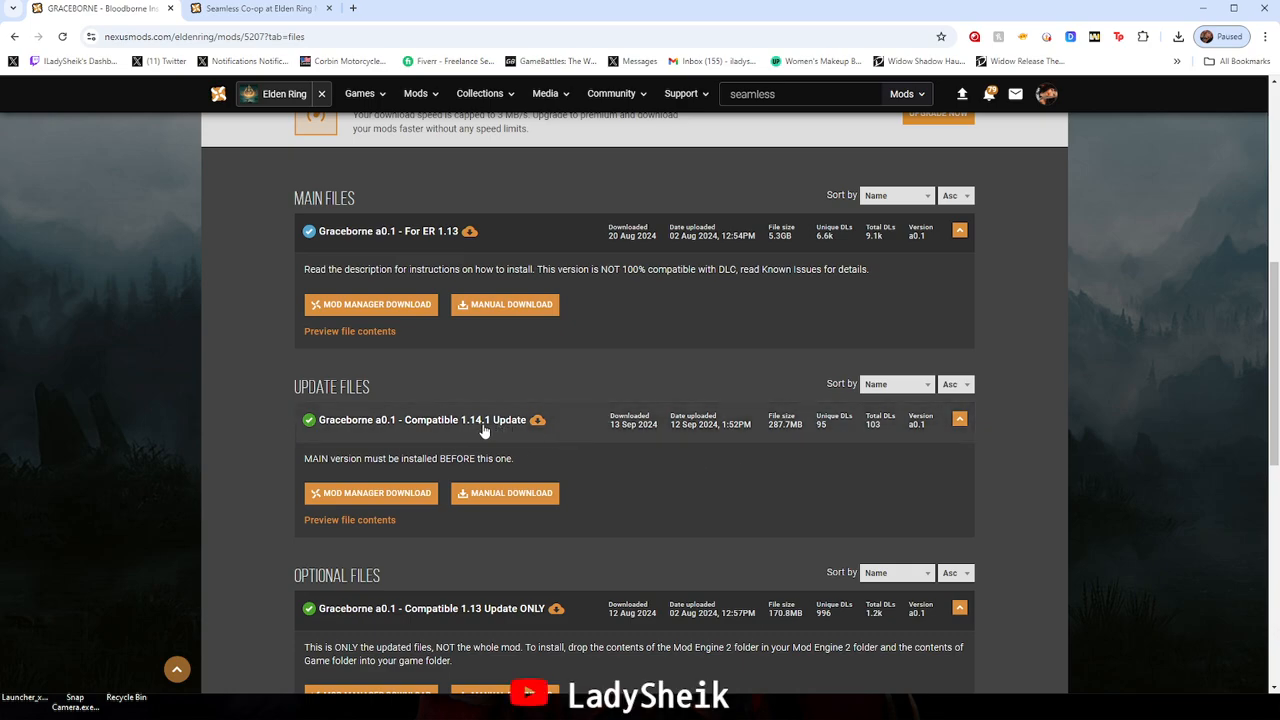
mouse_move(496, 504)
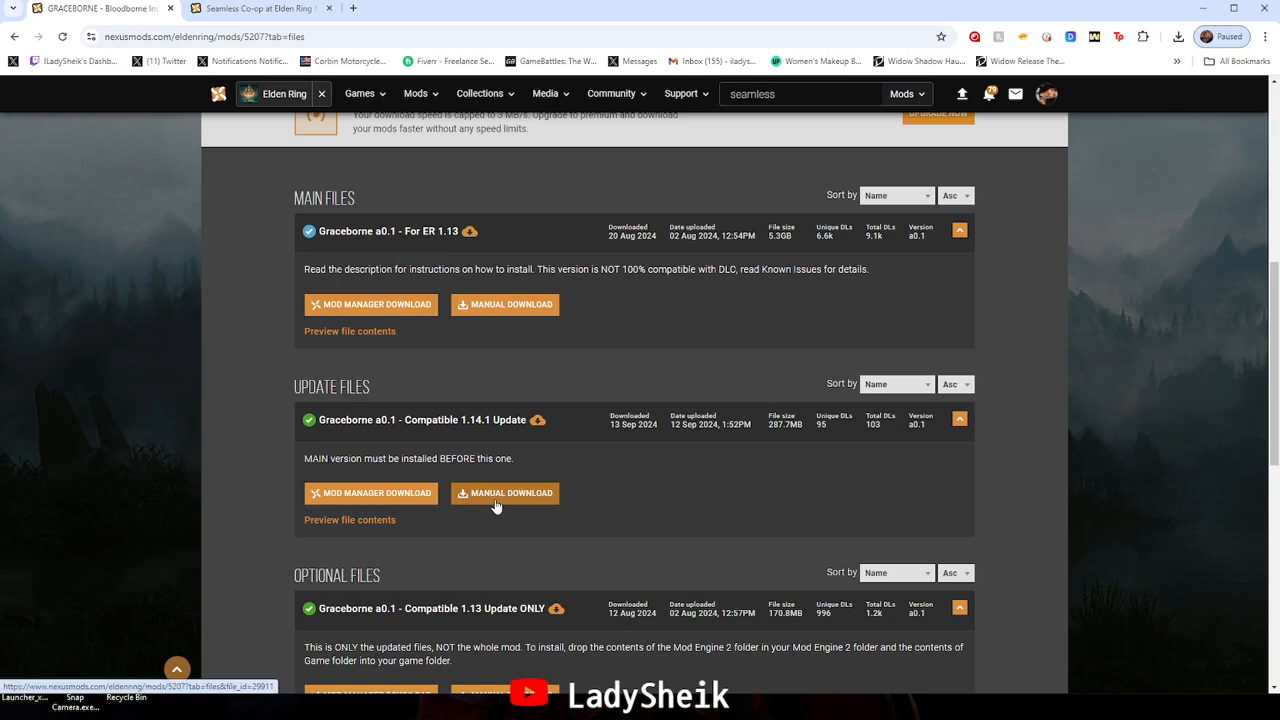
Manually download the Graceborne a0.1 update compatible with 1.14.1
click(504, 492)
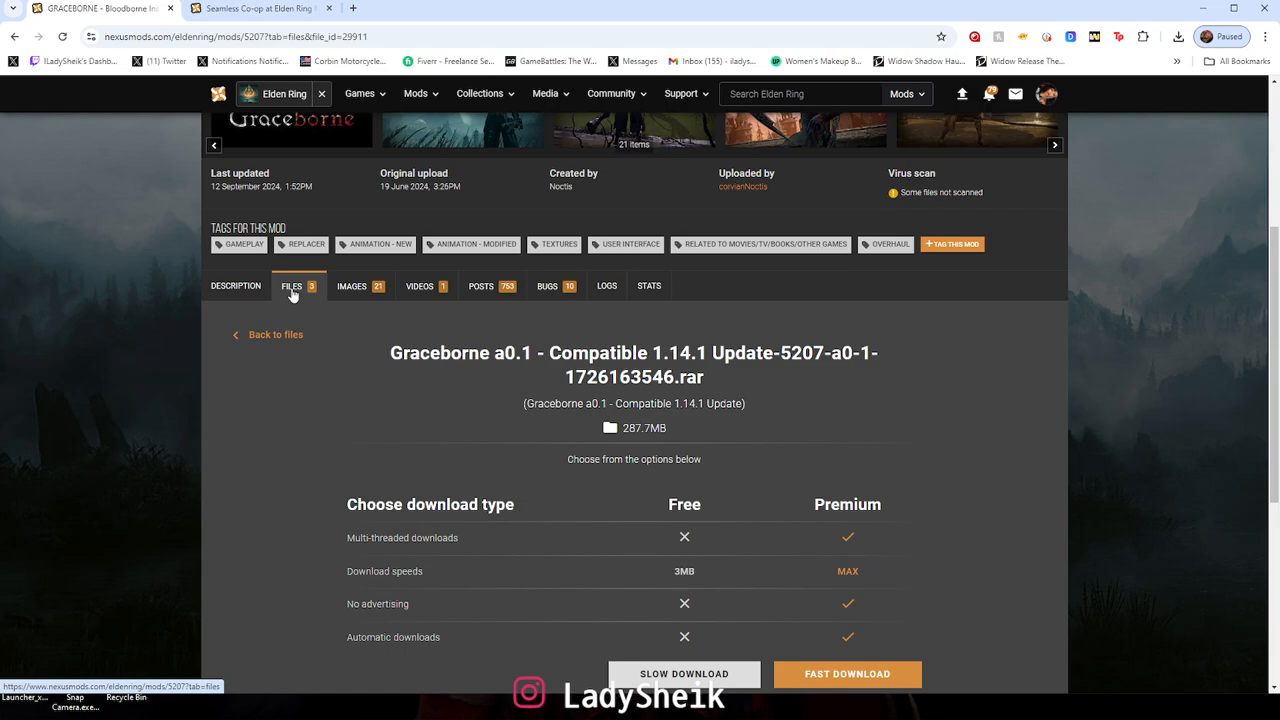
click(292, 284)
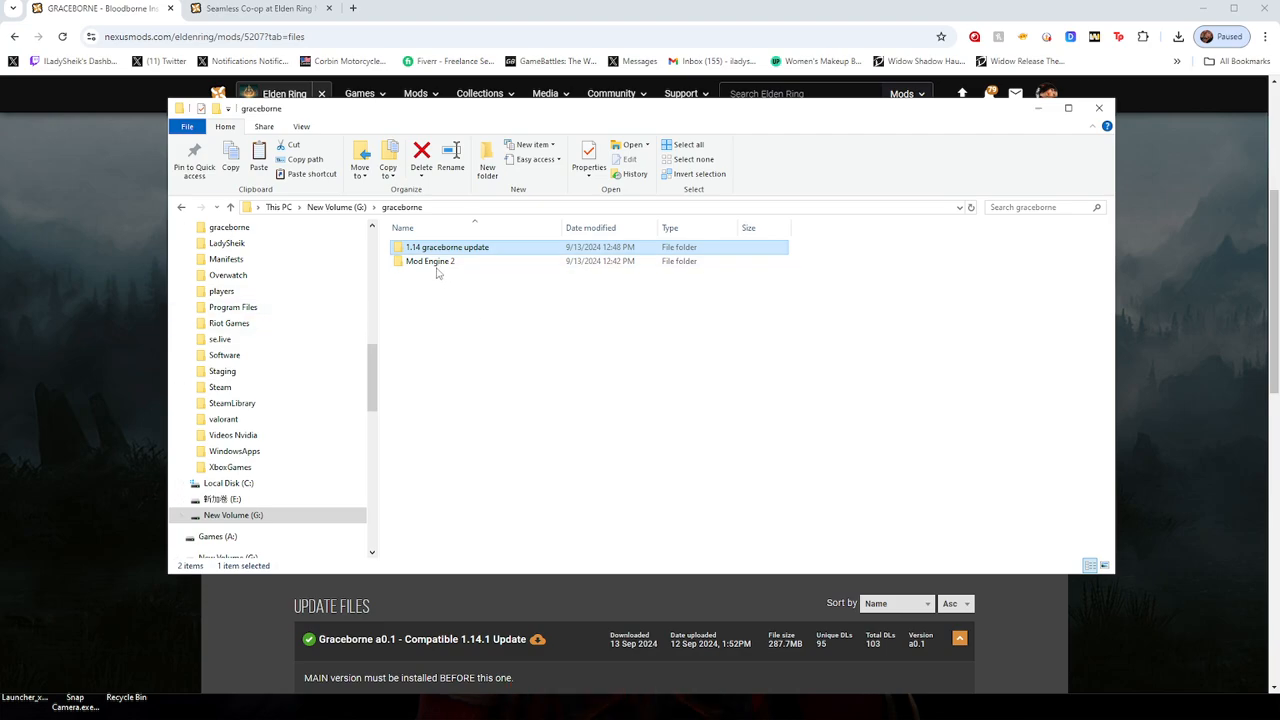
mouse_move(436, 272)
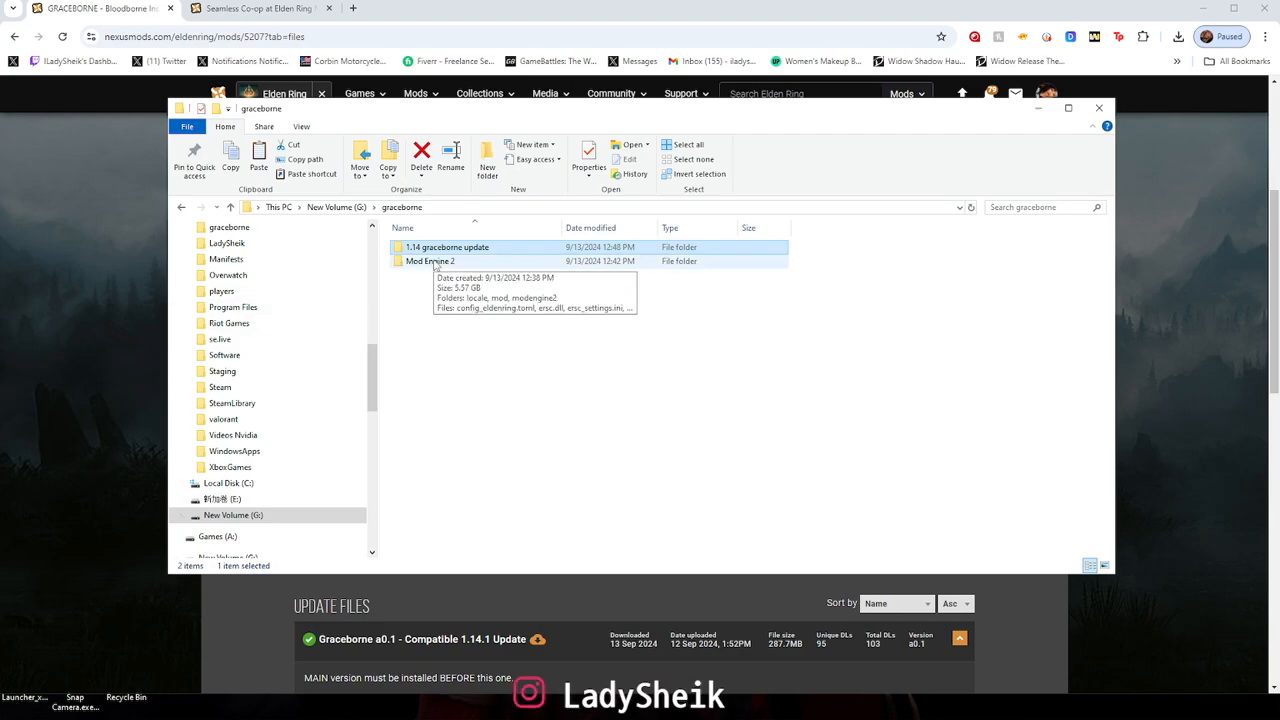
mouse_move(532, 324)
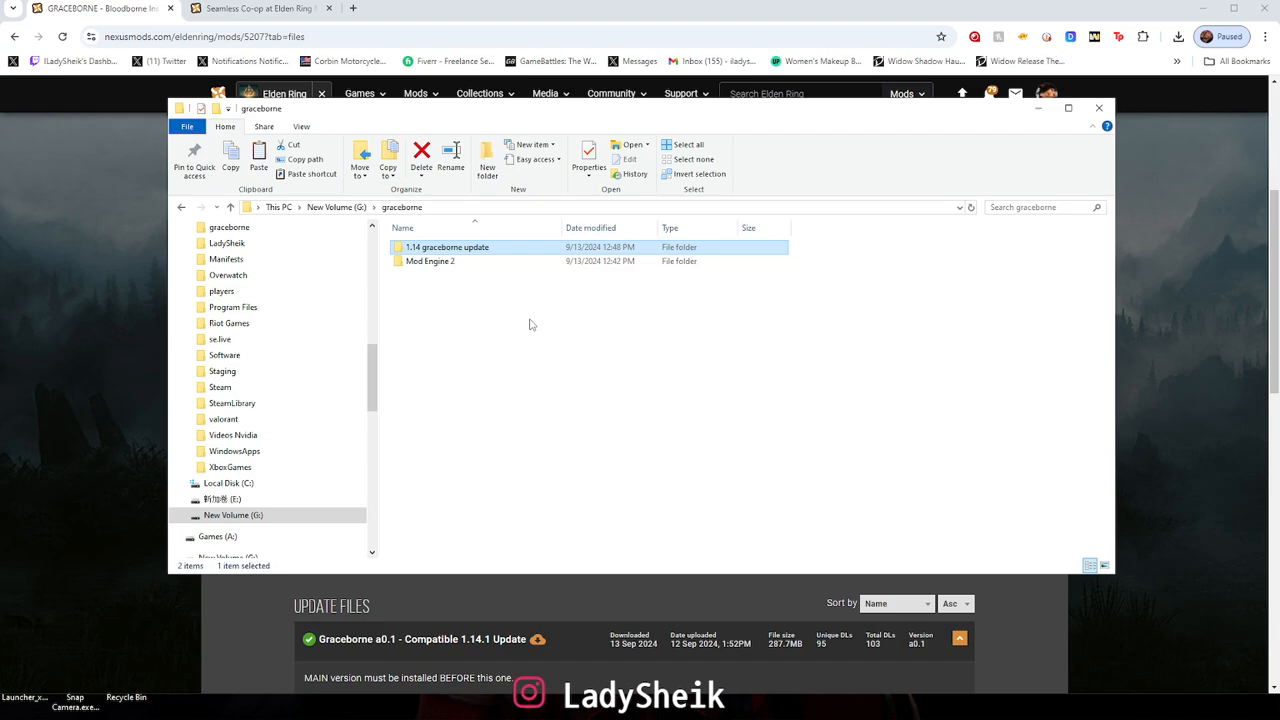
mouse_move(488, 258)
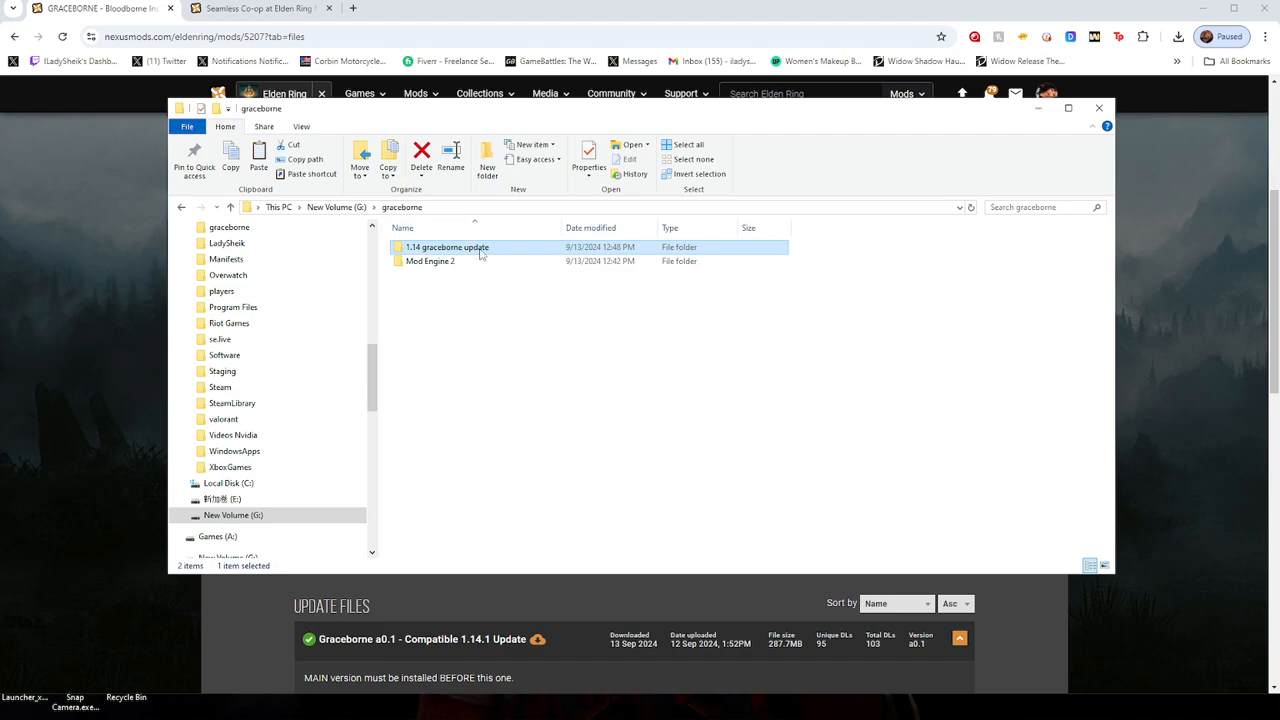
double_click(444, 248)
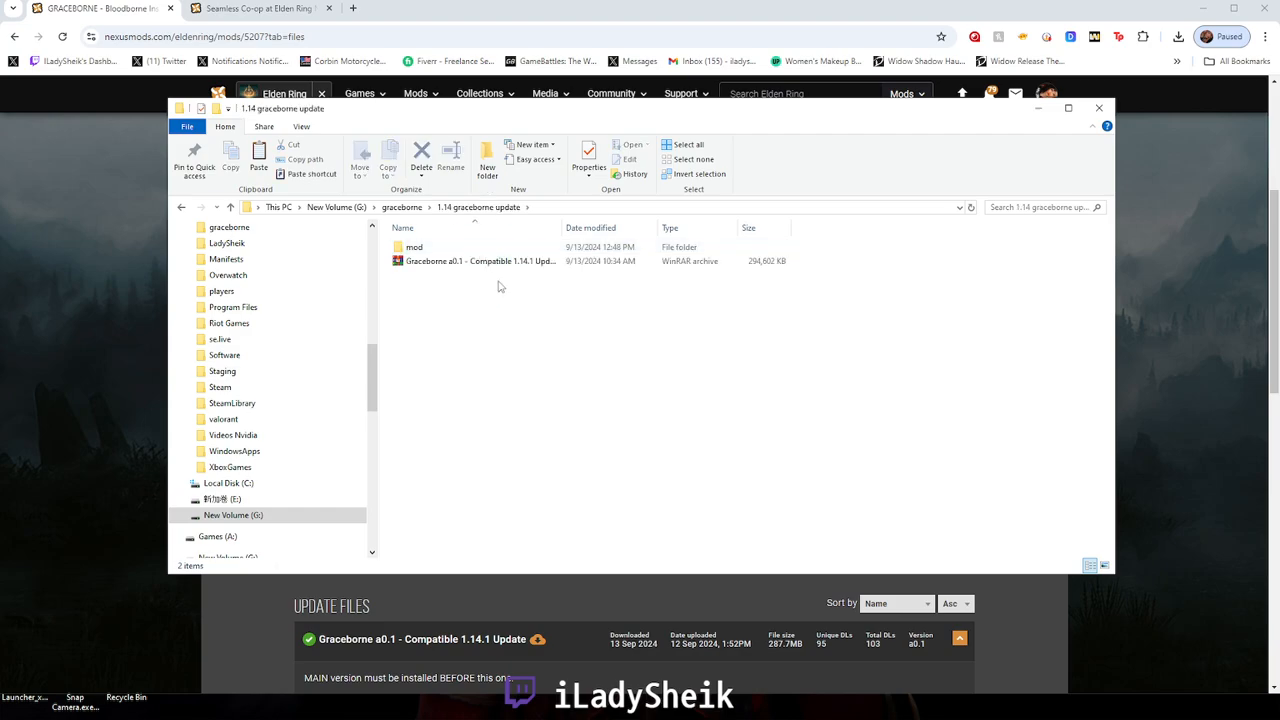
right_click(500, 260)
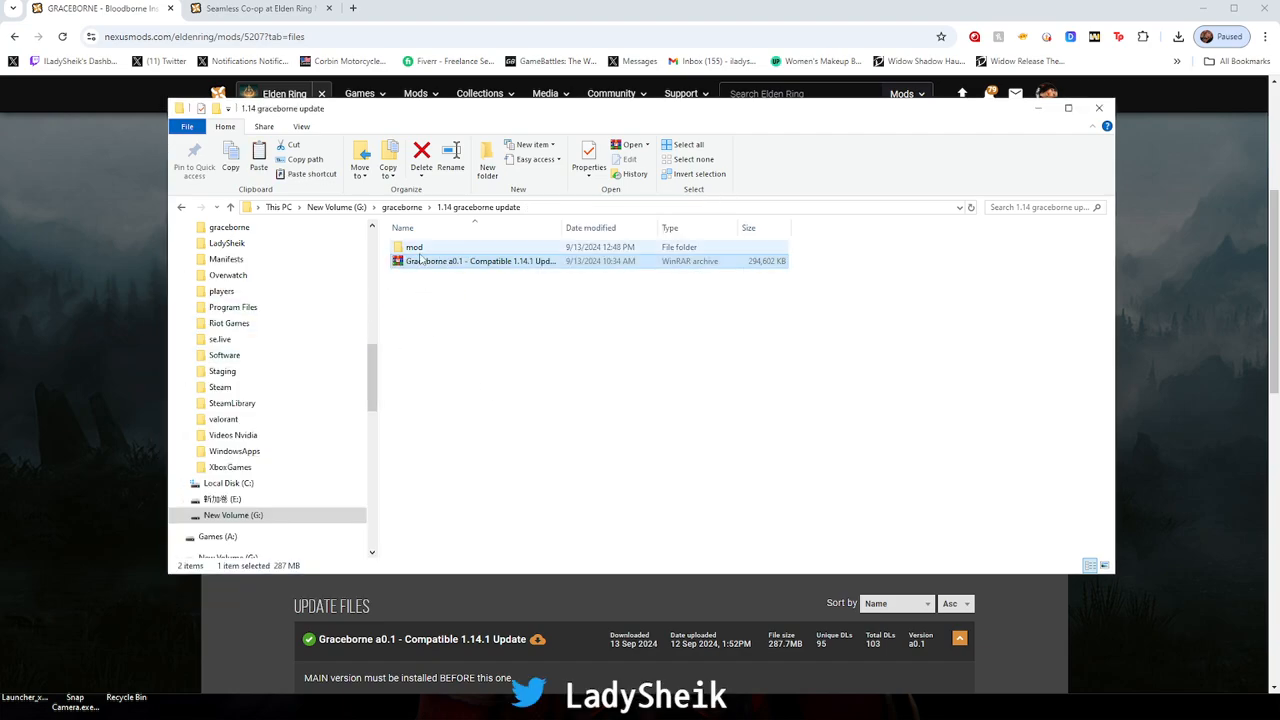
double_click(414, 248)
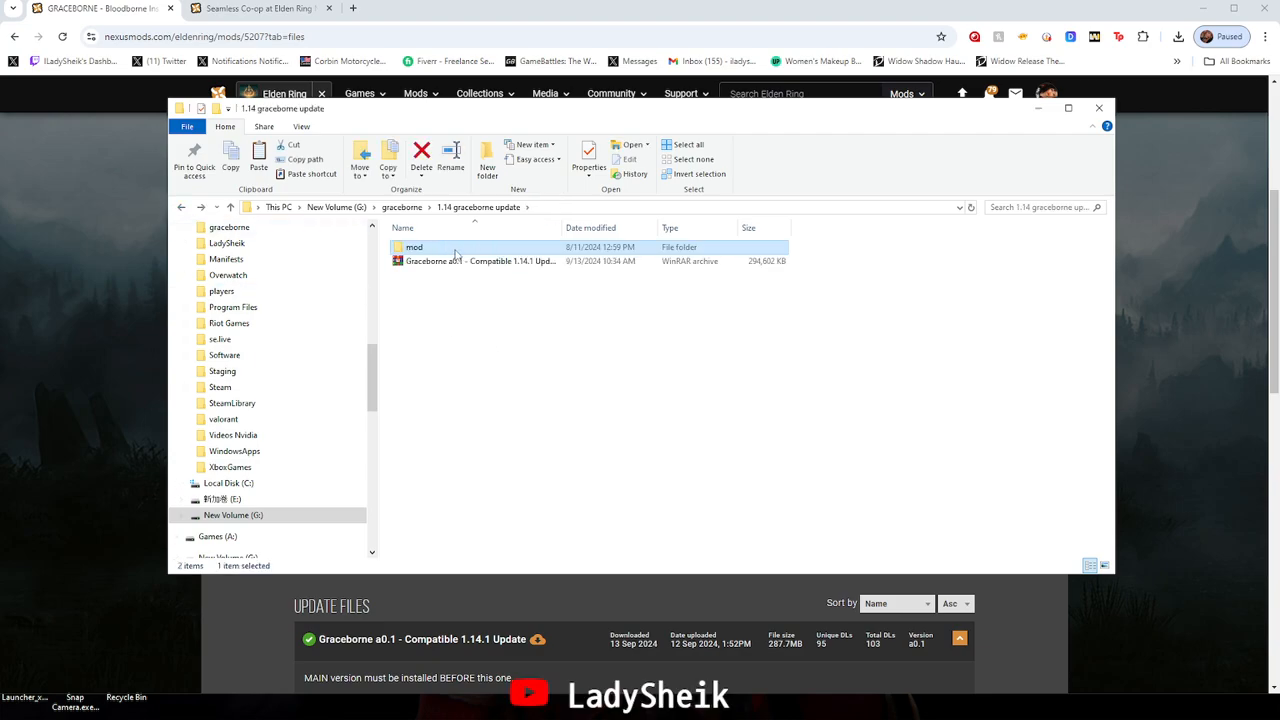
double_click(414, 248)
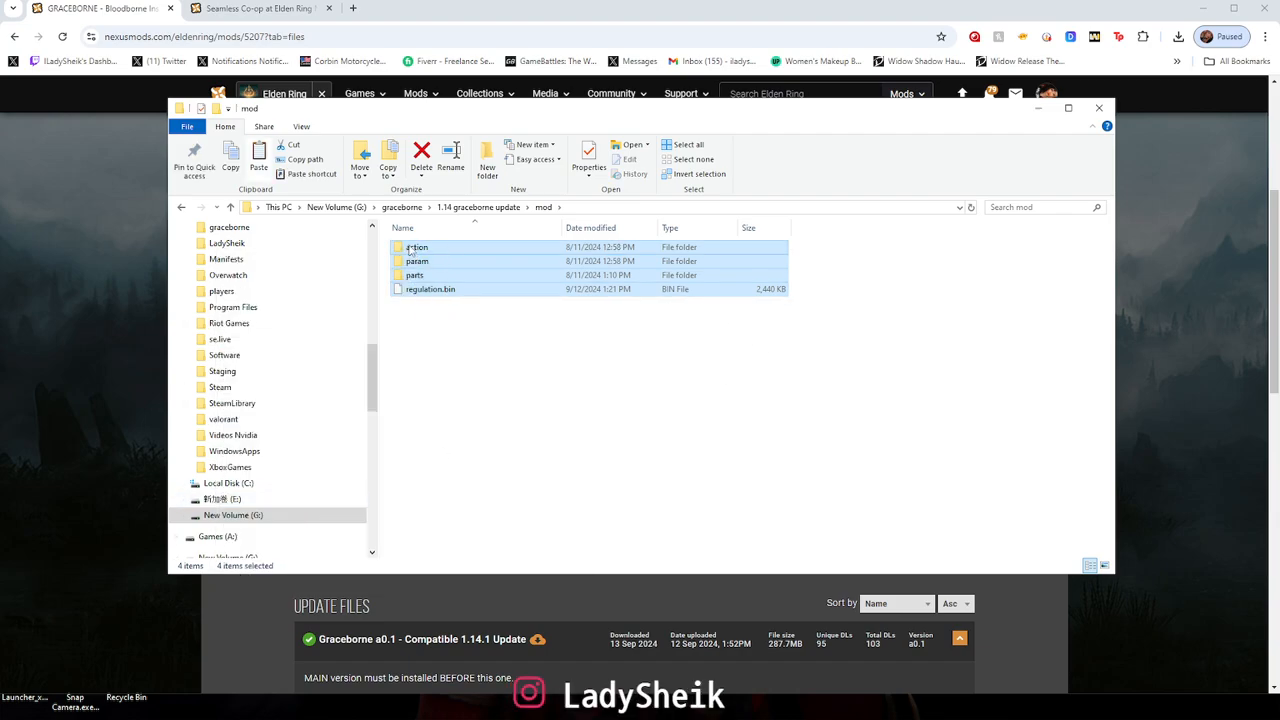
click(400, 206)
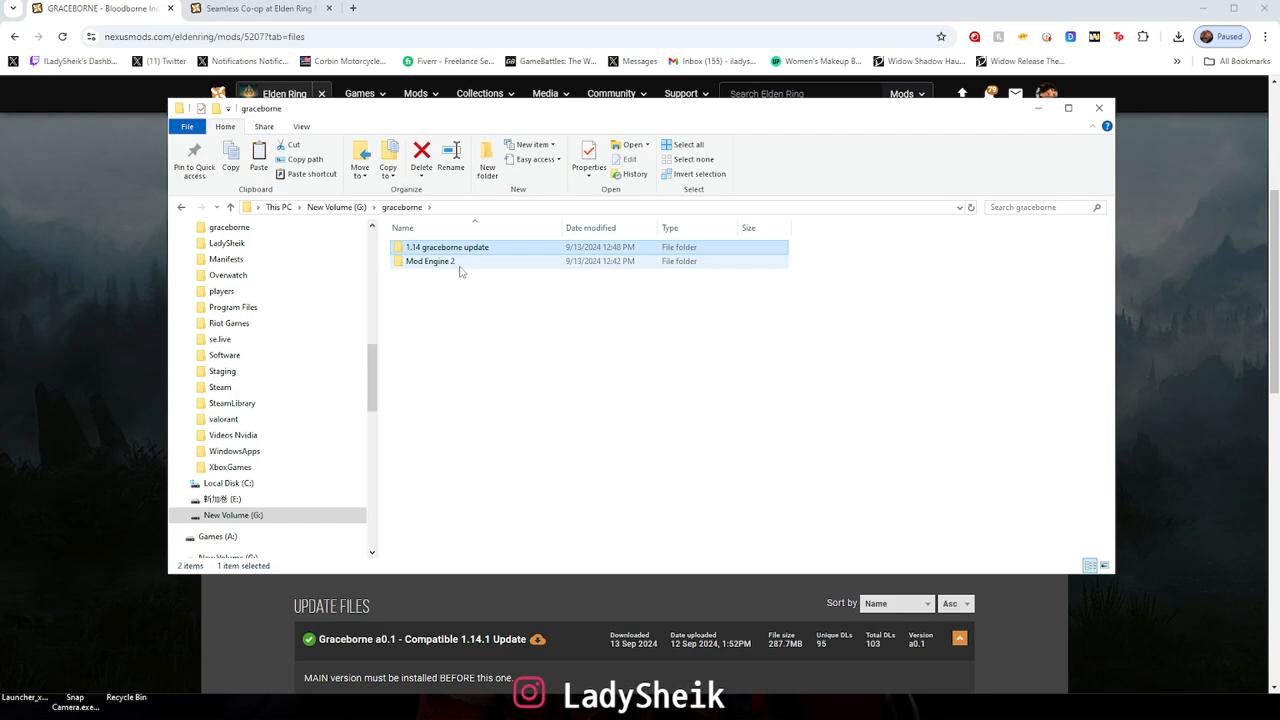
Enter the Mod Engine 2 folder and pick its mod subfolder
double_click(426, 260)
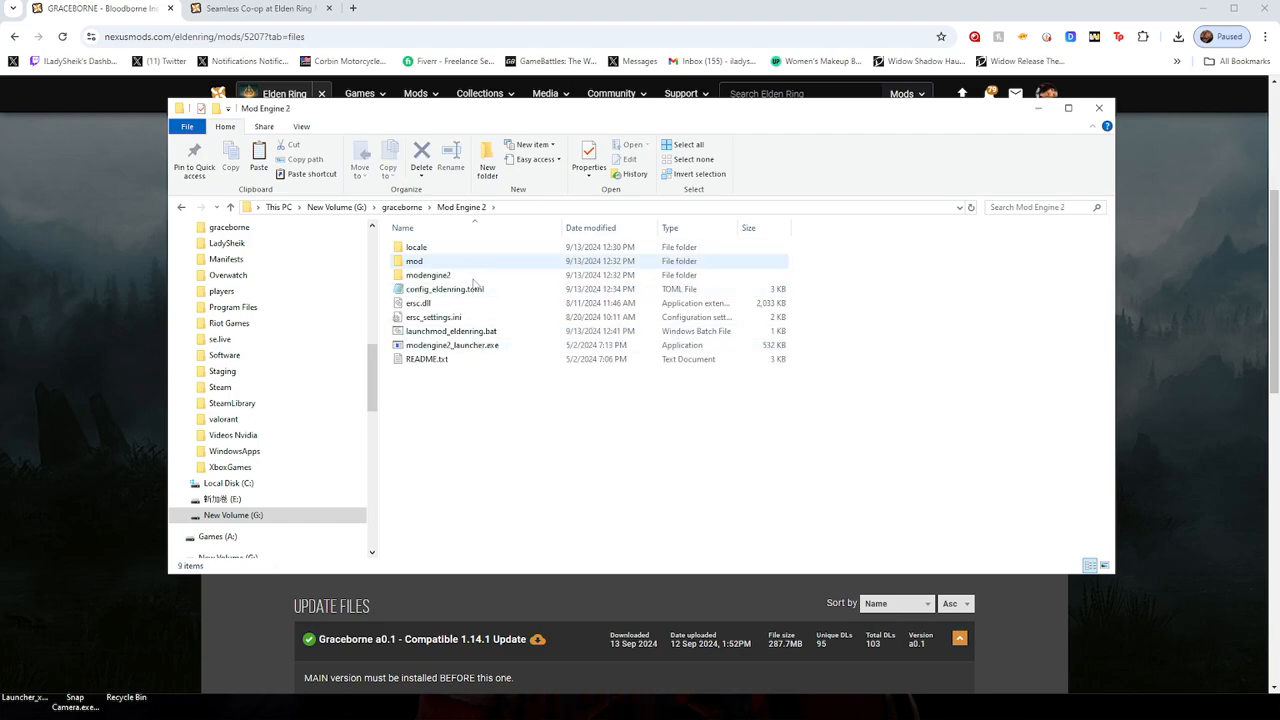
click(418, 304)
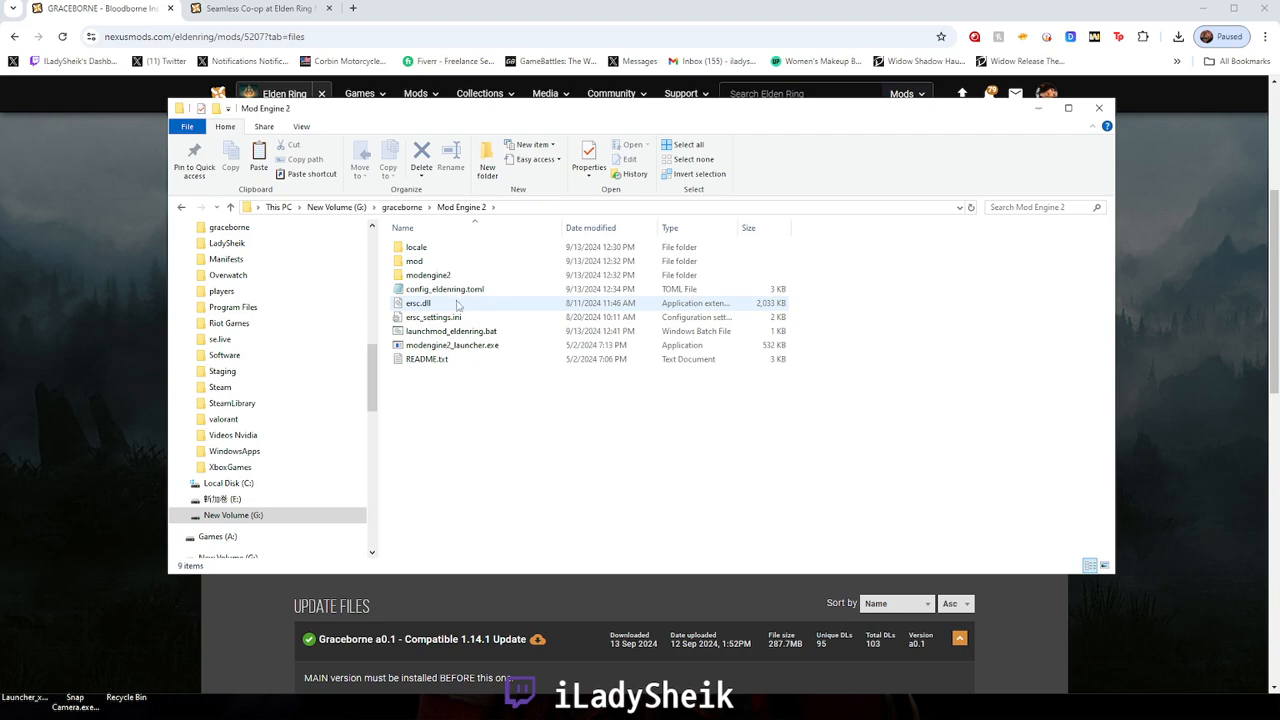
mouse_move(412, 260)
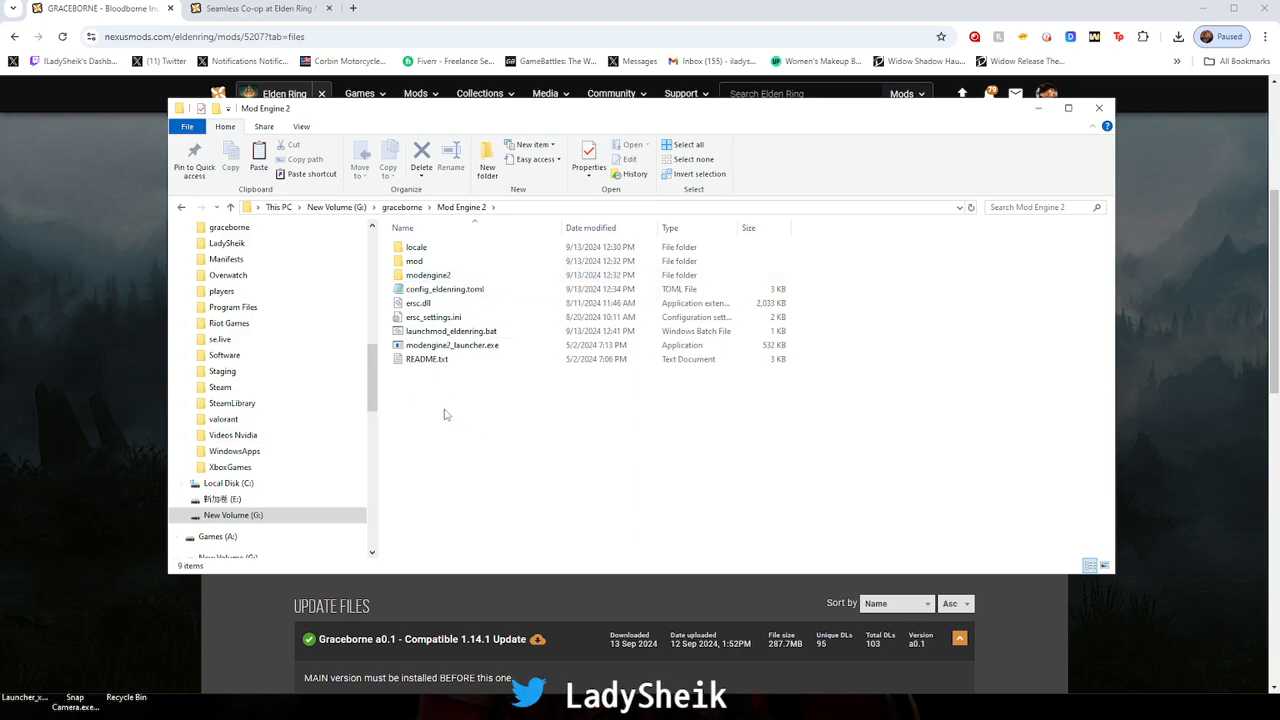
mouse_move(444, 288)
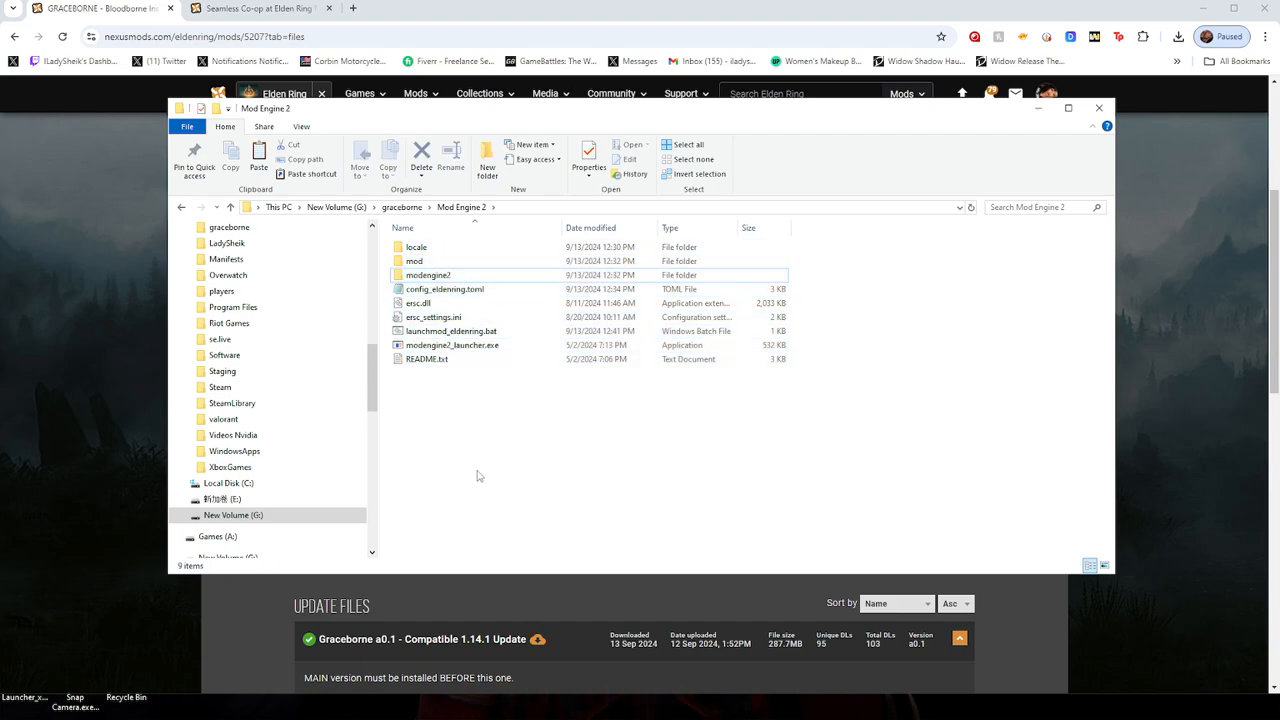
click(414, 260)
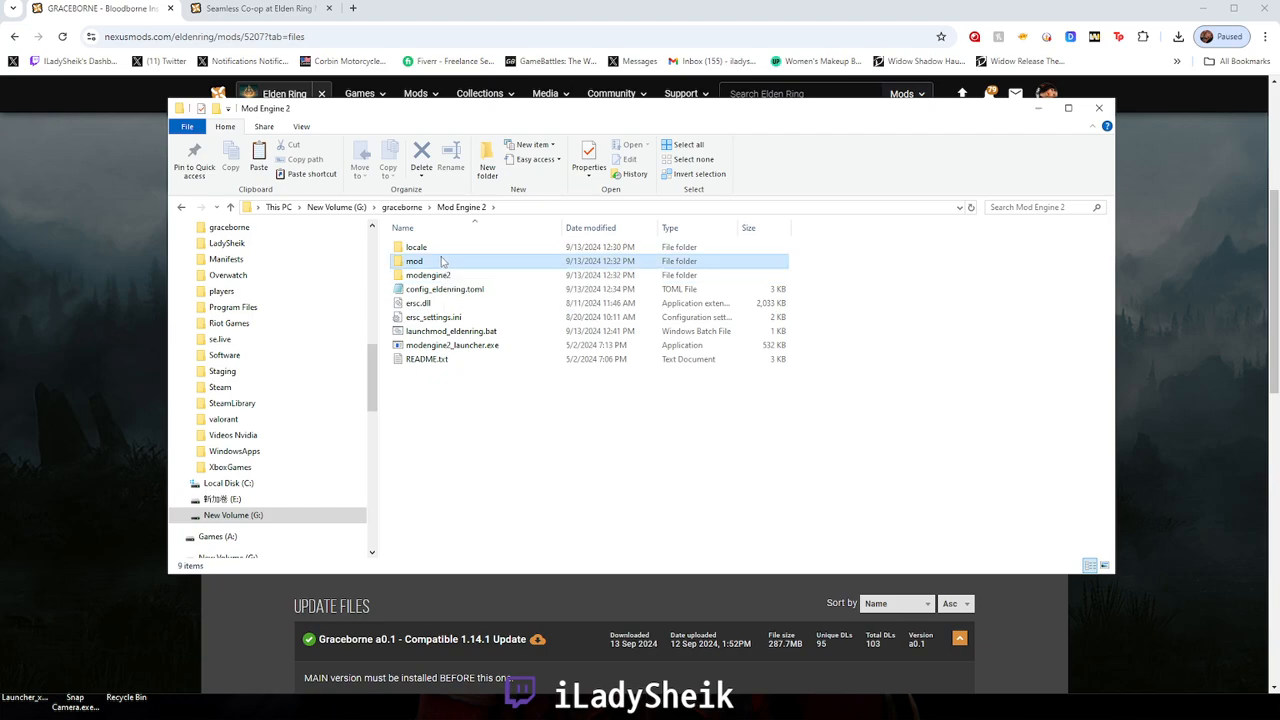
Paste the update's 33 items into the mod folder, replacing existing files
double_click(414, 260)
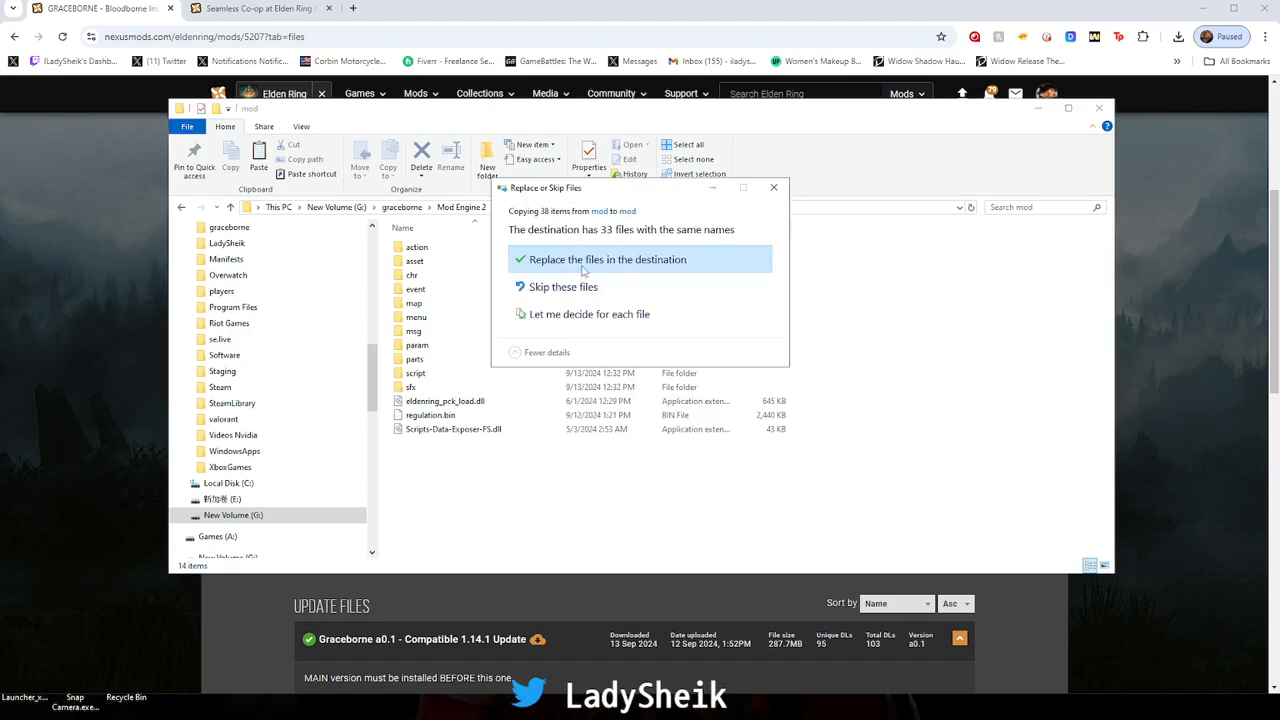
click(604, 260)
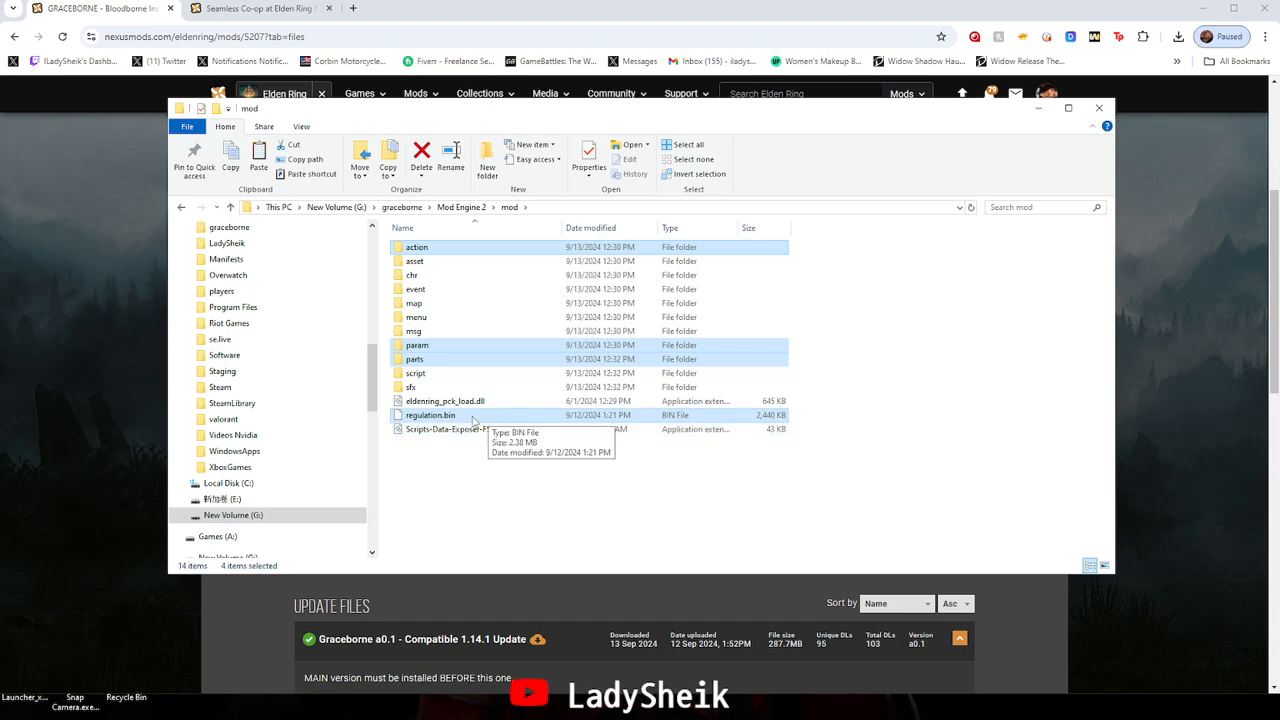
mouse_move(432, 248)
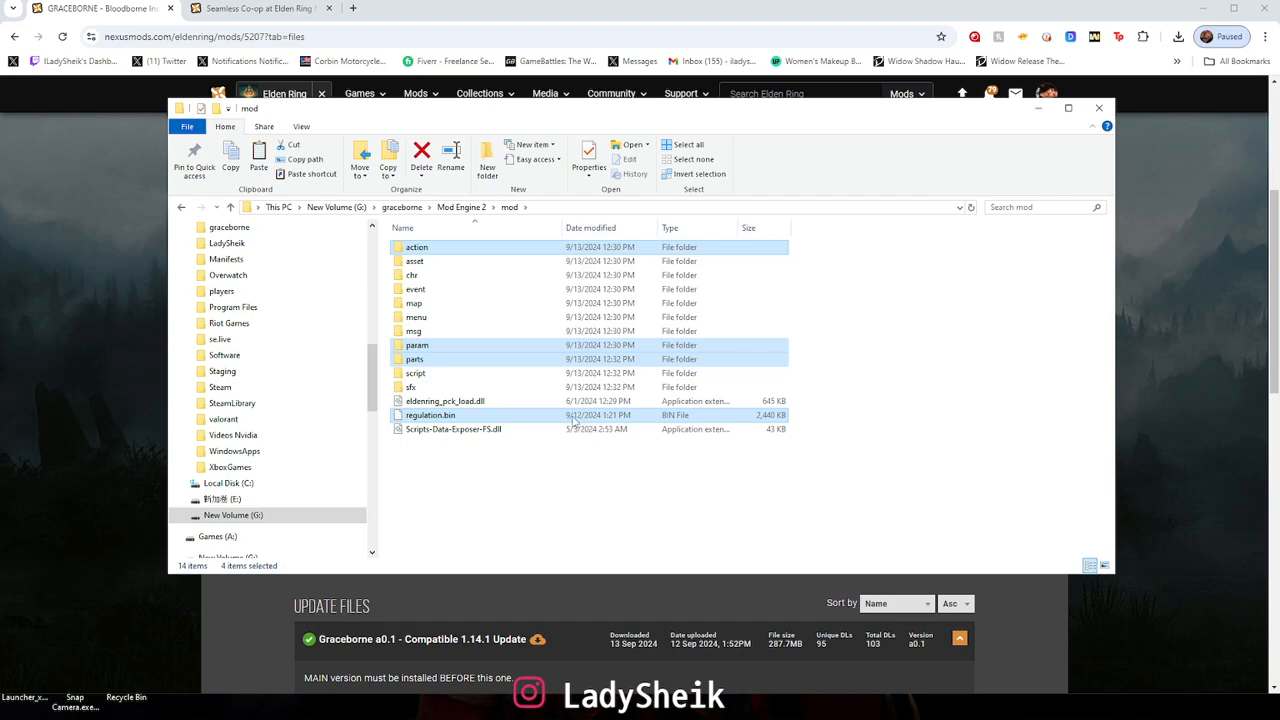
mouse_move(540, 424)
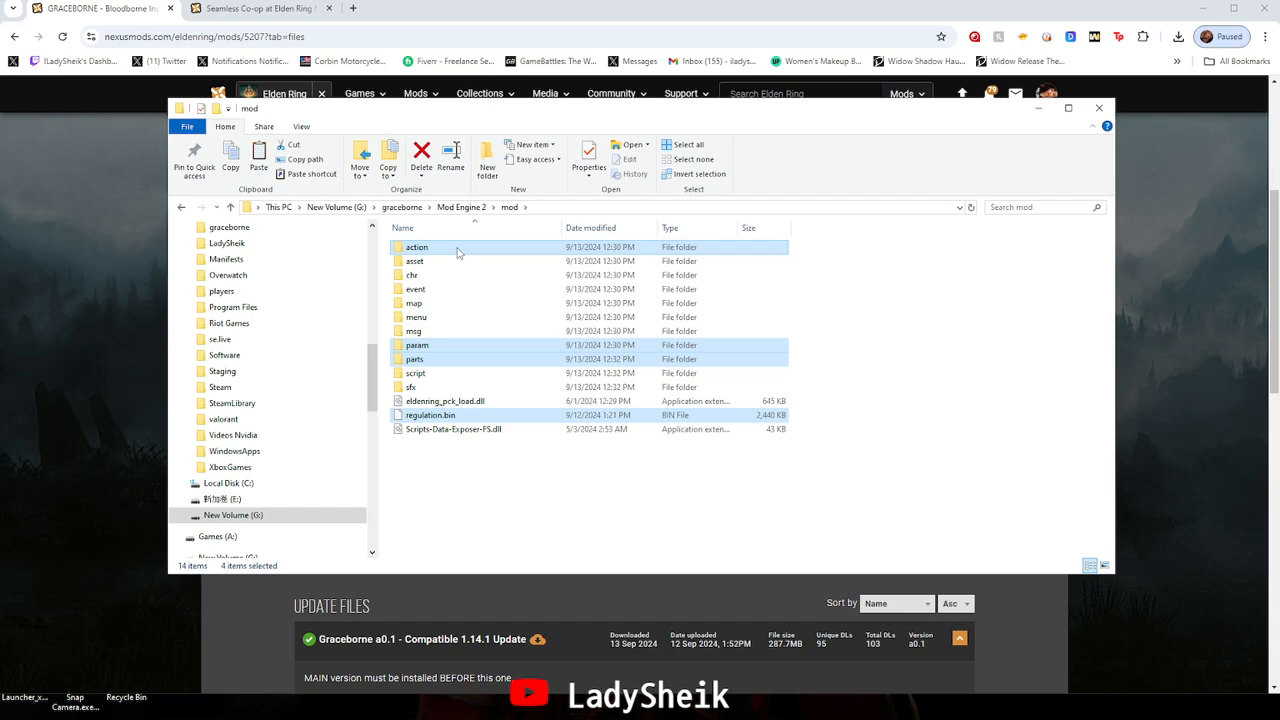
mouse_move(508, 522)
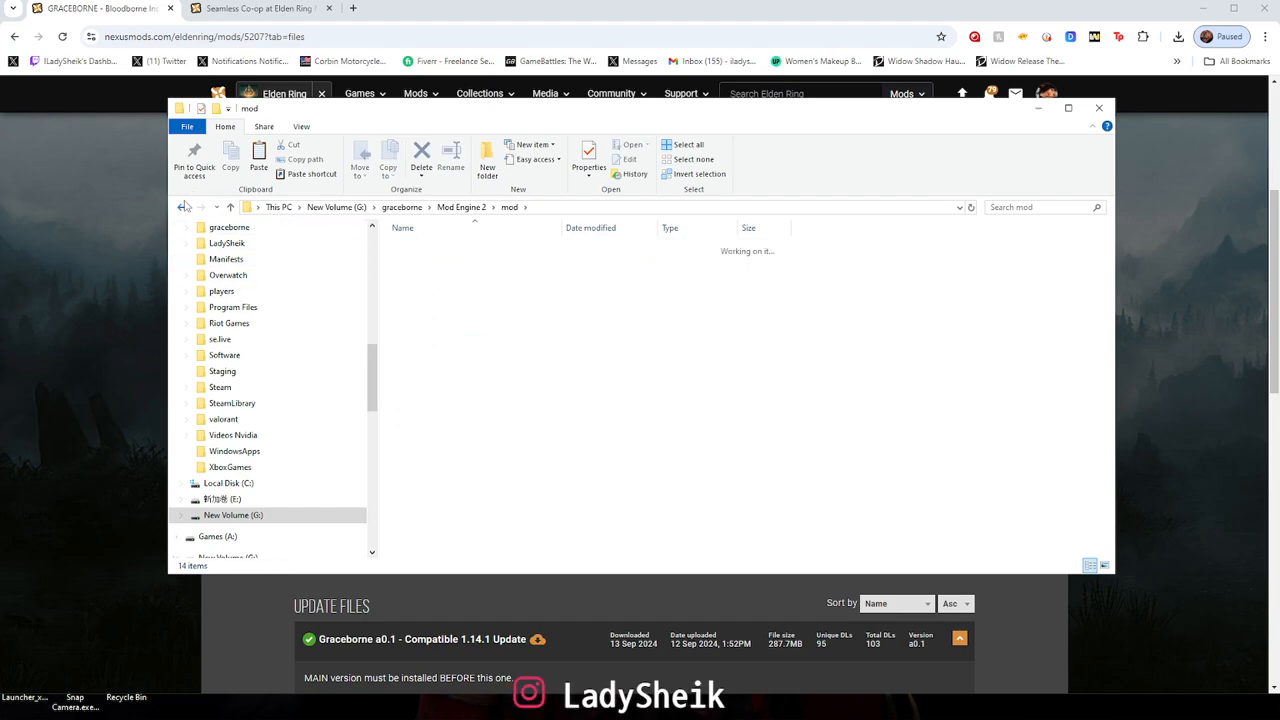
Close the mod folder window to return to the Graceborne files page
click(180, 206)
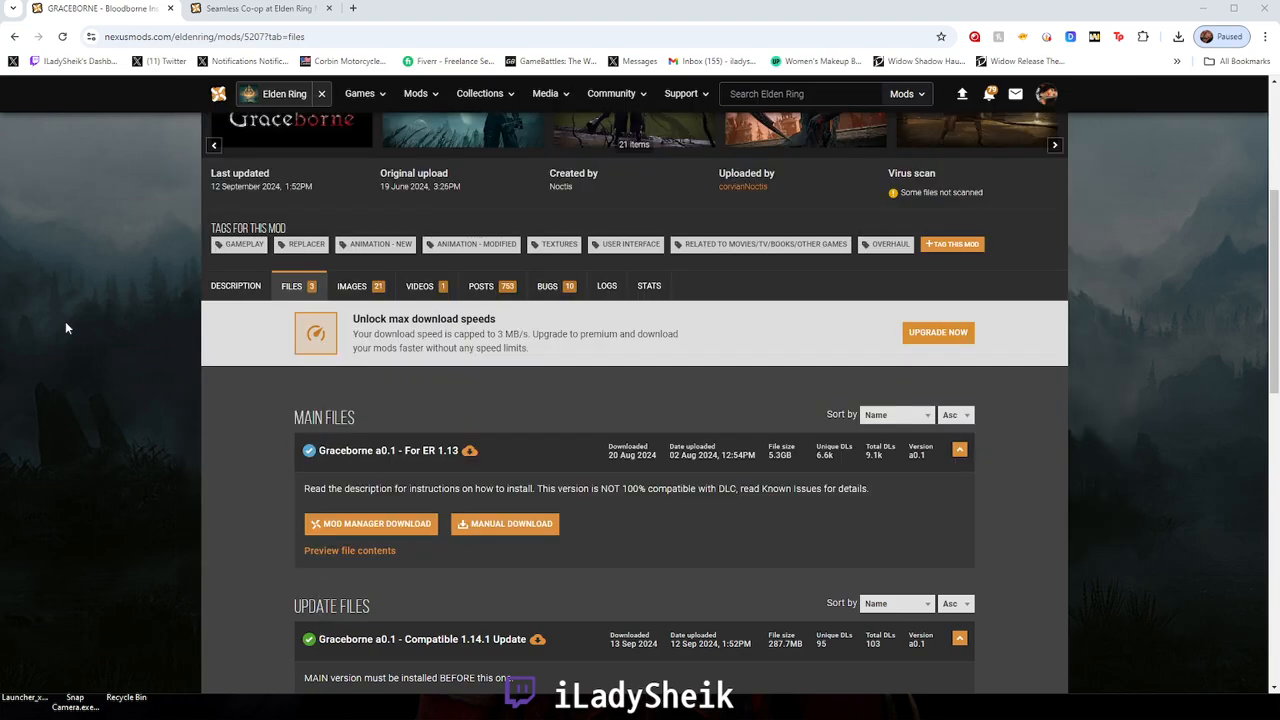
Browse the Graceborne posts for the sticky batch-file guide, checking the description along the way
click(480, 284)
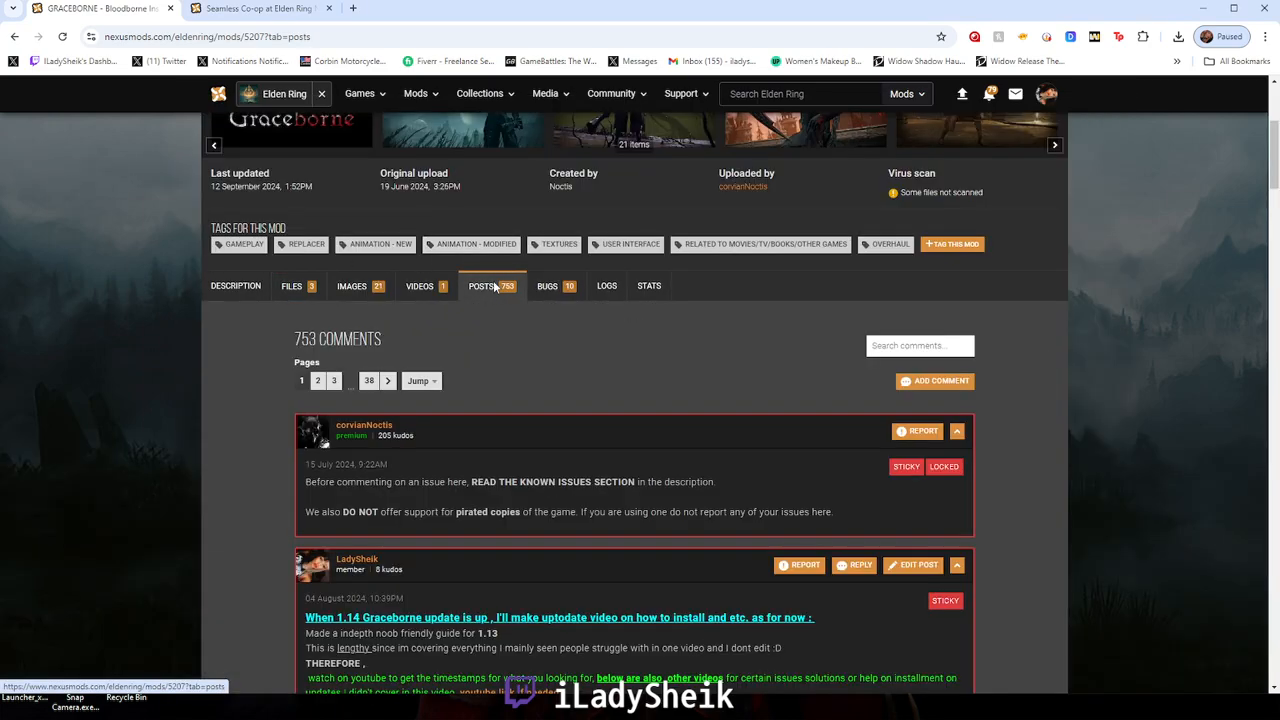
scroll(down, 3)
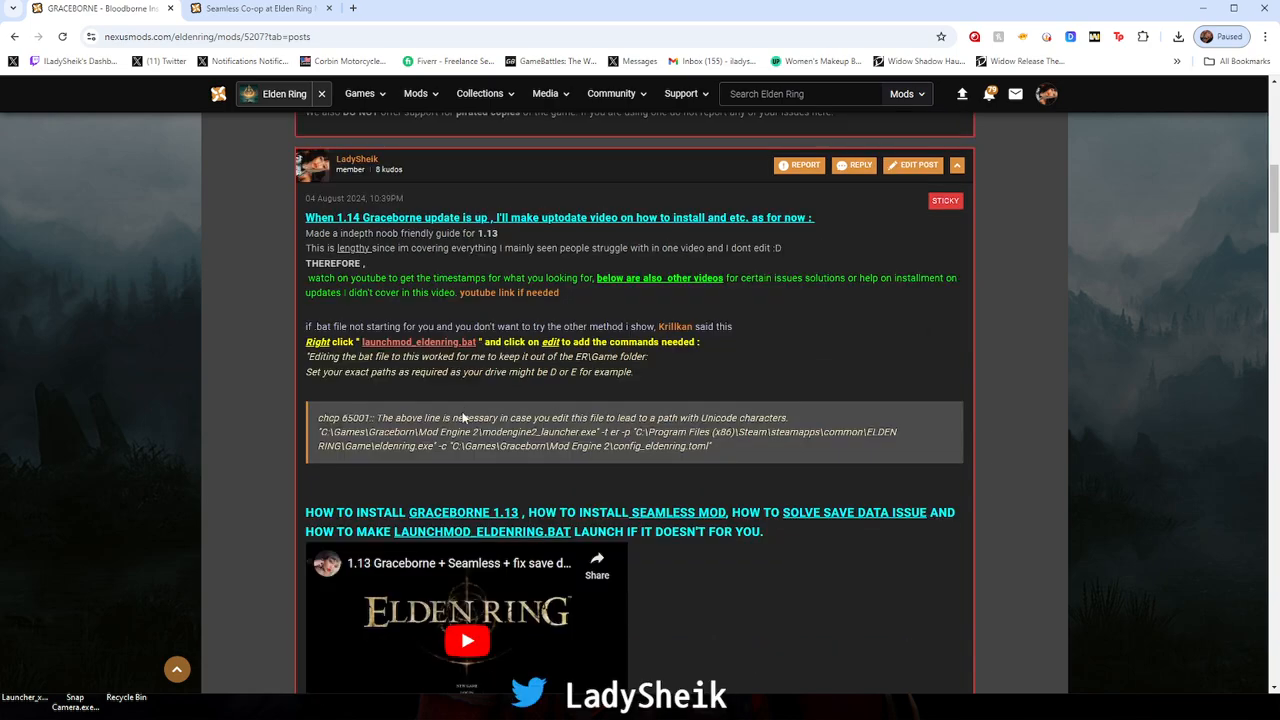
mouse_move(448, 380)
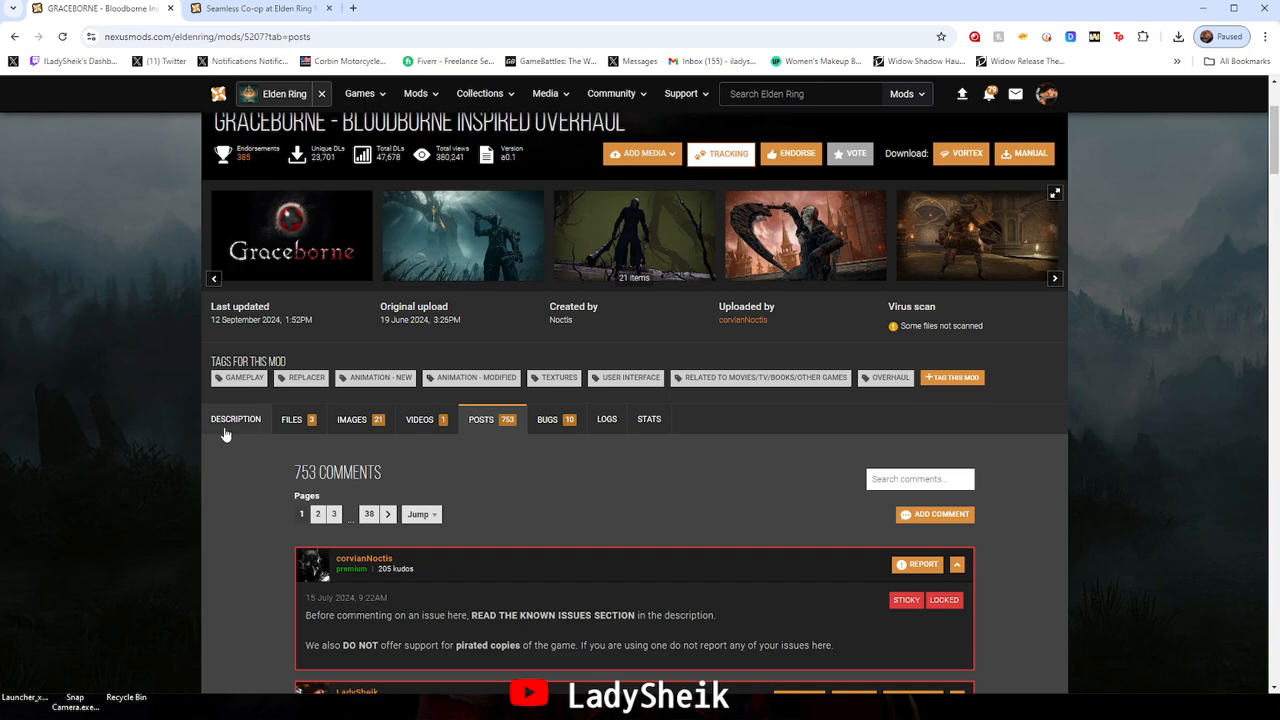
click(236, 420)
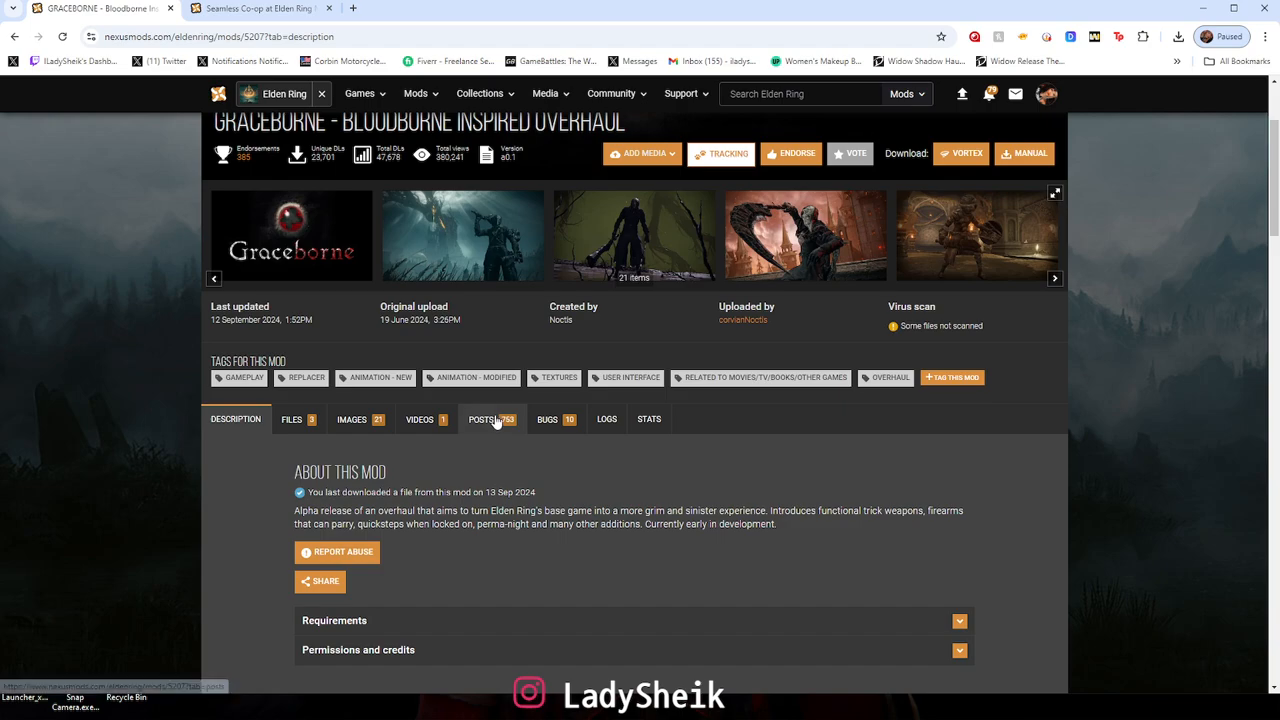
click(472, 418)
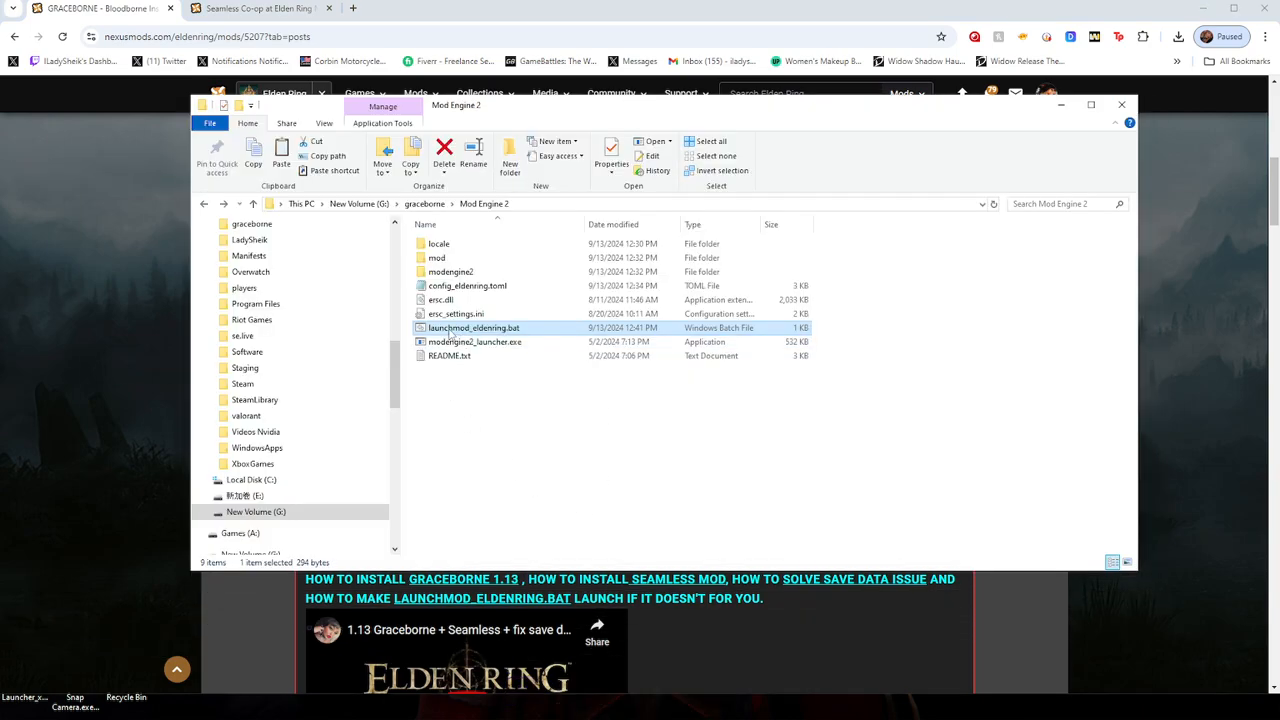
Edit launchmod_eldenring.bat from its right-click menu
right_click(468, 328)
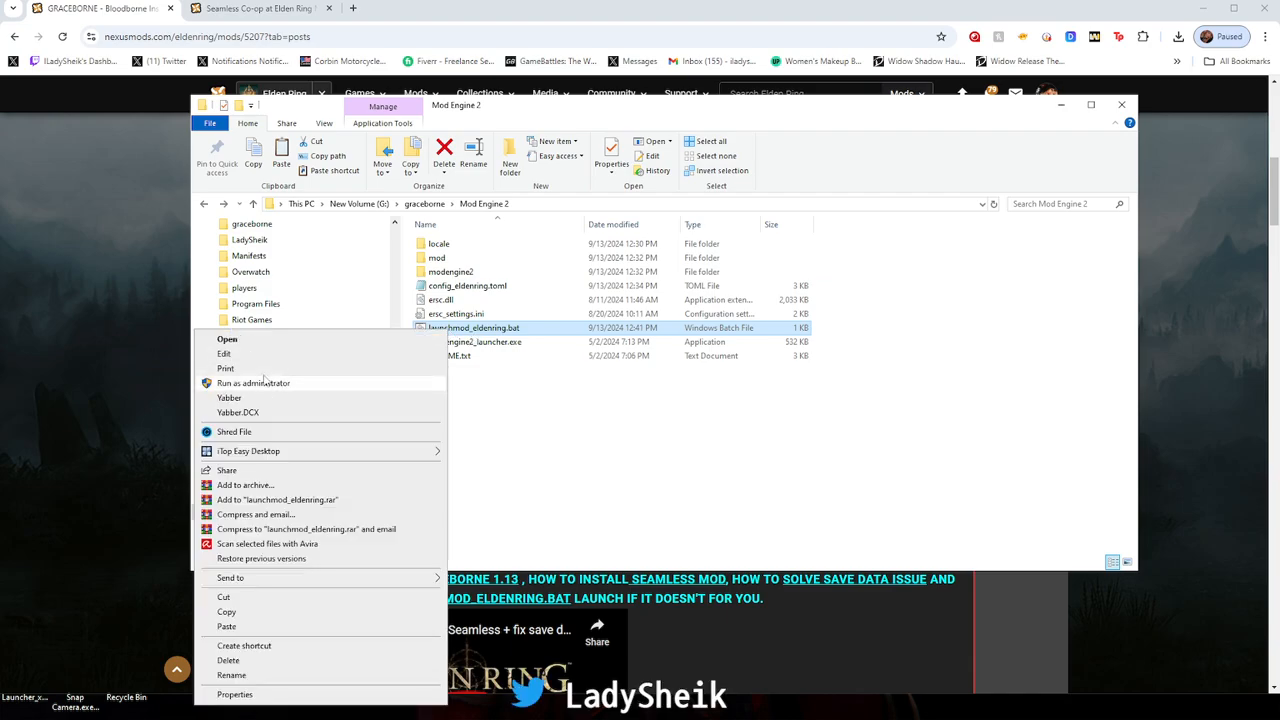
click(224, 354)
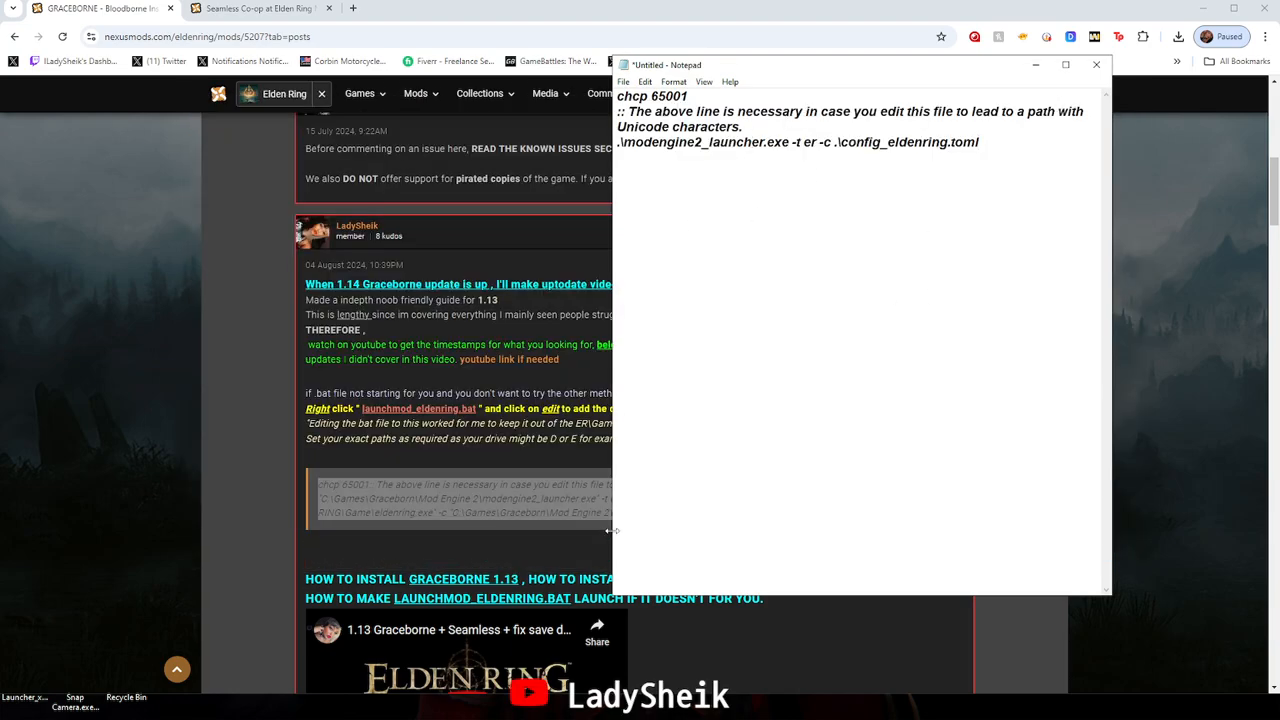
Copy the full-path launch command from the sticky post and paste it over the old launcher line
click(1096, 64)
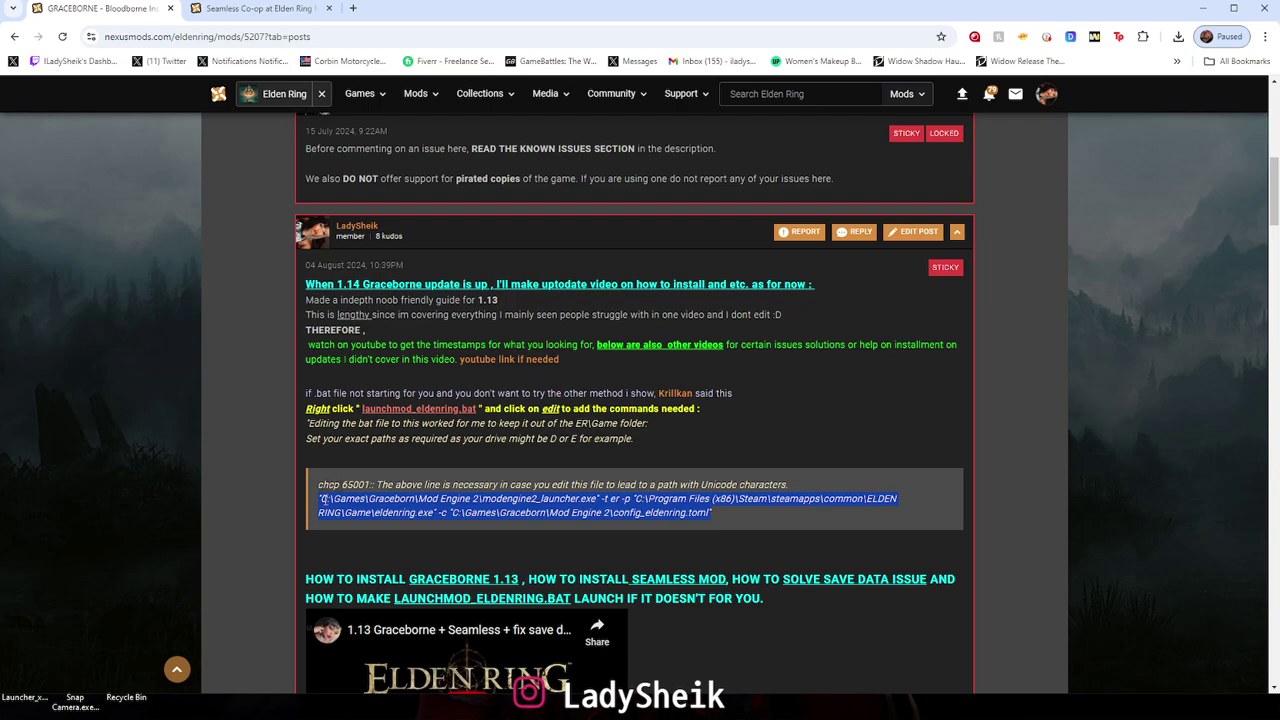
right_click(440, 512)
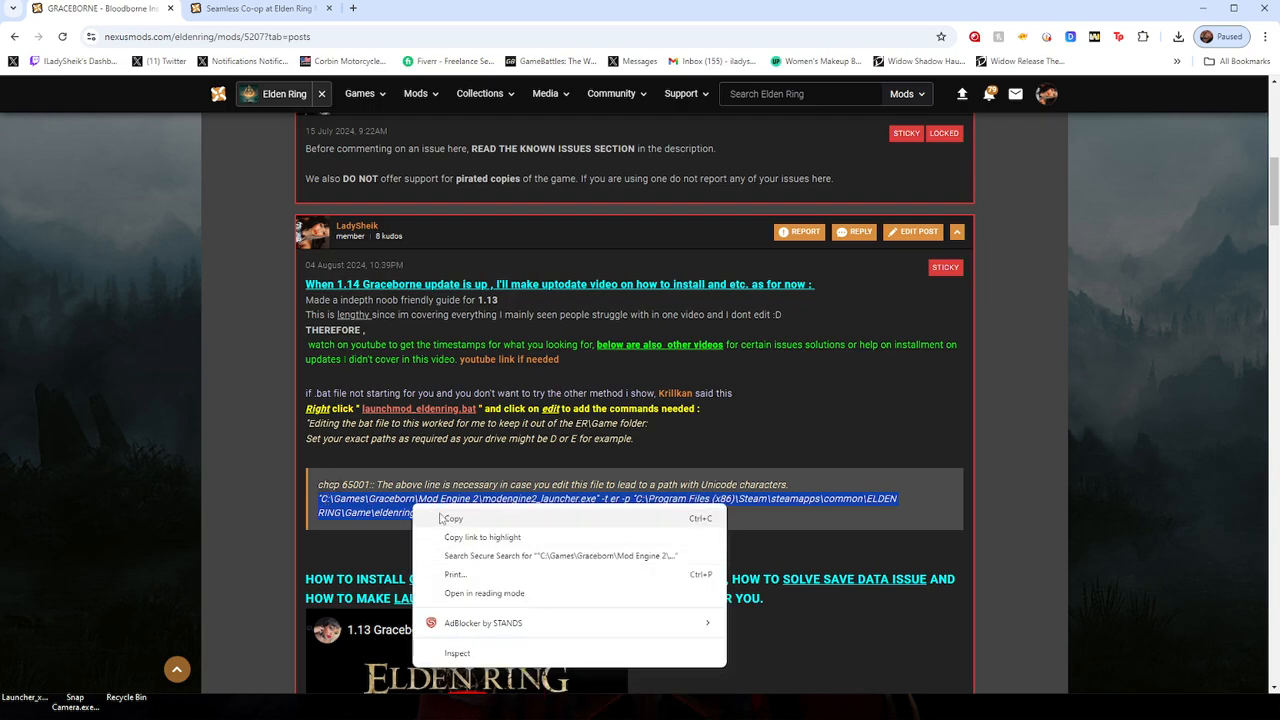
click(452, 518)
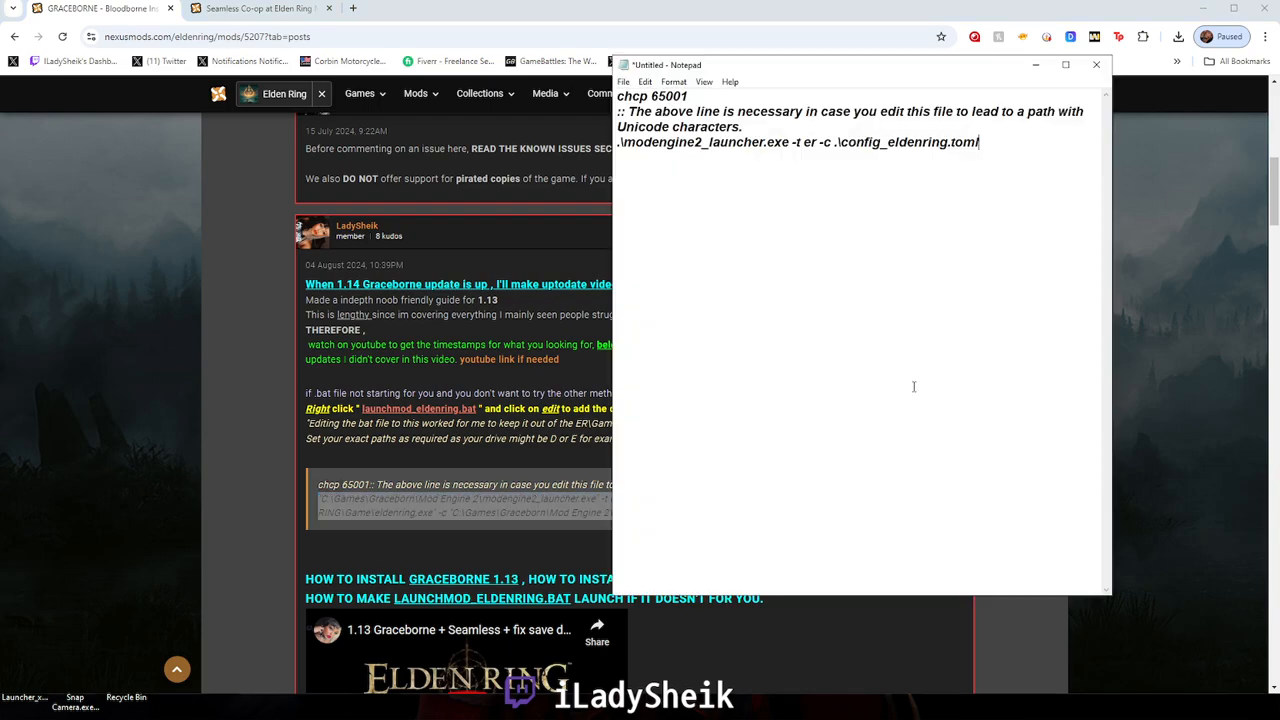
drag(678, 140, 978, 140)
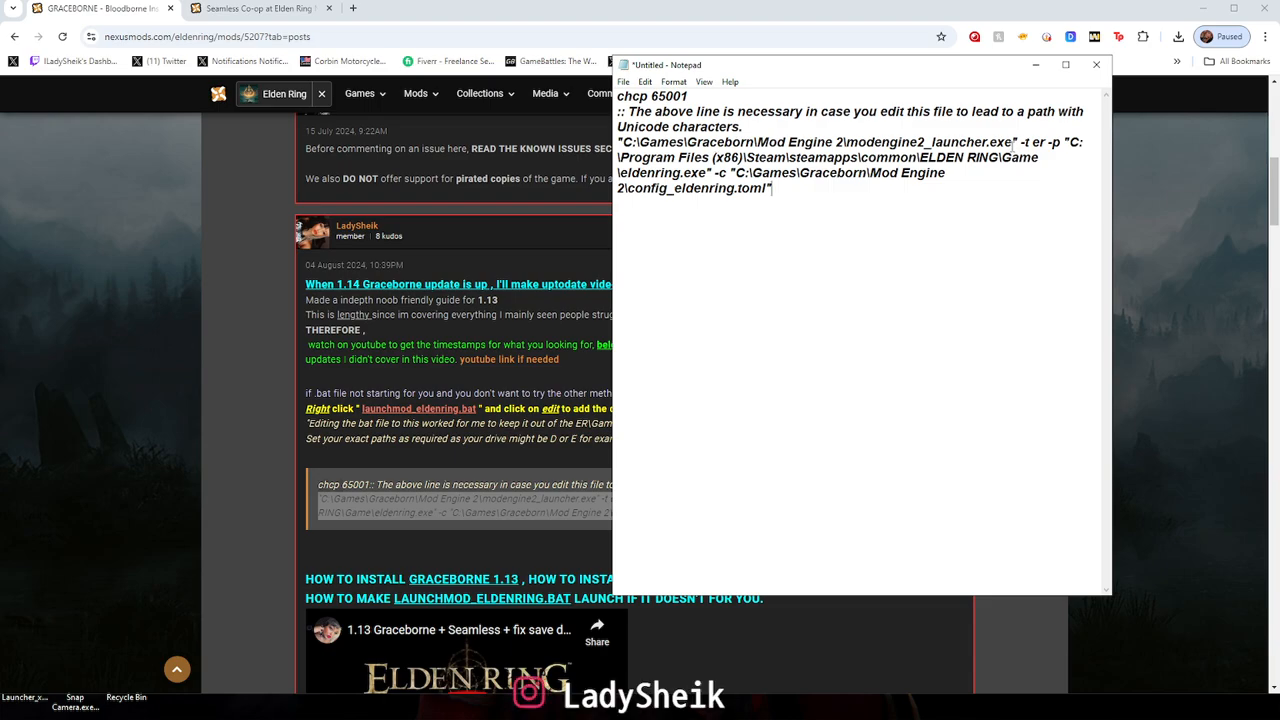
double_click(930, 140)
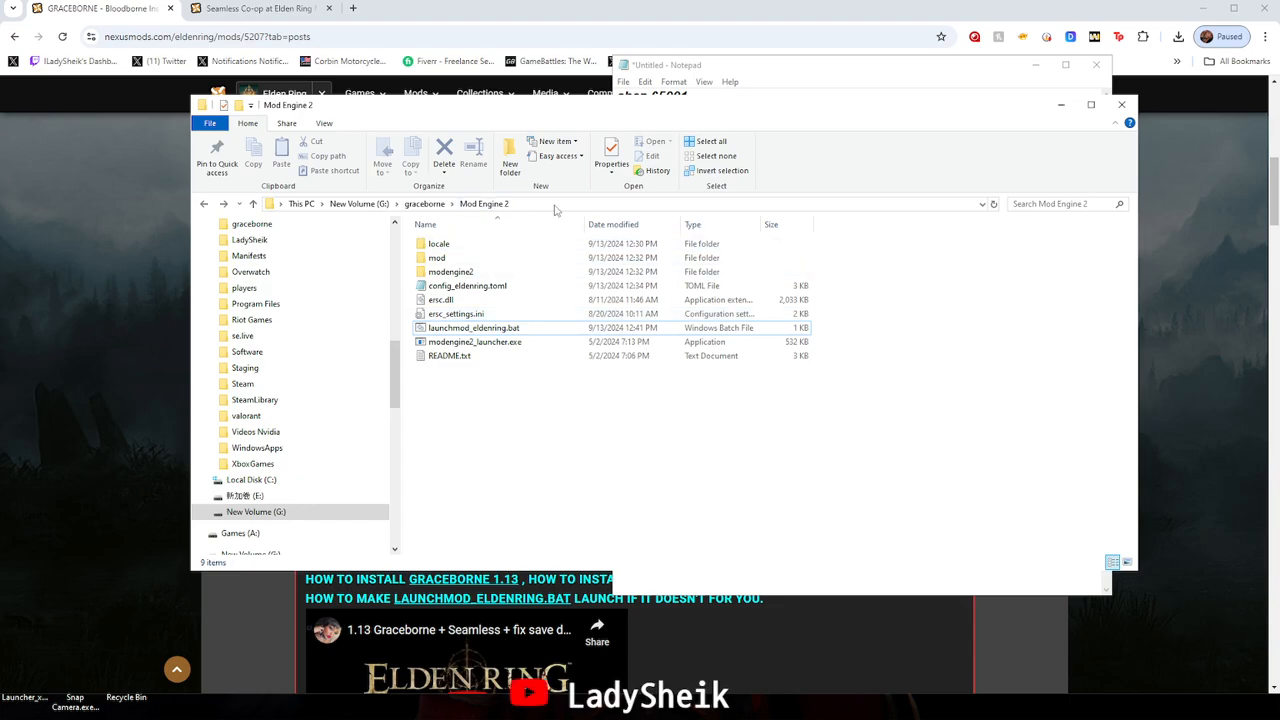
Rewrite the launcher and config paths to G:\graceborn\Mod Engine 2
right_click(556, 204)
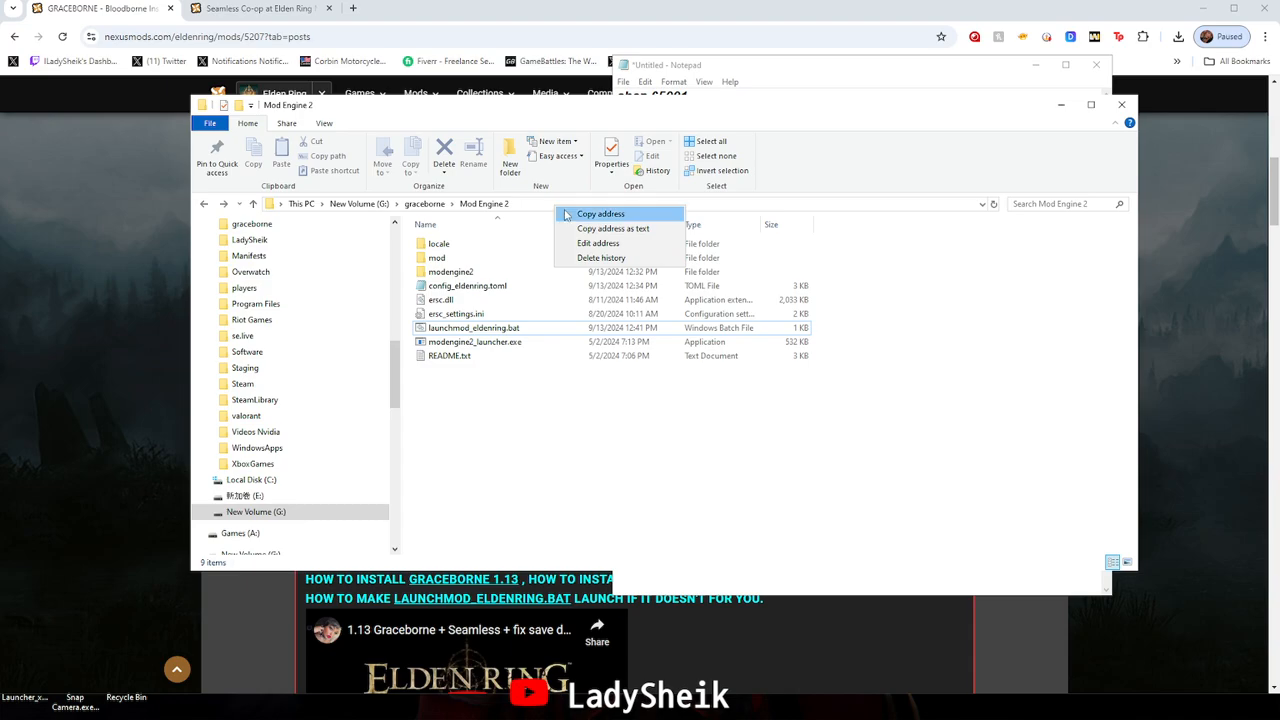
mouse_move(614, 228)
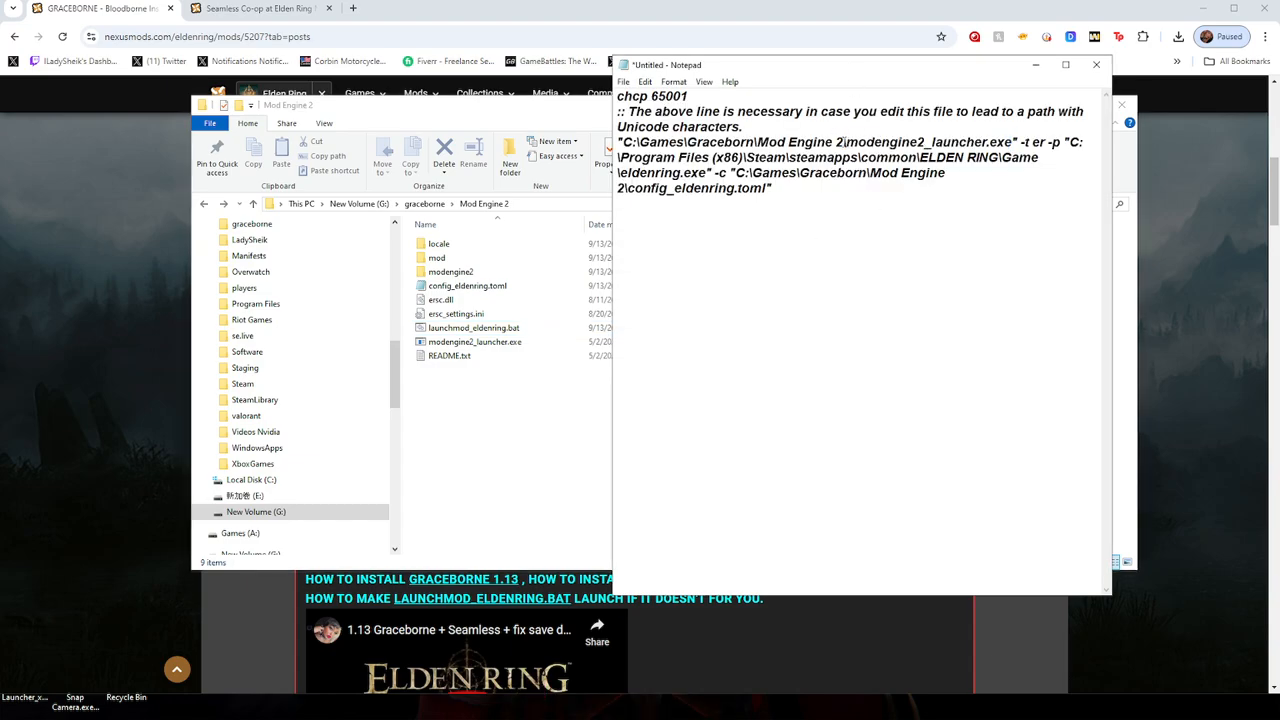
drag(624, 140, 844, 140)
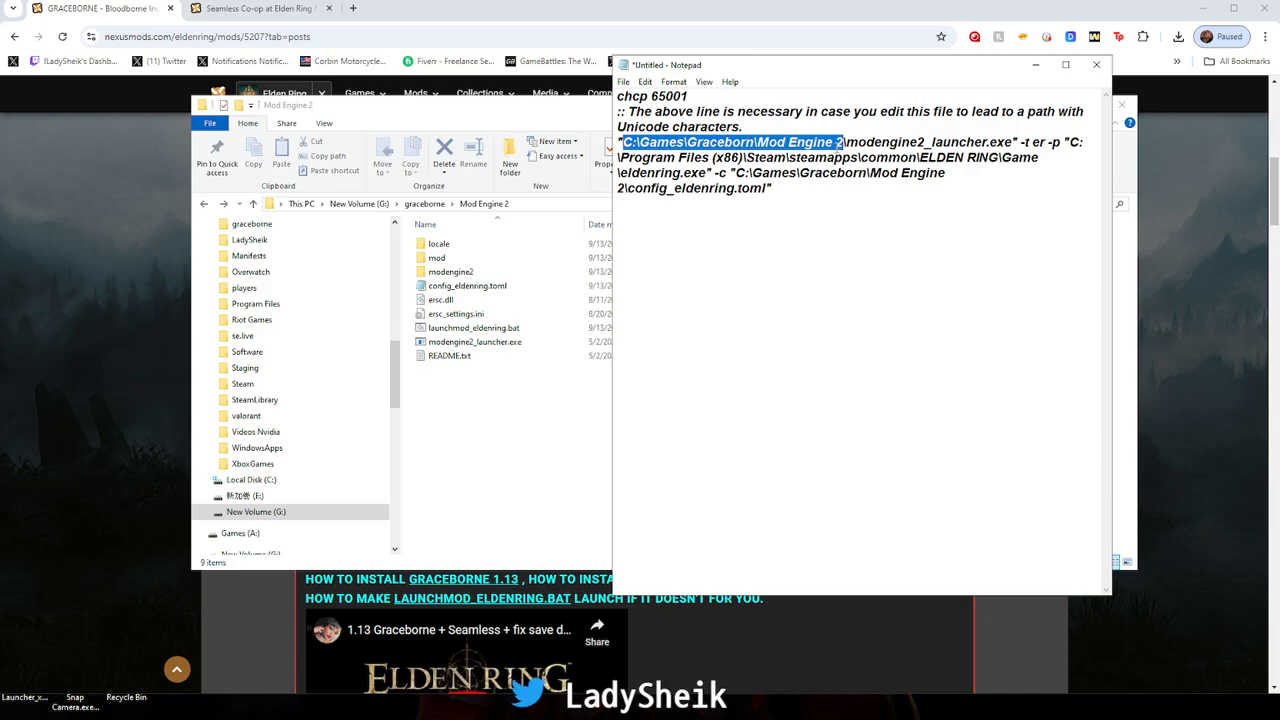
text(G:\graceborn\Mod Engine 2)
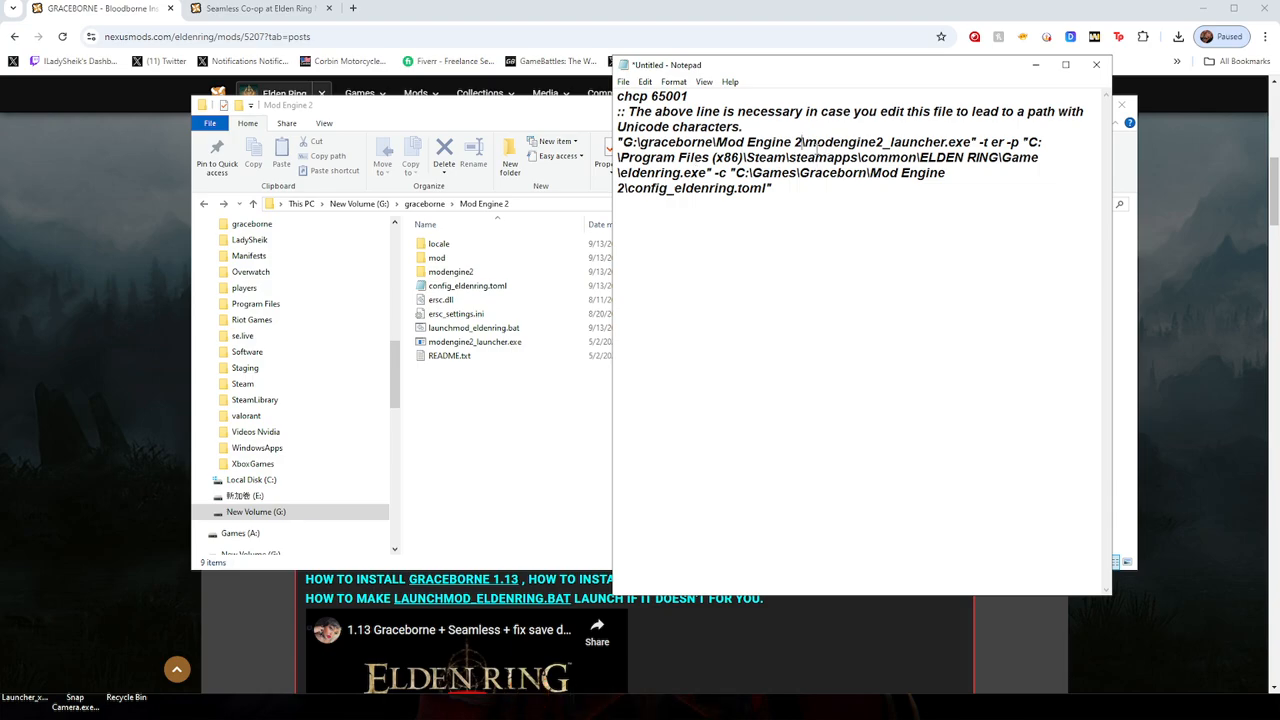
drag(800, 140, 964, 140)
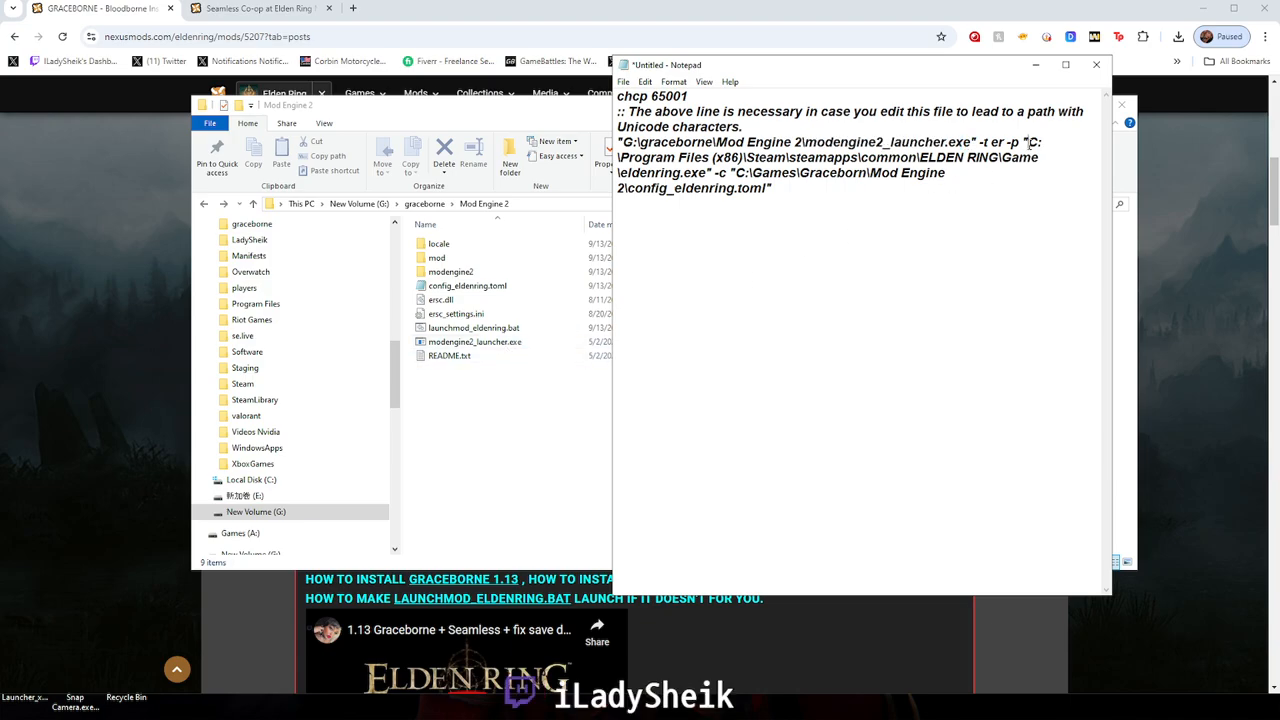
drag(1028, 140, 1044, 156)
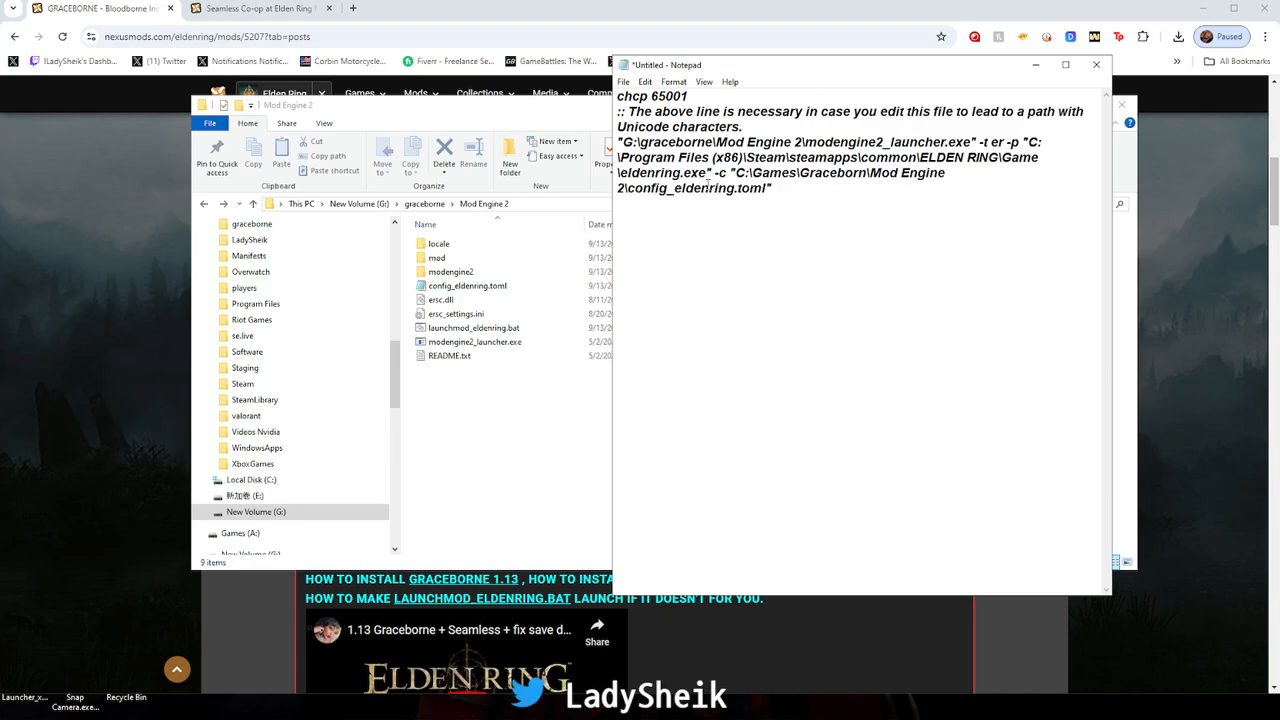
Bring up Steam to reach the game's files
double_click(656, 172)
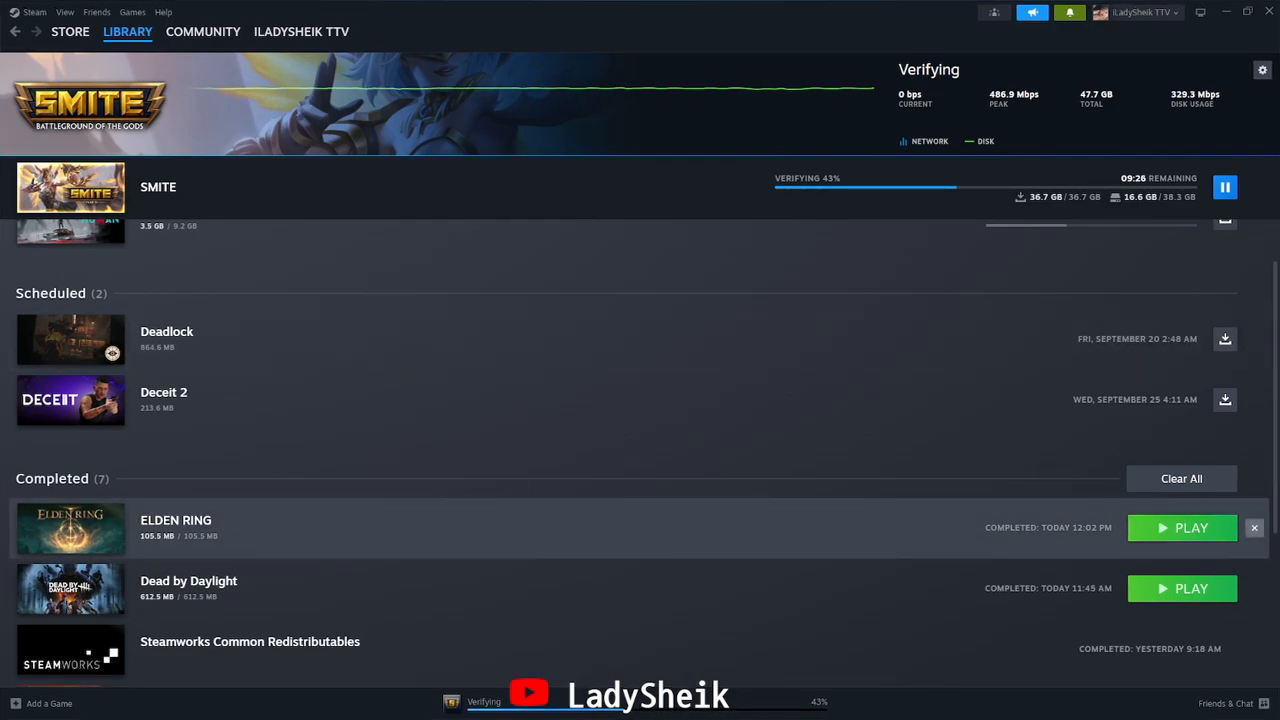
Browse ELDEN RING's local files from Steam, enter the Game folder and copy its path as text
right_click(70, 528)
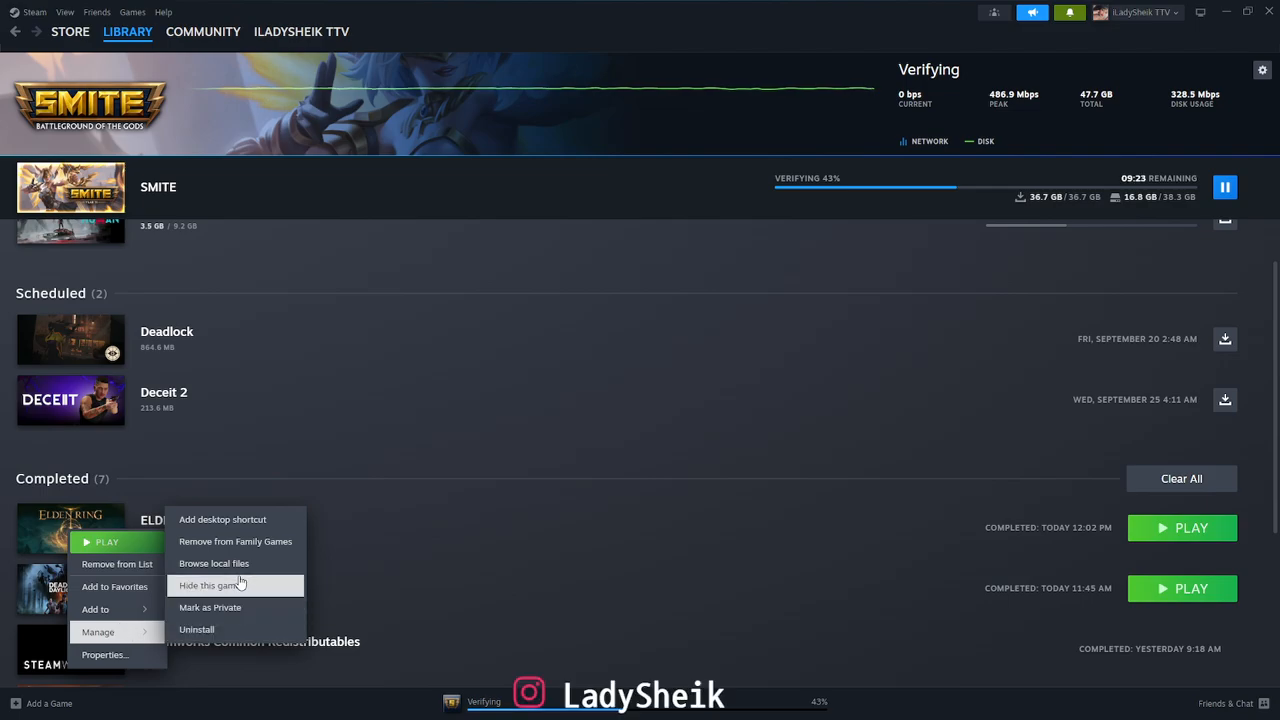
click(212, 564)
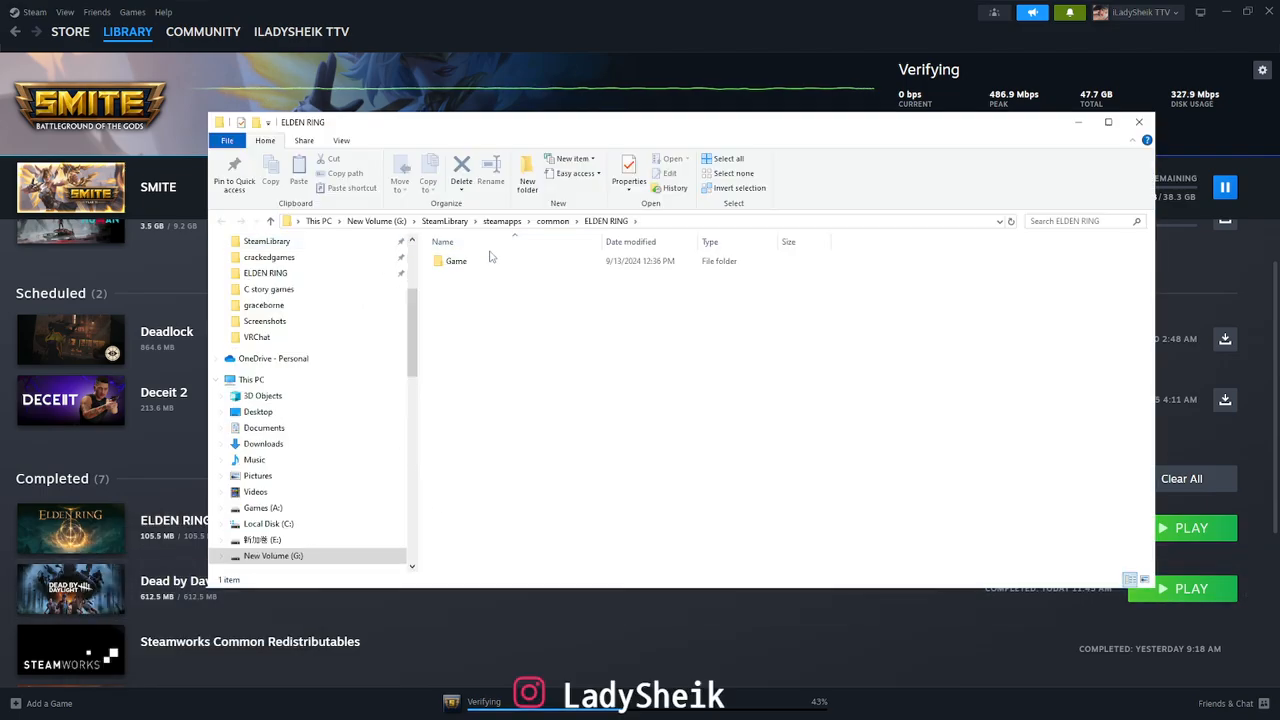
mouse_move(456, 260)
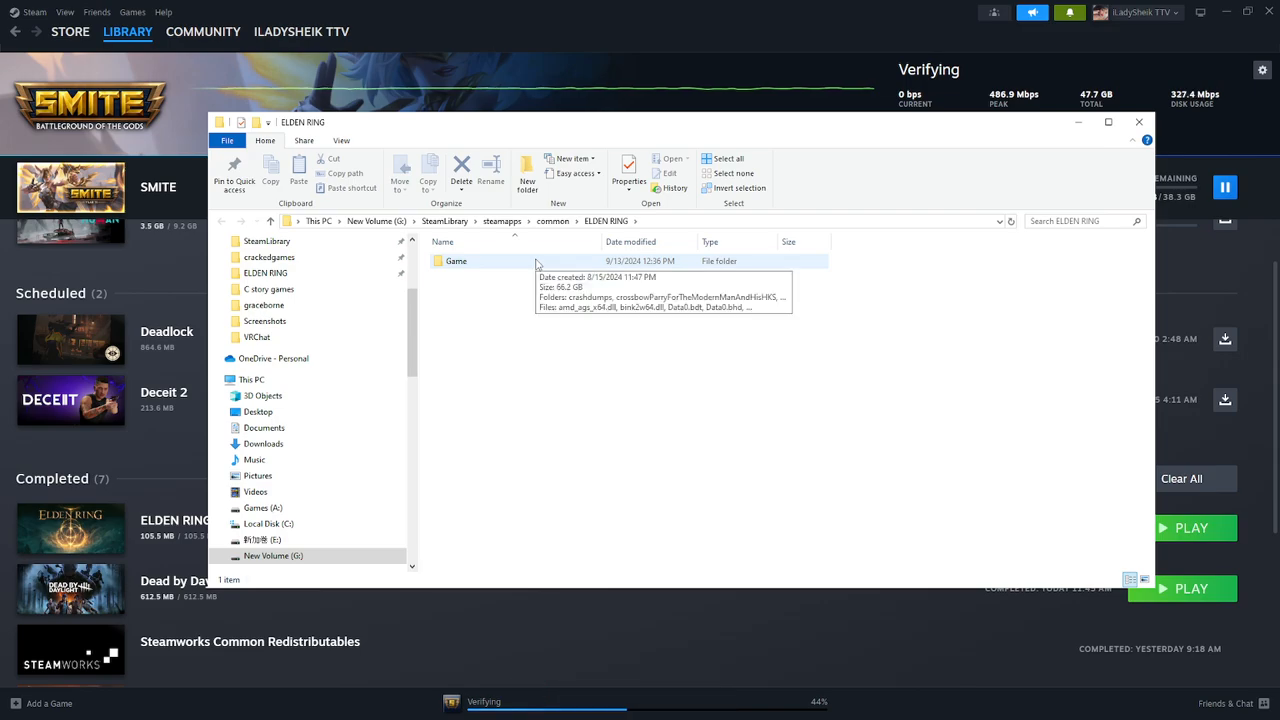
double_click(454, 260)
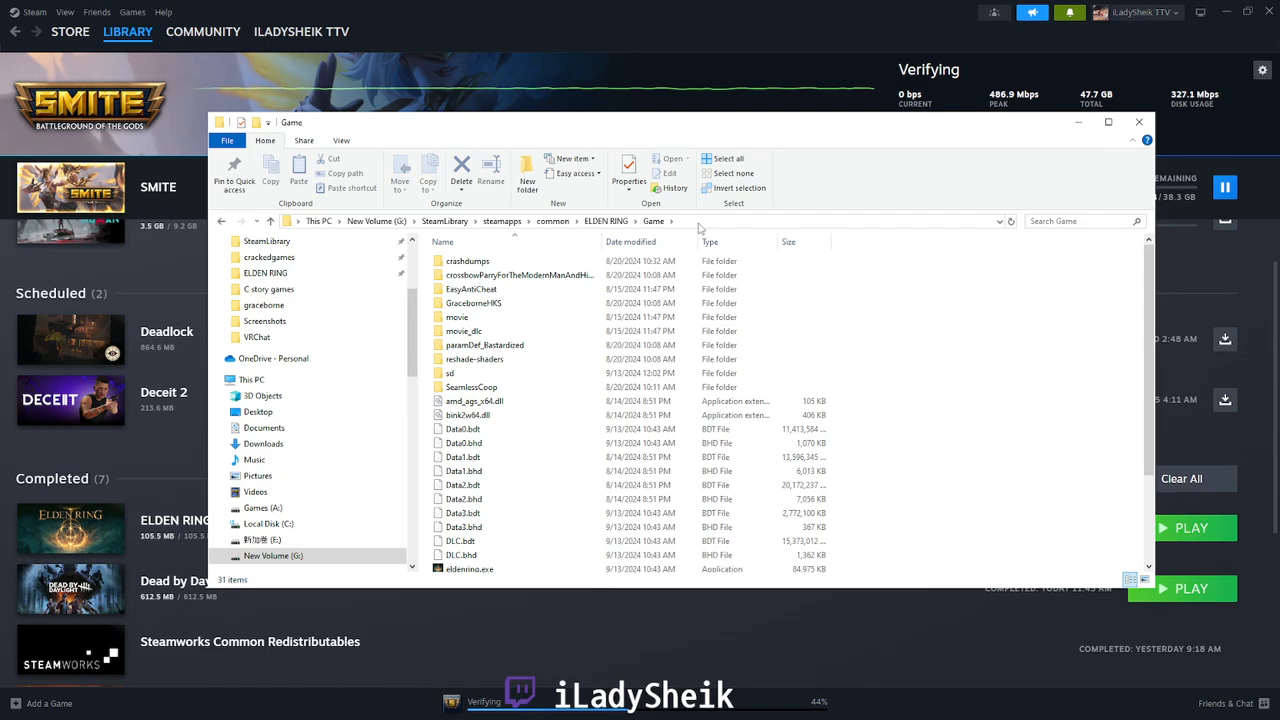
right_click(716, 220)
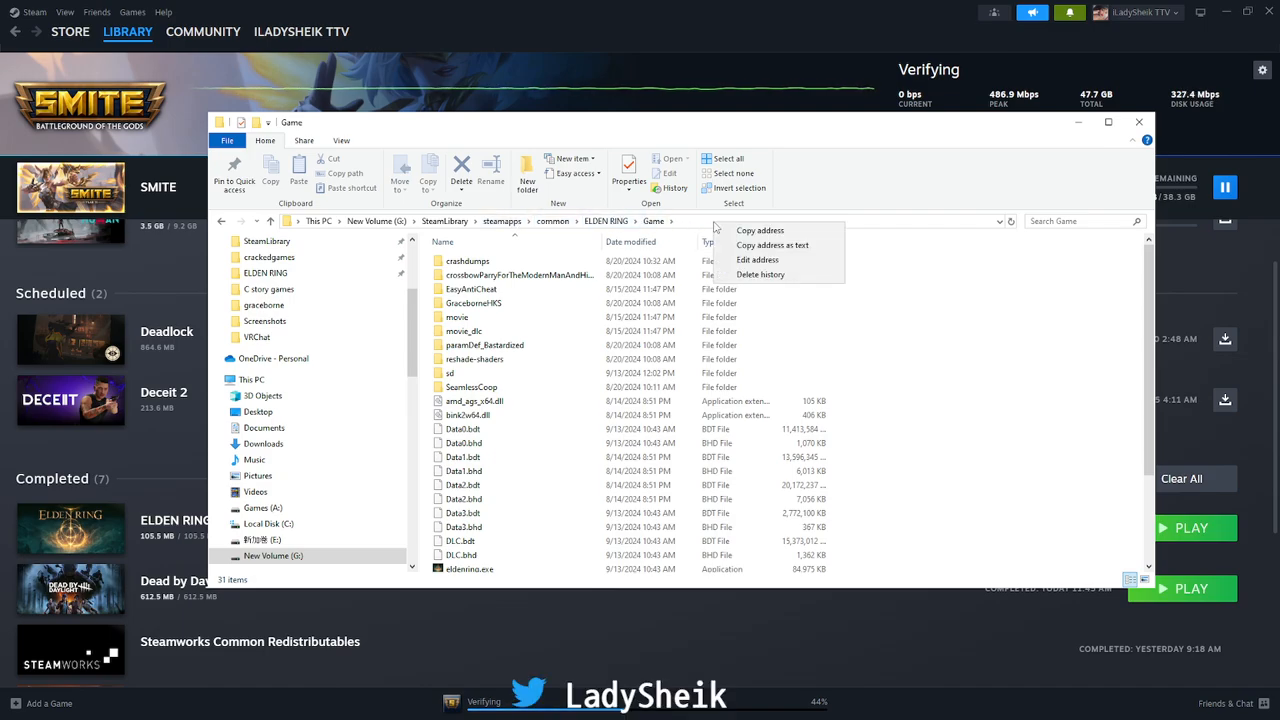
mouse_move(772, 244)
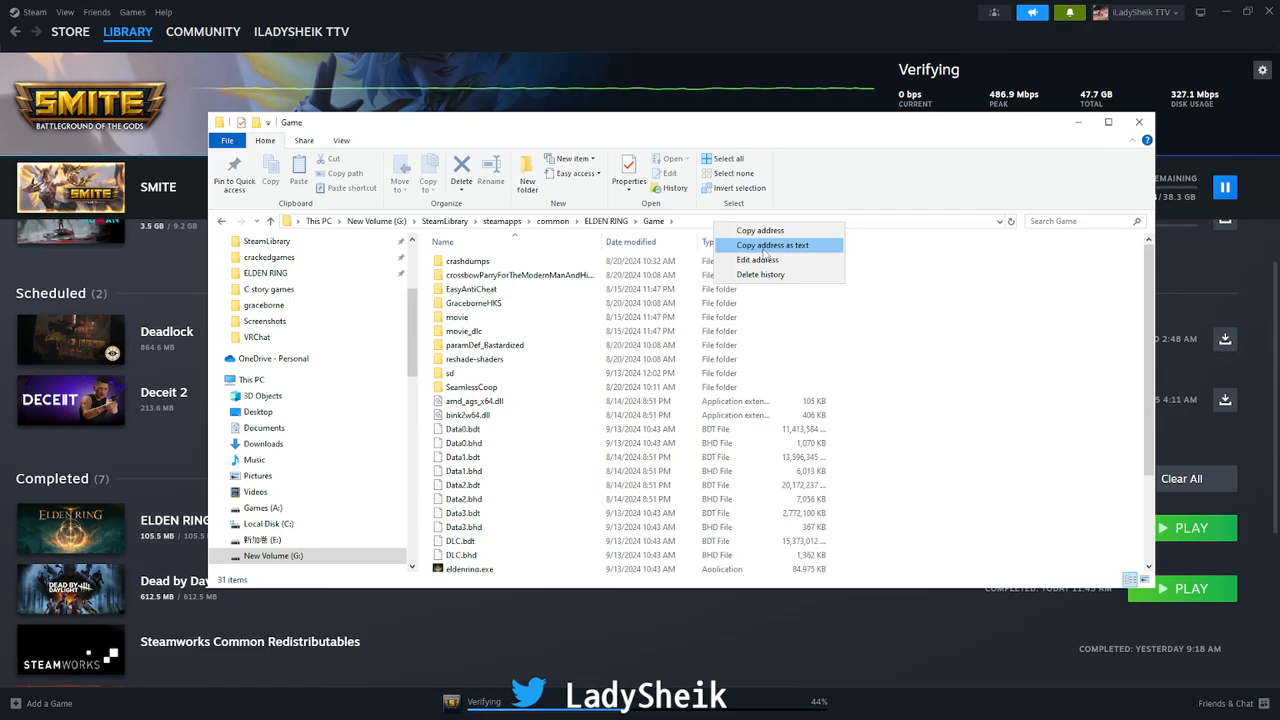
click(772, 244)
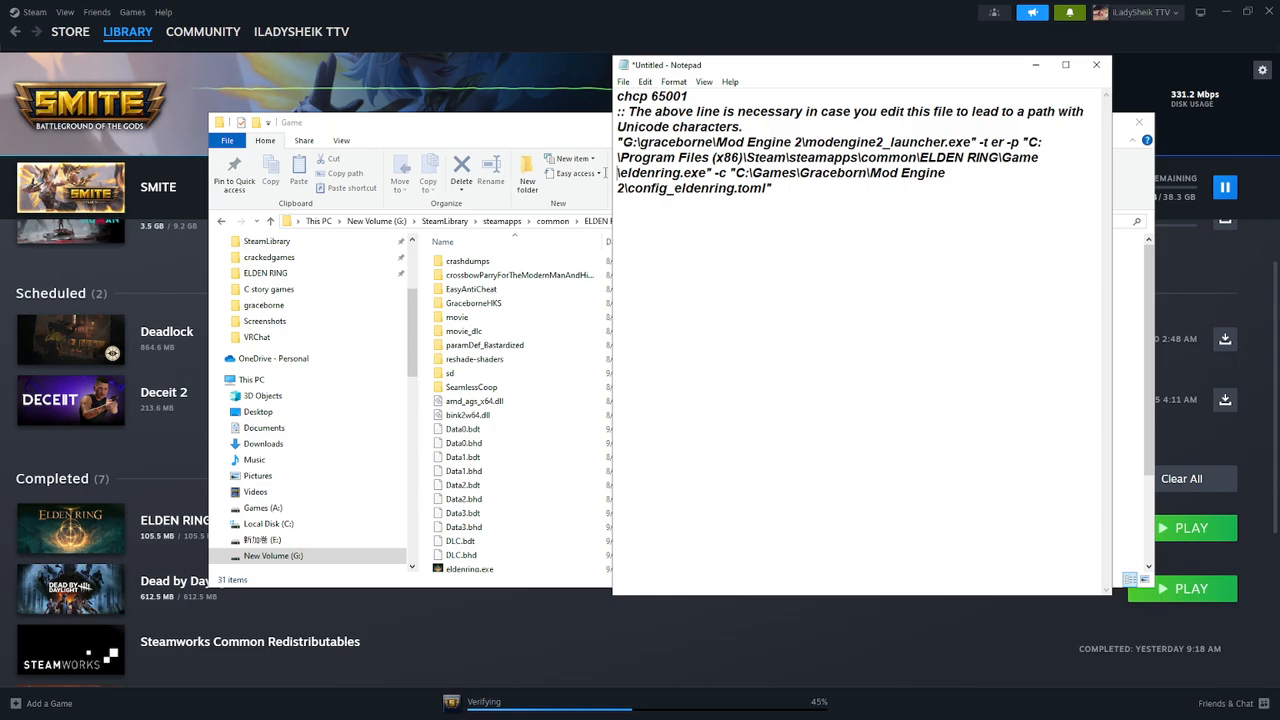
Replace the default C:\Program Files (x86) game path with G:\SteamLibrary\steamapps\common\ELDEN RING\Game
drag(704, 156, 1038, 156)
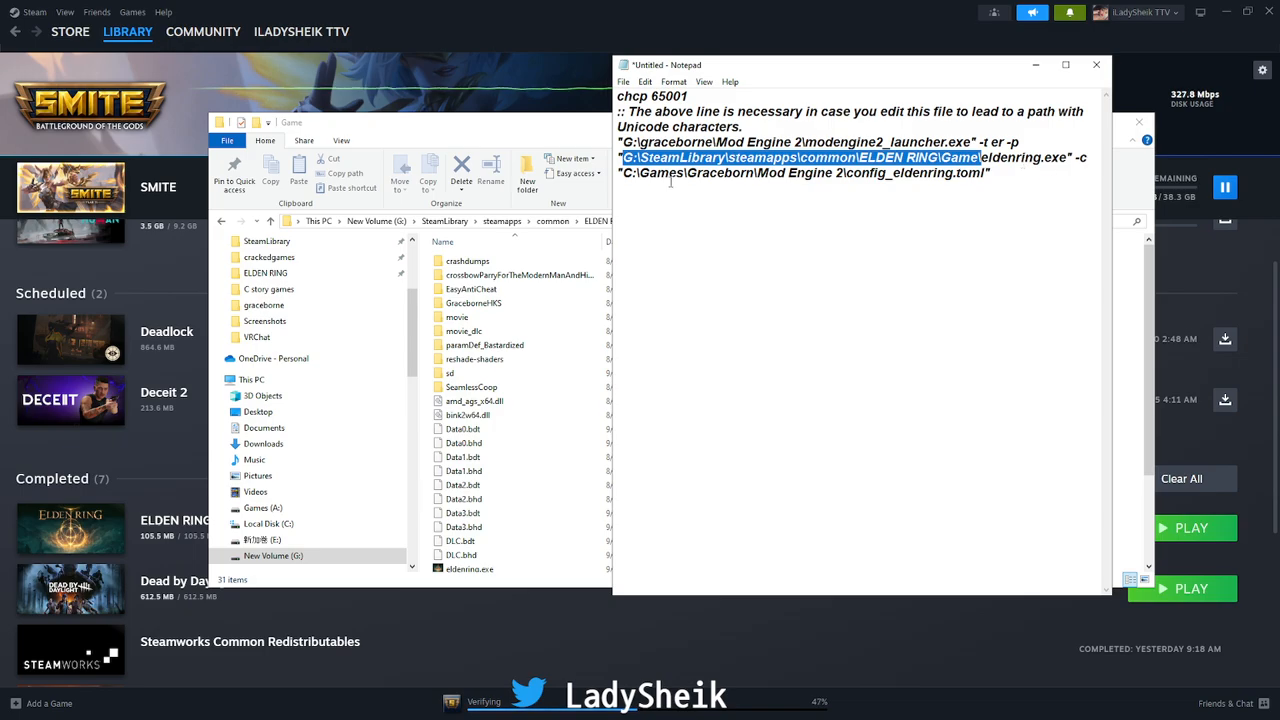
click(866, 180)
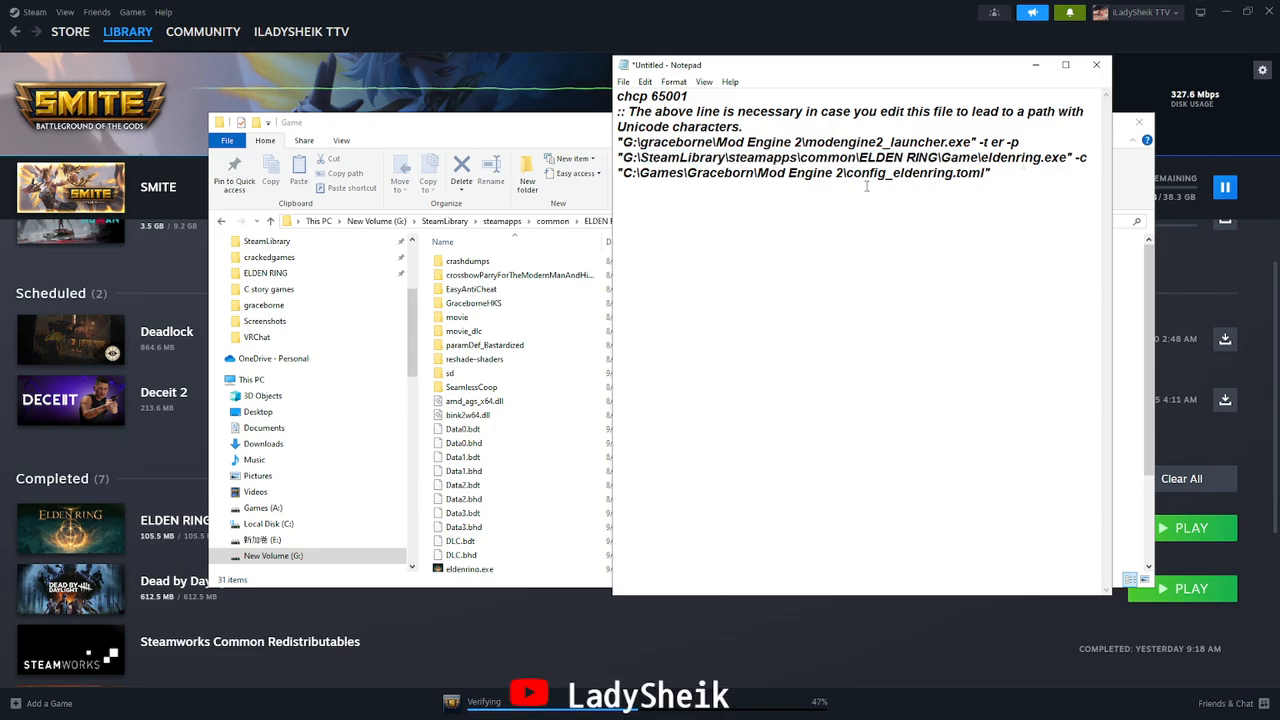
double_click(896, 172)
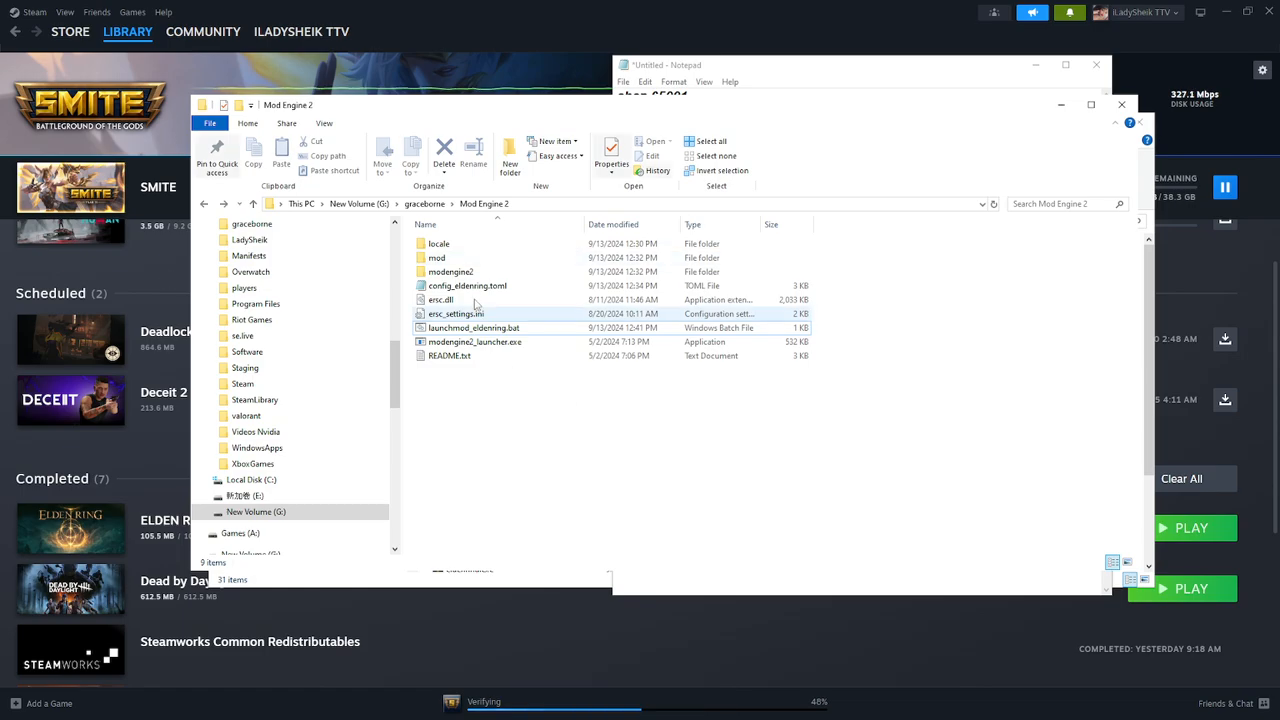
Replace the -c config folder path with G:\graceborne\Mod Engine 2\
click(464, 284)
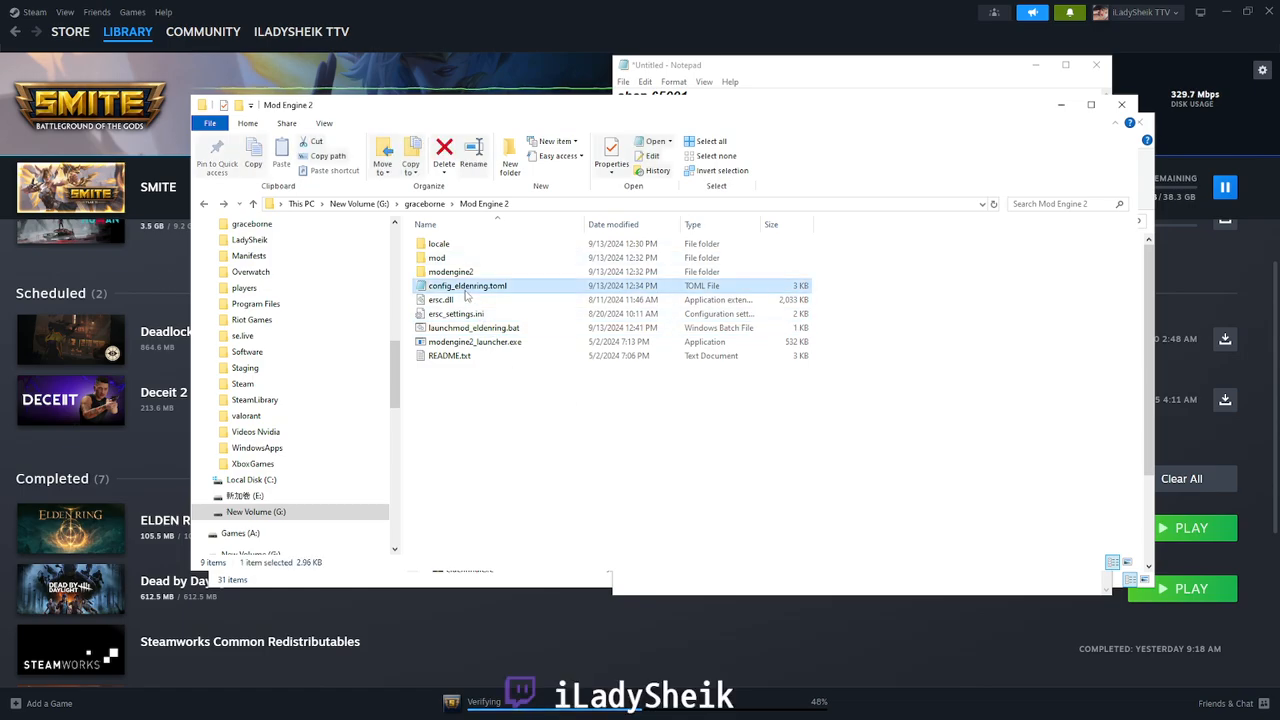
right_click(530, 204)
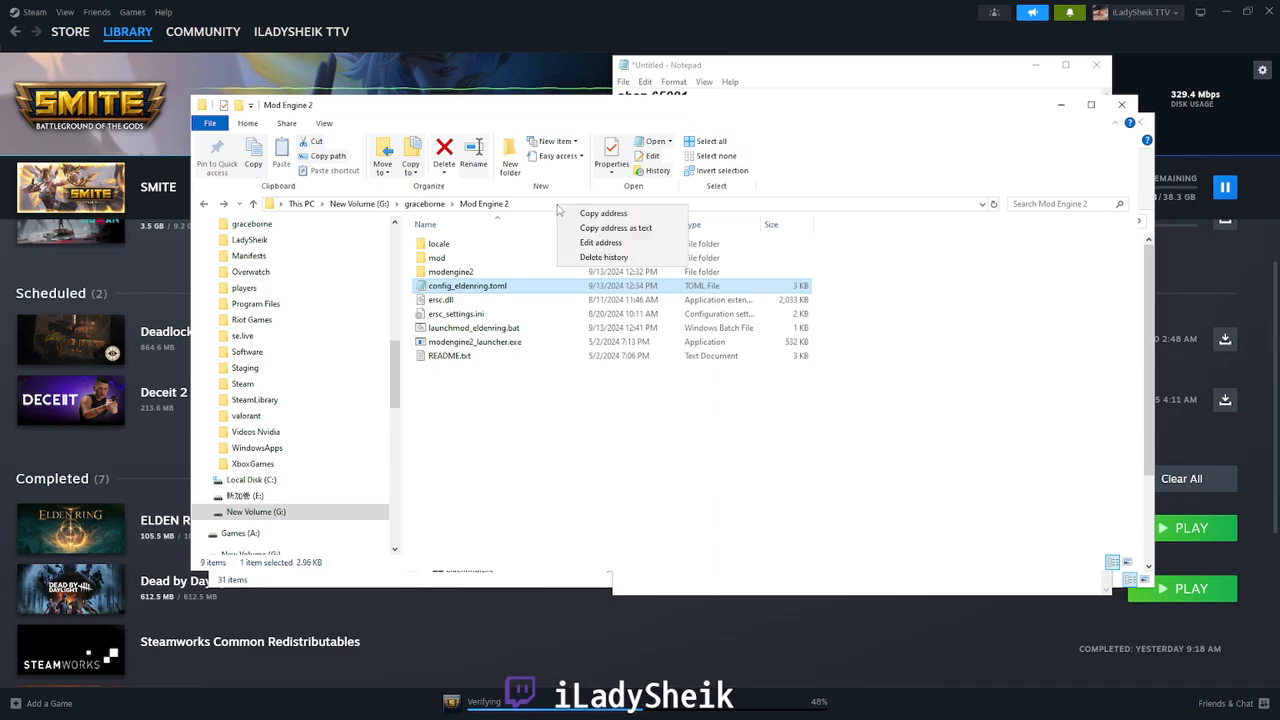
mouse_move(572, 212)
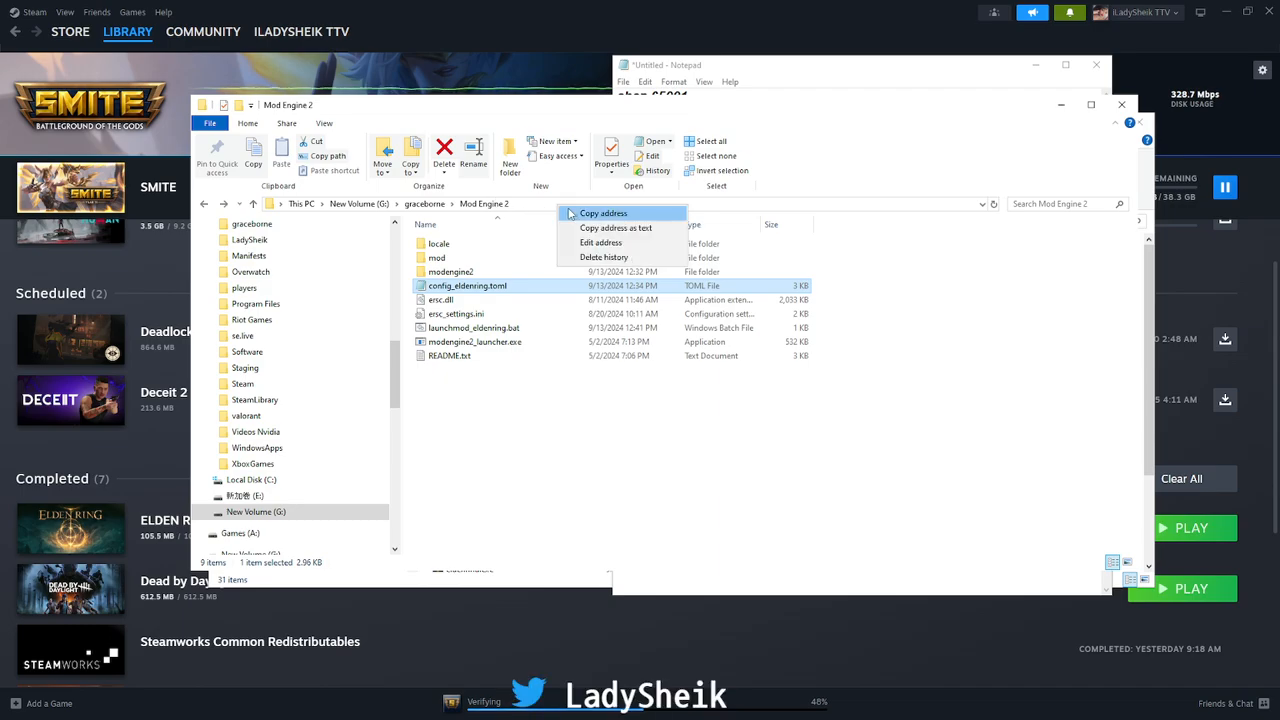
mouse_move(616, 228)
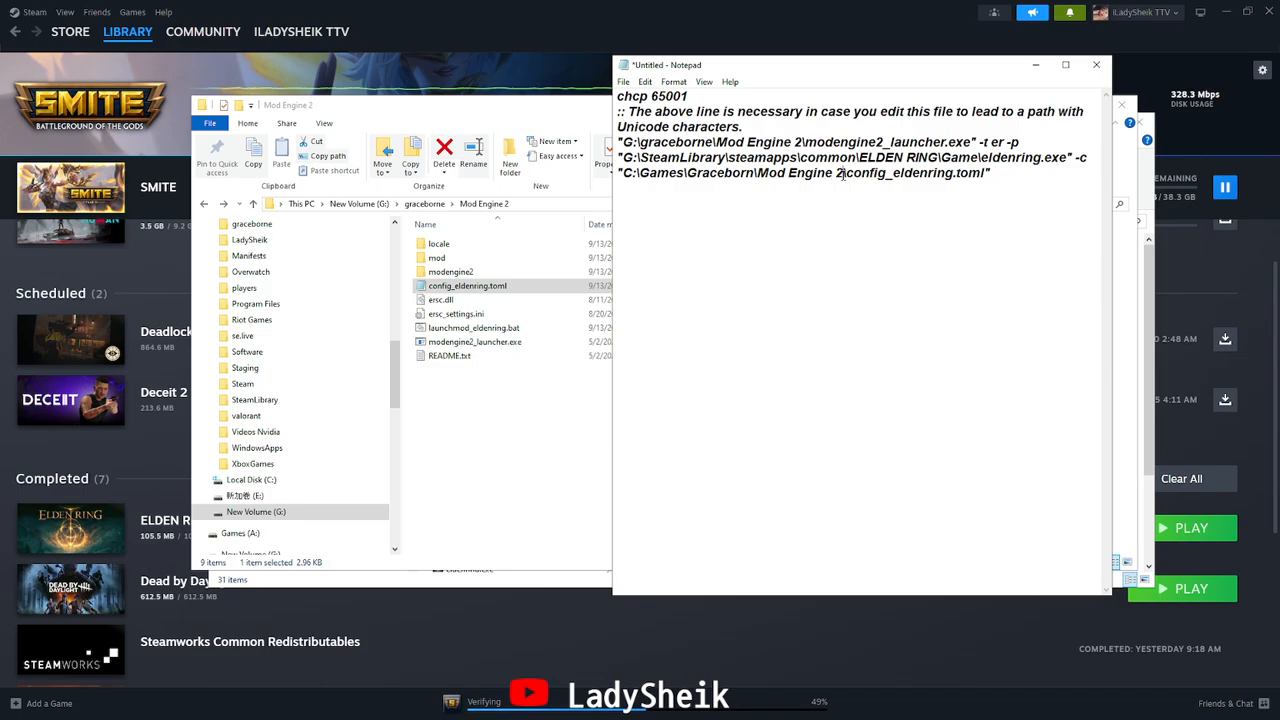
drag(632, 172, 844, 172)
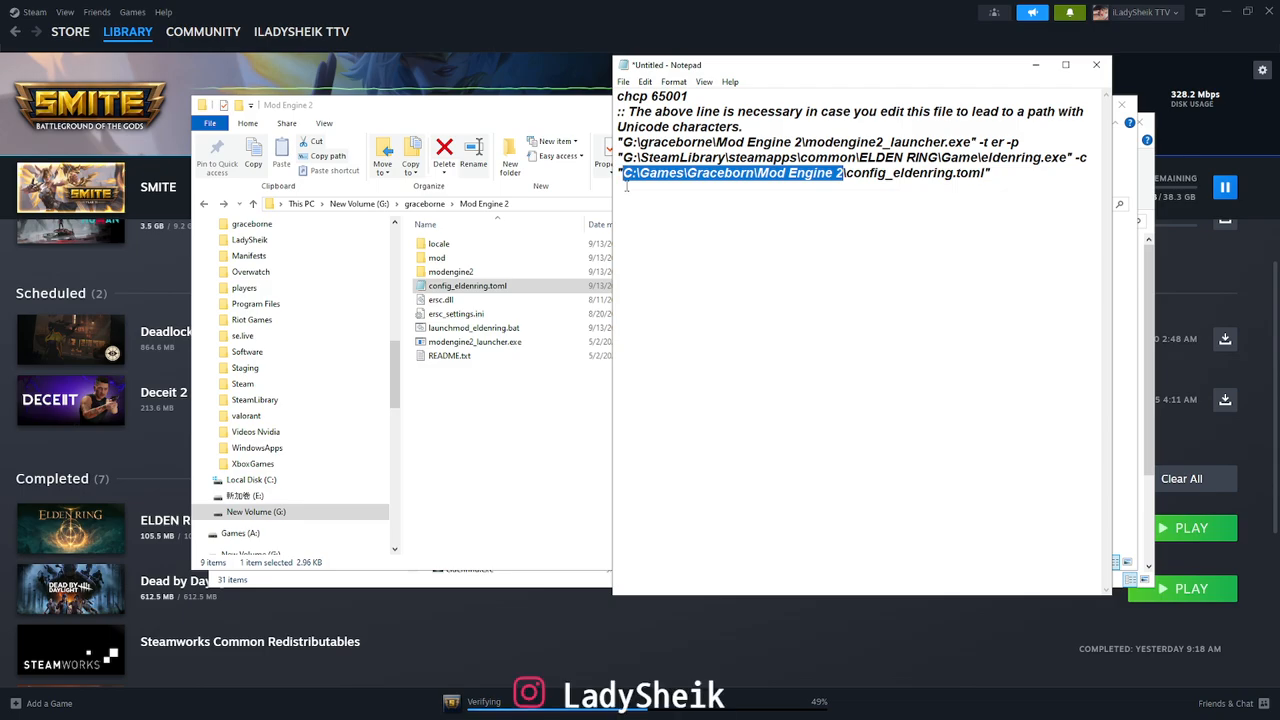
text(G:\graceborne\Mod Engine 2\)
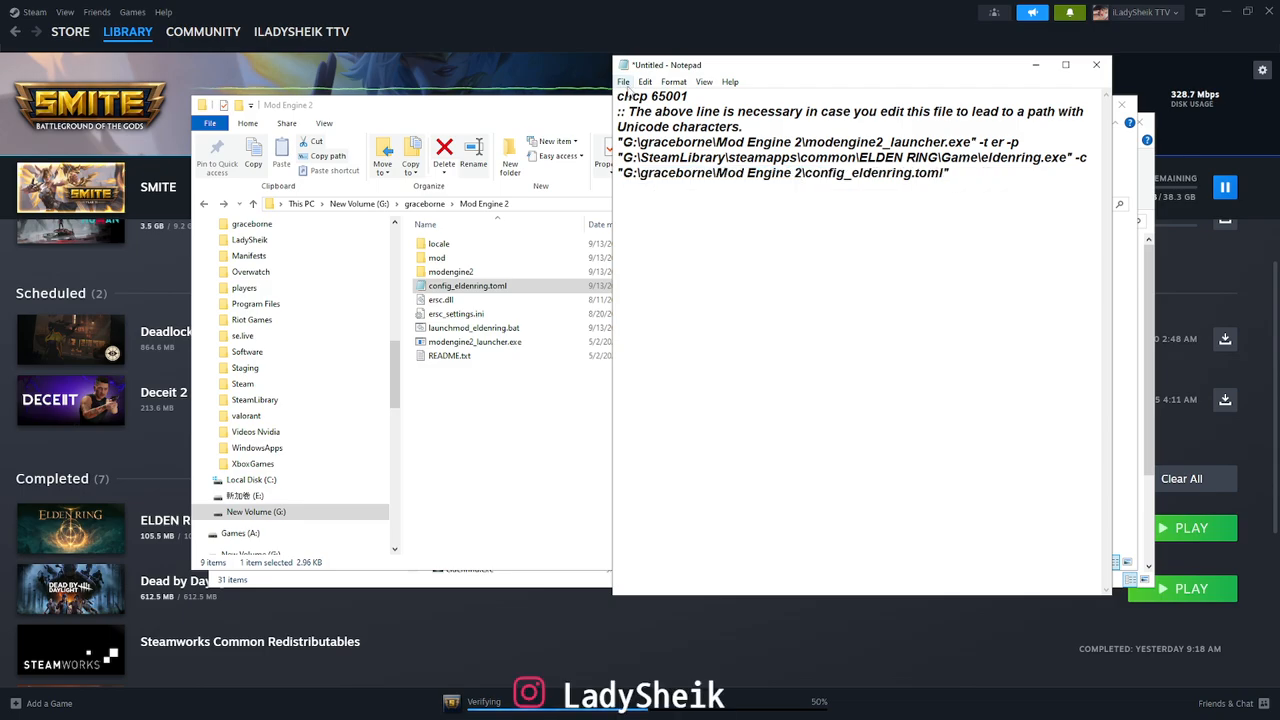
click(628, 80)
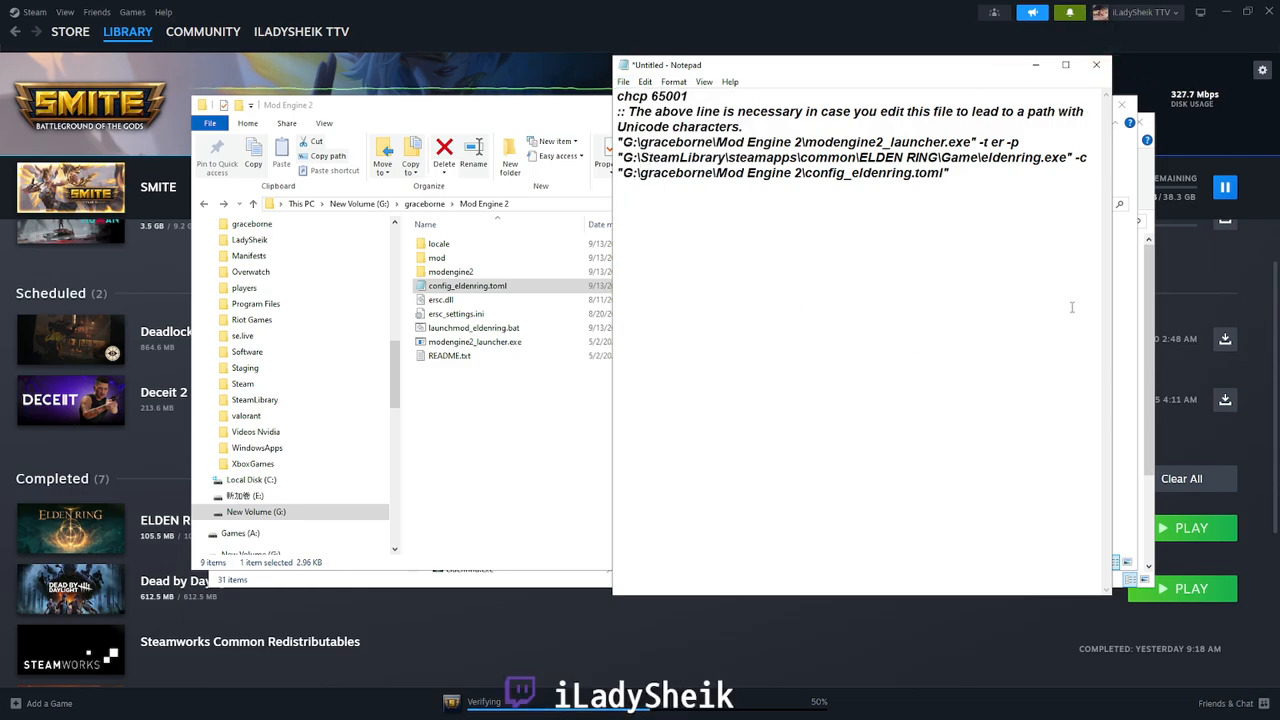
Close the untitled Notepad draft, discarding it without saving
click(1096, 64)
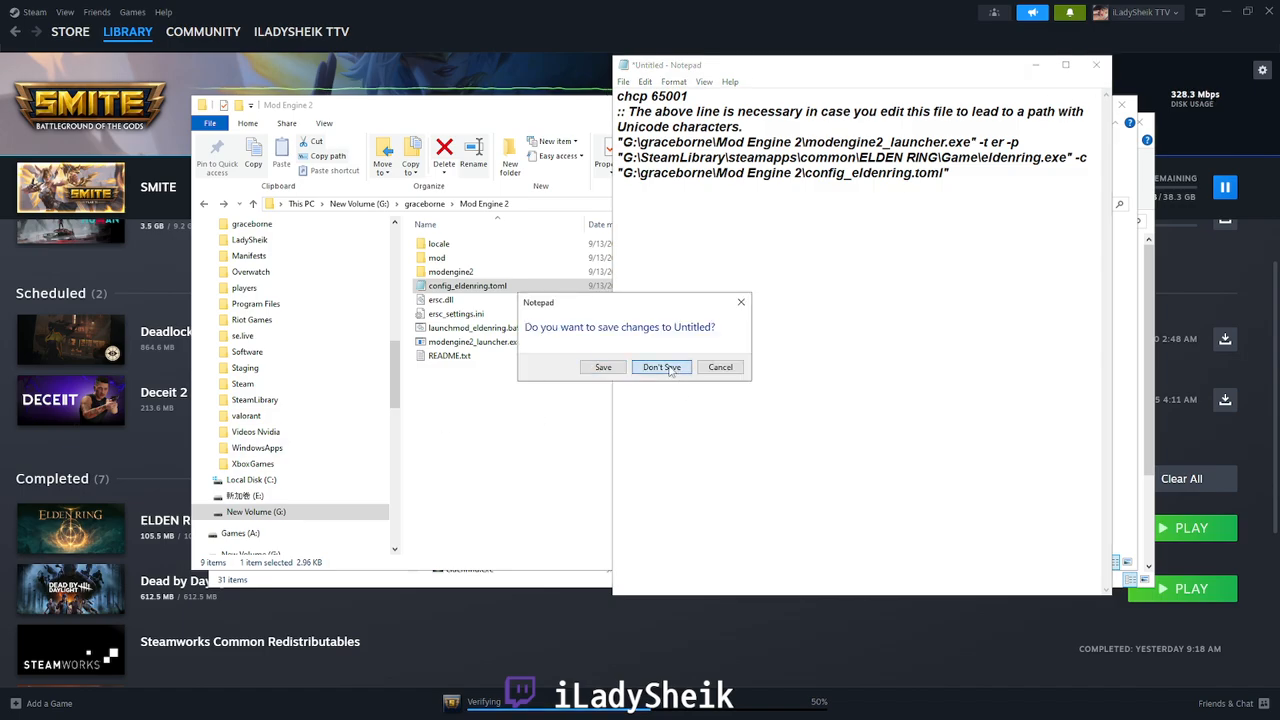
click(660, 368)
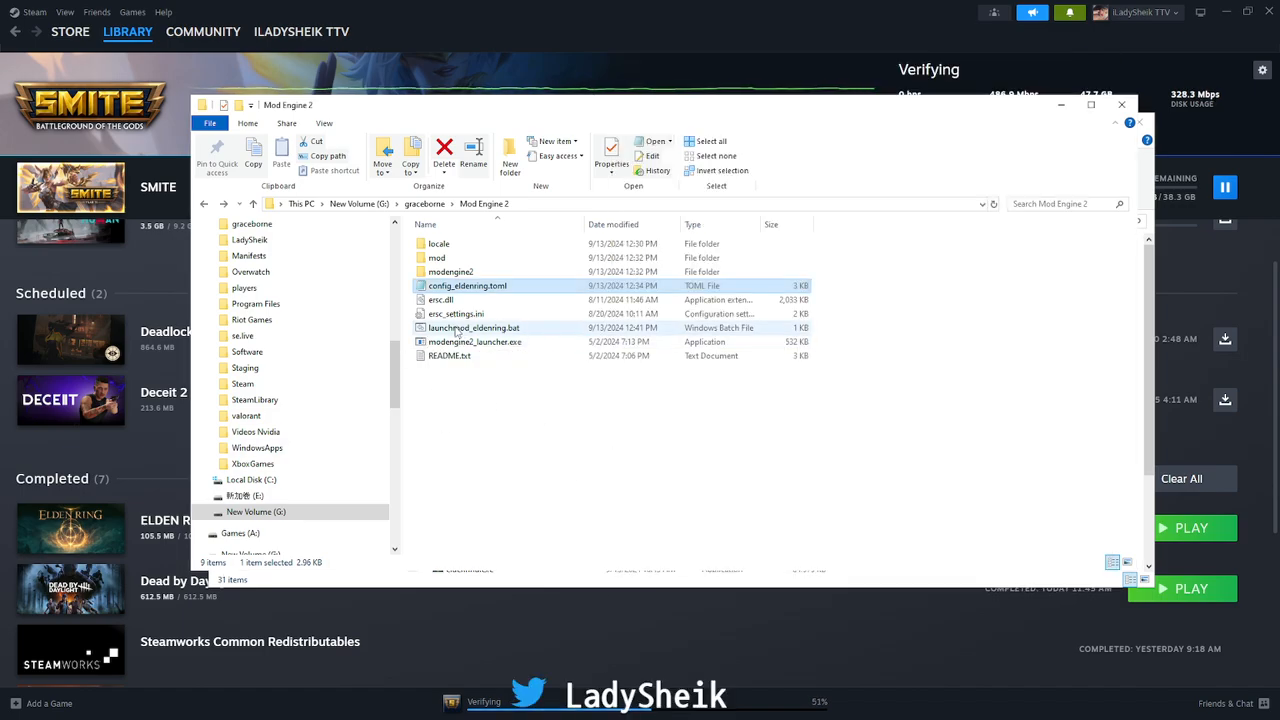
mouse_move(454, 328)
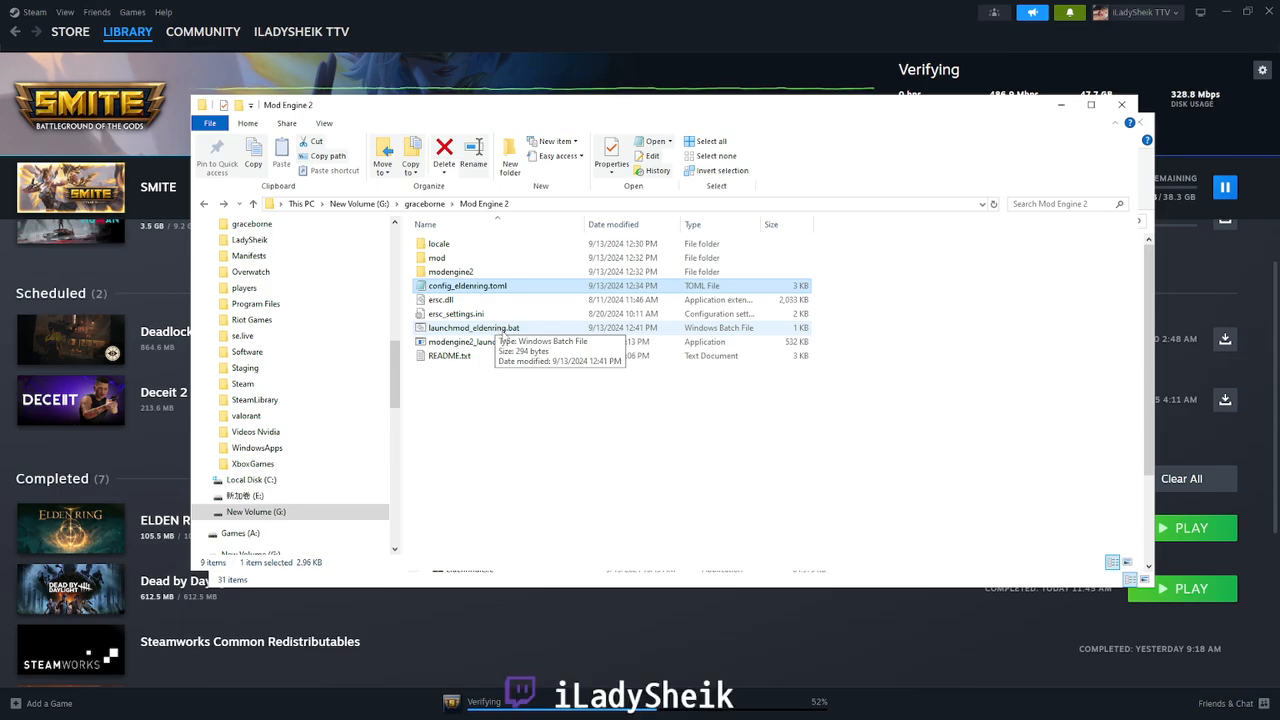
Run launchmod_eldenring.bat so the game starts to the Graceborne title screen
click(472, 328)
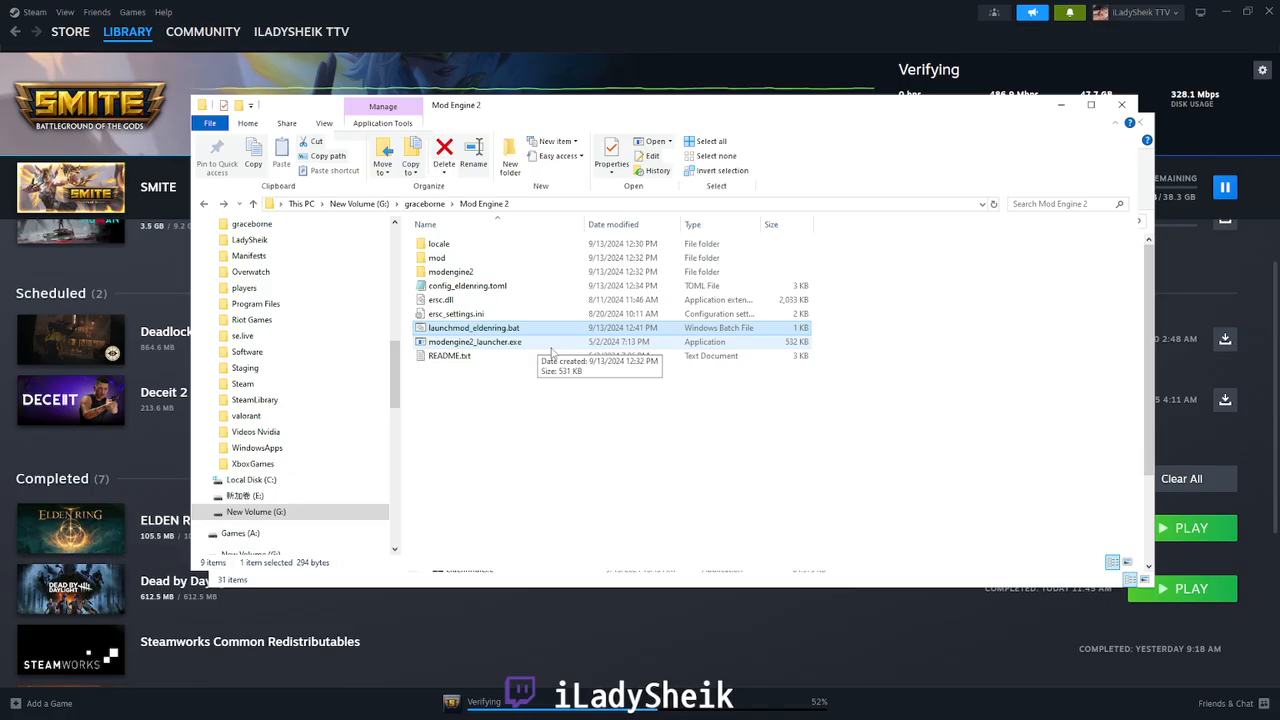
double_click(468, 328)
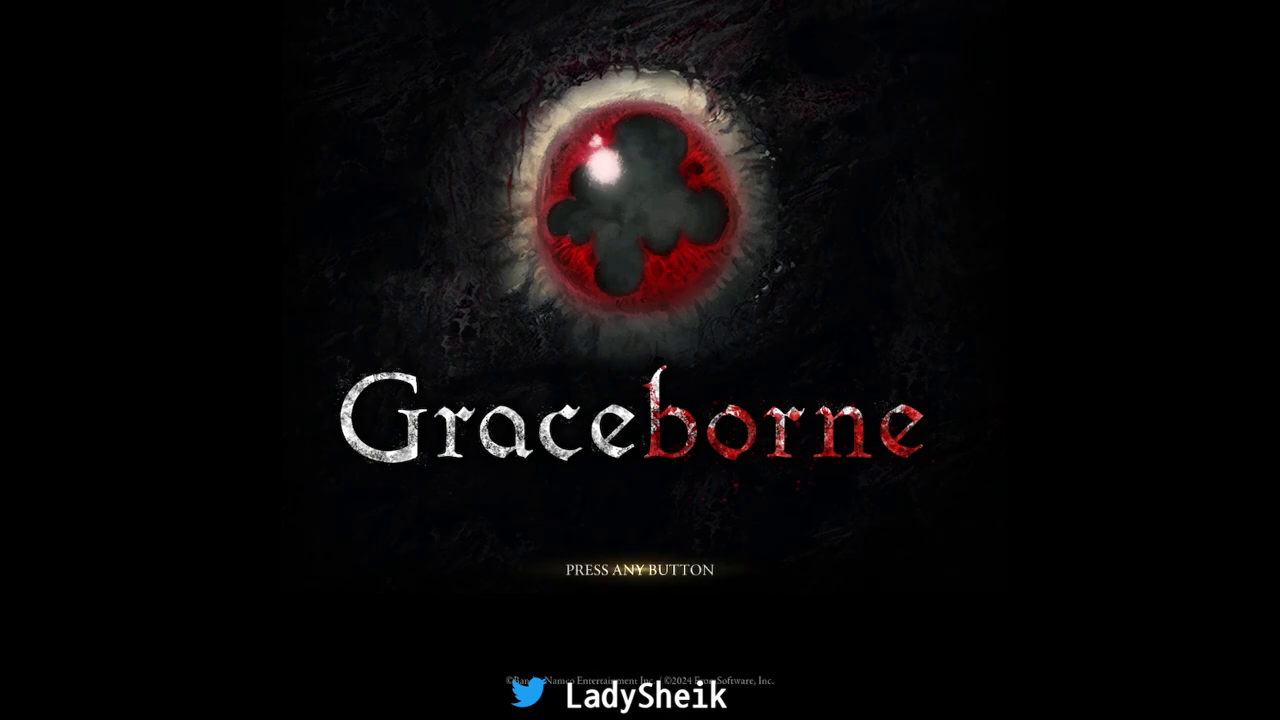
Dismiss the press-any-button prompt and choose CONTINUE to load the saved game
key(enter)
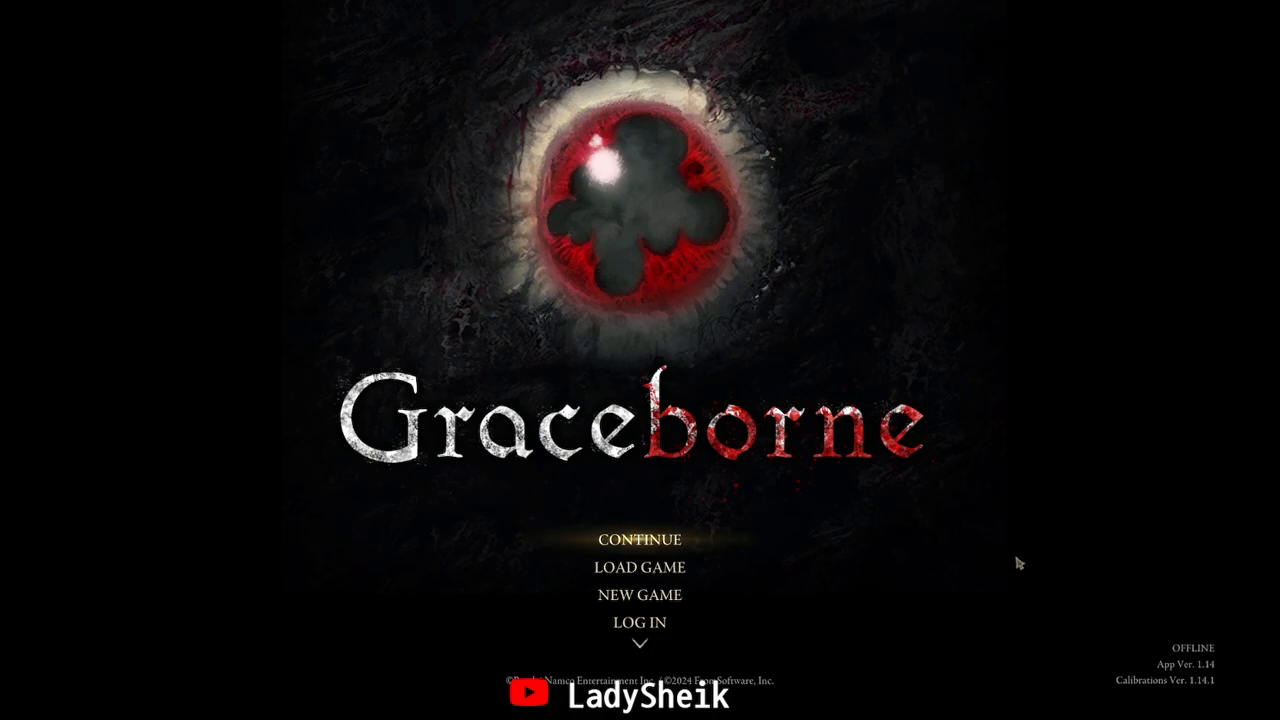
mouse_move(1044, 624)
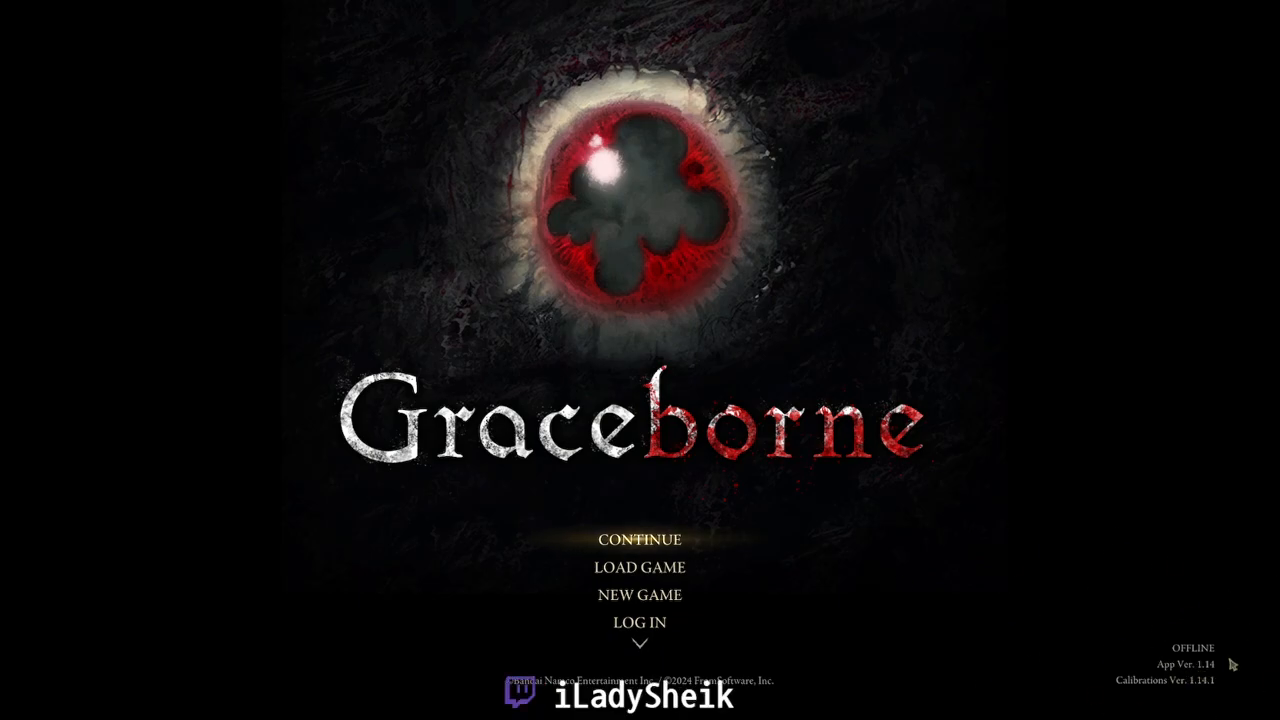
mouse_move(1170, 696)
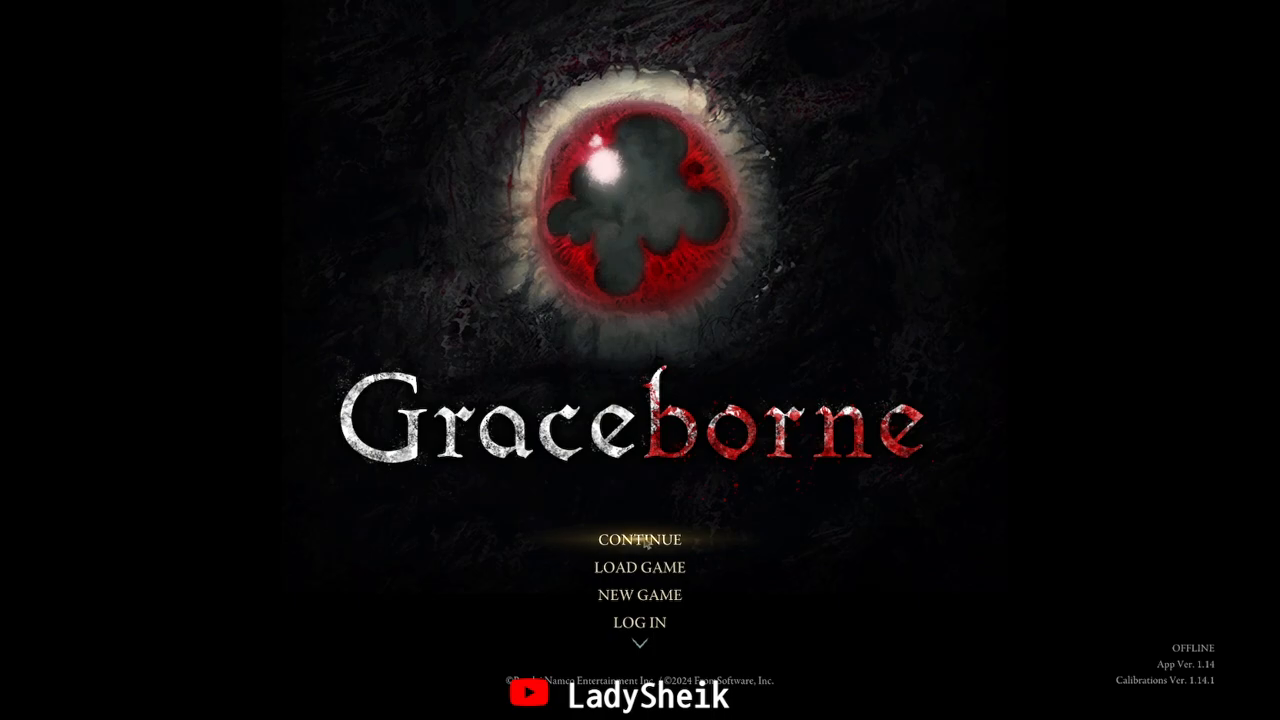
click(638, 540)
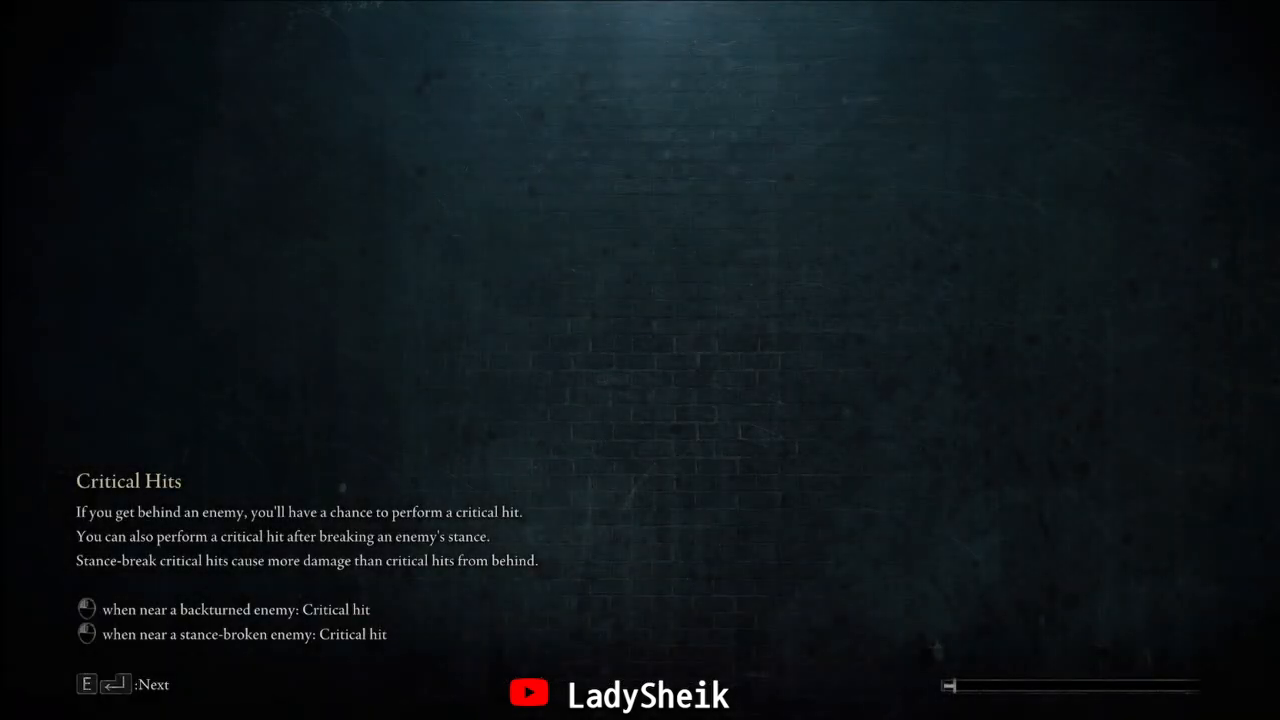